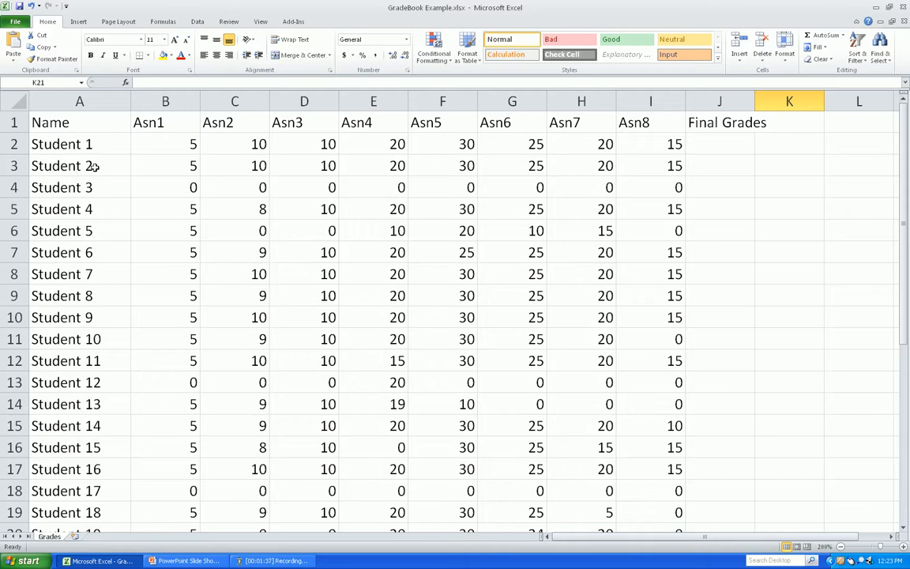
{"action": "mouse_move", "coordinate": [158, 216]}
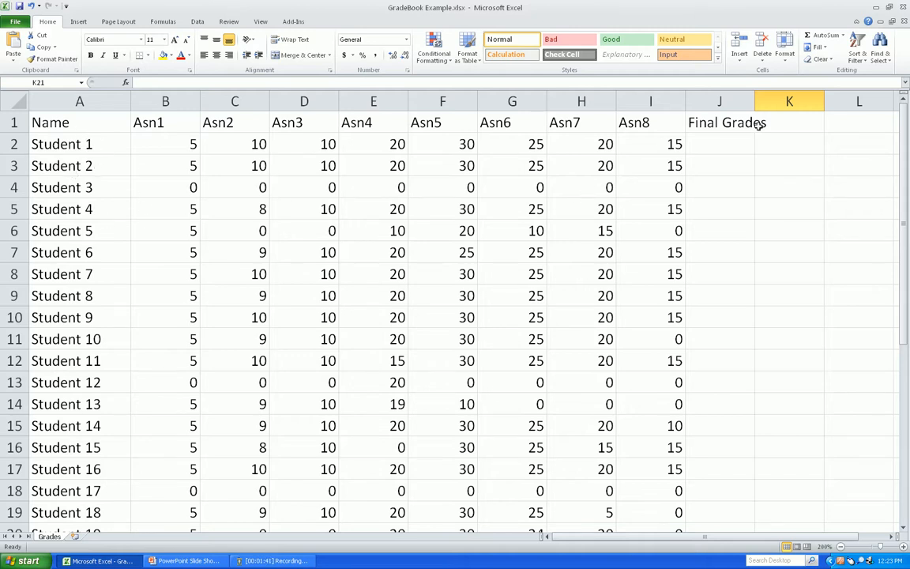
{"action": "mouse_move", "coordinate": [231, 156]}
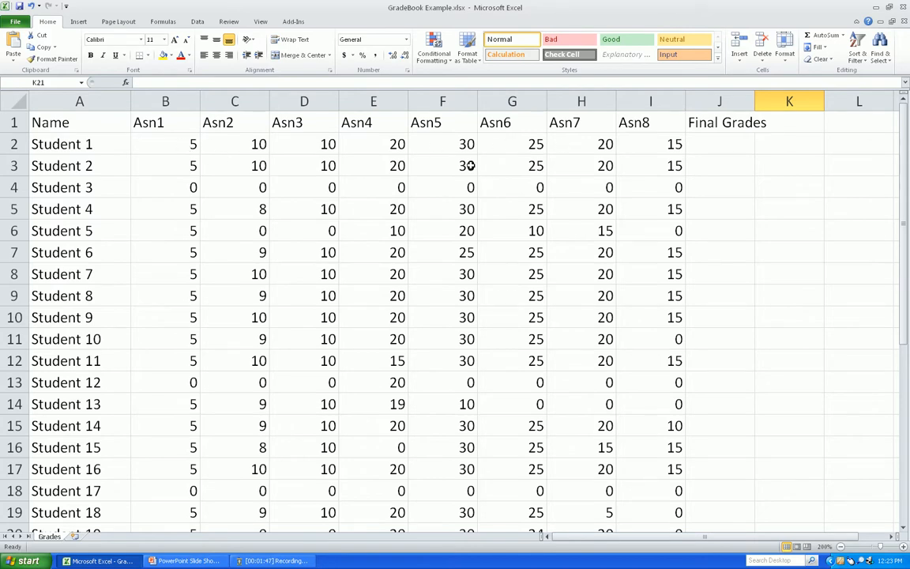
Label A25 'Possible Points', shade the row A25:I25 green, then move to J2.
{"action": "scroll", "scroll_direction": "down", "scroll_amount": 3}
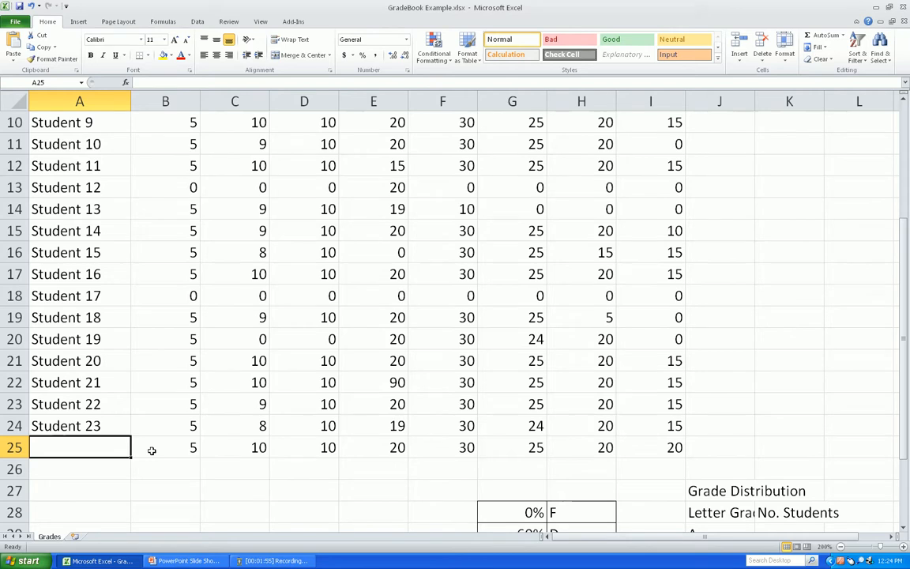
{"action": "type", "text": "Possitl"}
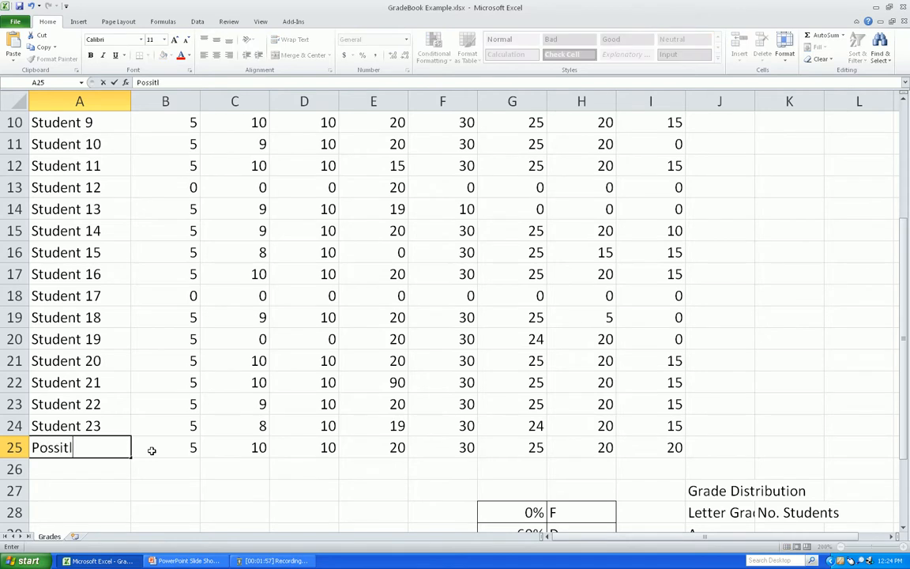
{"action": "type", "text": "ble Points"}
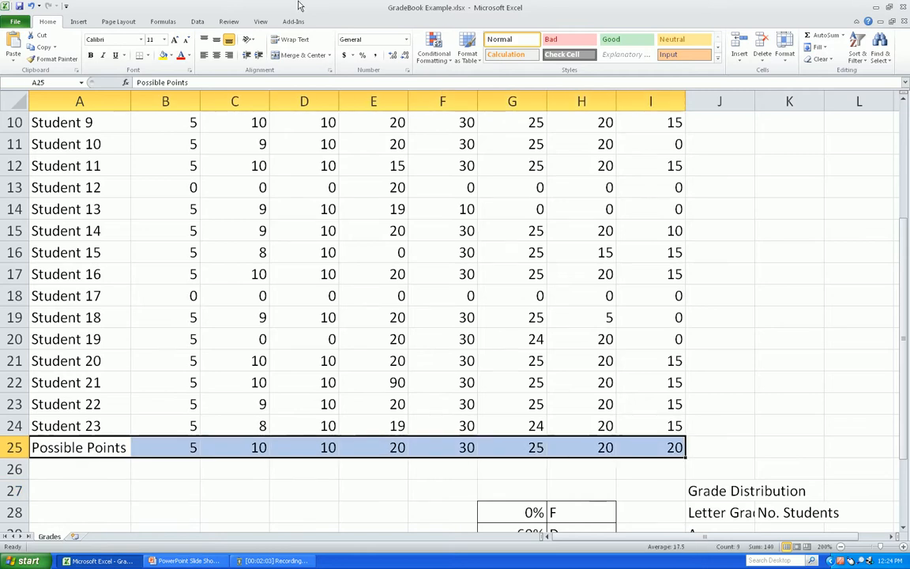
{"action": "left_click", "coordinate": [165, 55]}
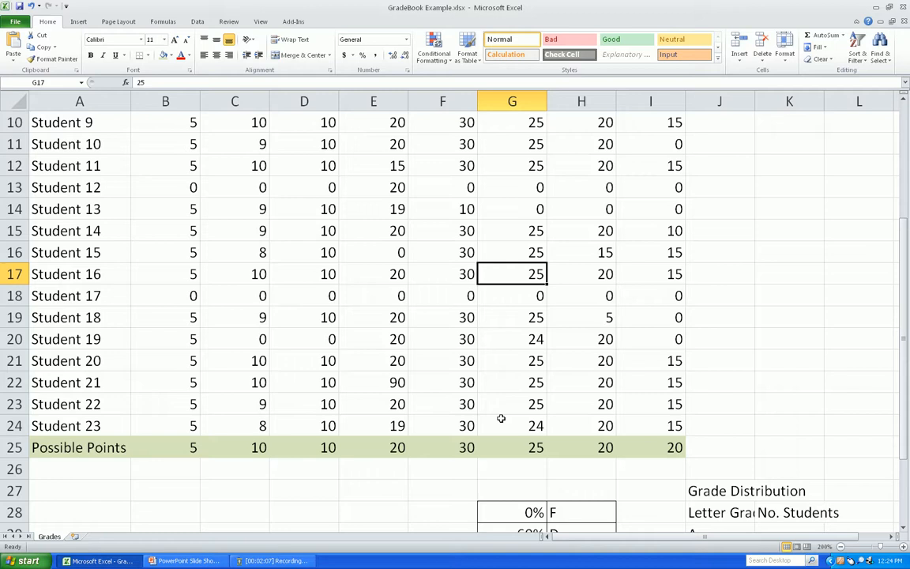
{"action": "mouse_move", "coordinate": [376, 474]}
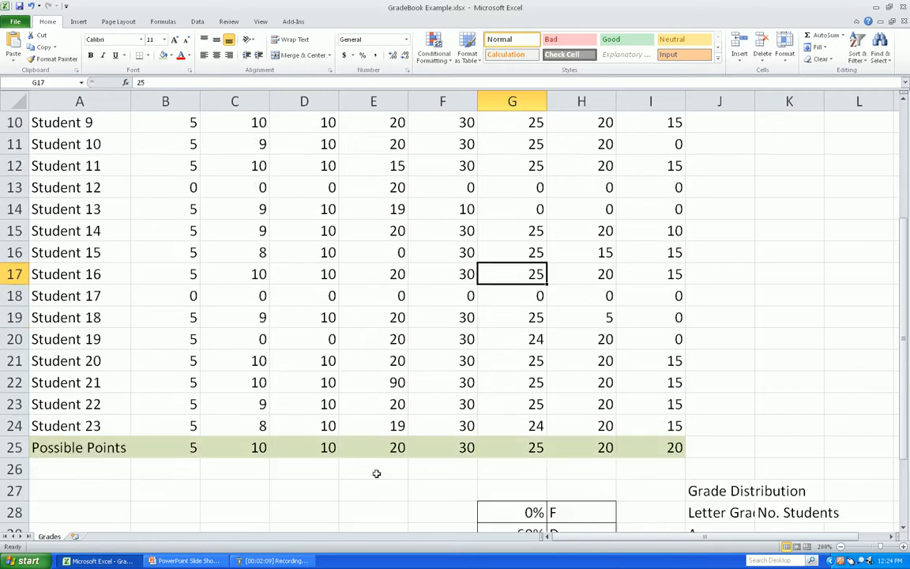
{"action": "mouse_move", "coordinate": [421, 452]}
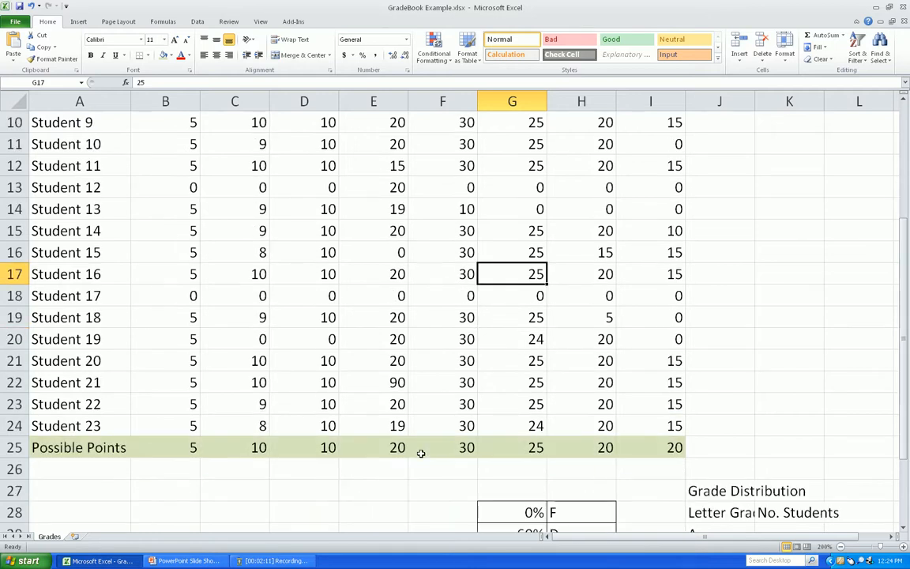
{"action": "mouse_move", "coordinate": [199, 447]}
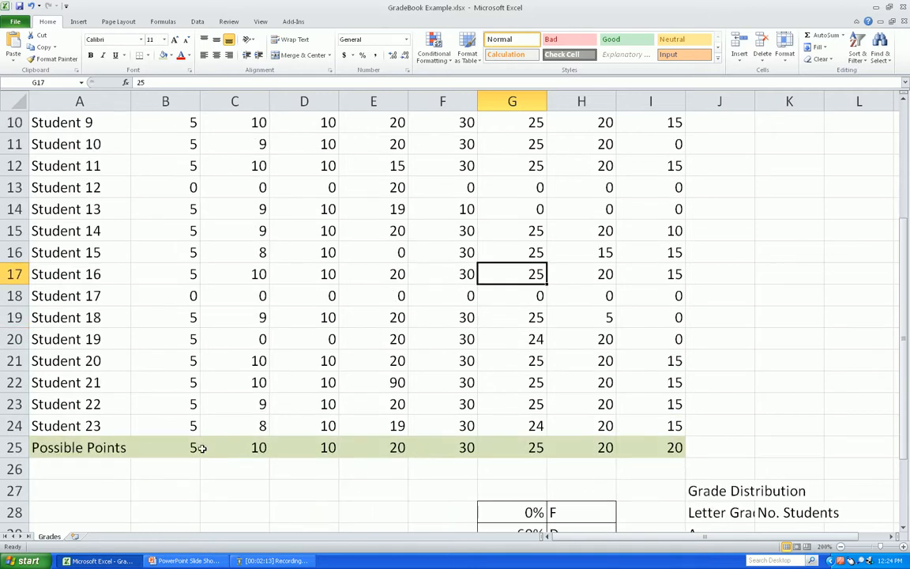
{"action": "mouse_move", "coordinate": [786, 275]}
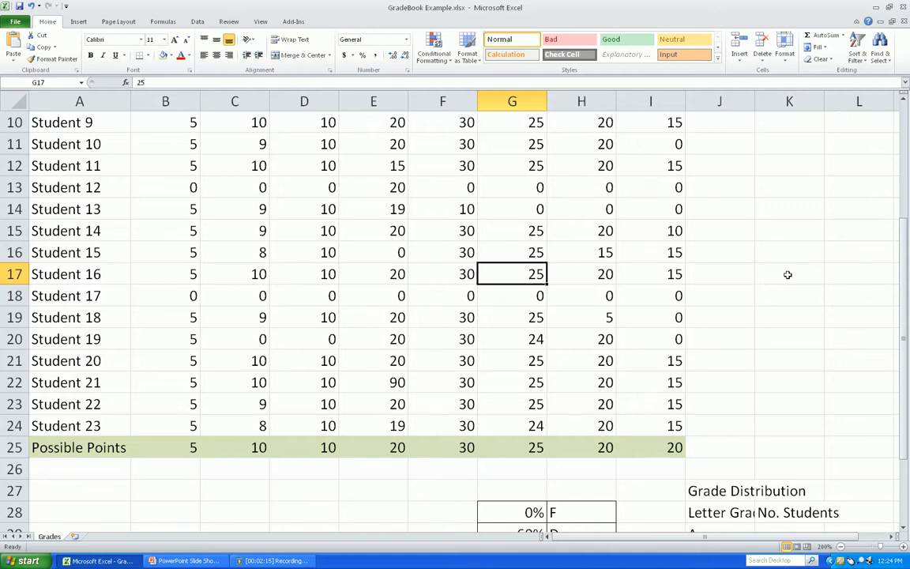
{"action": "left_click", "coordinate": [718, 144]}
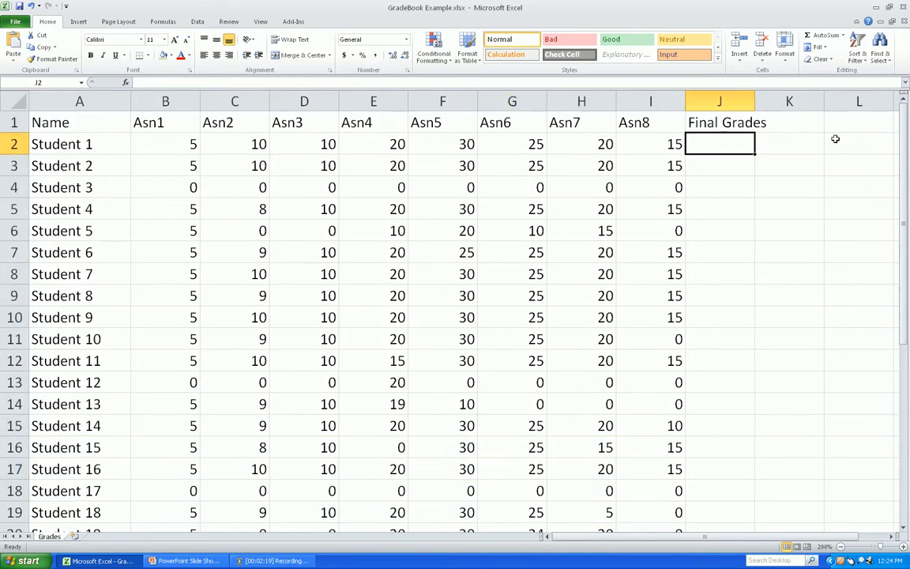
Enter =SUM(B2:I2)/SUM(B25:I25) in J2 as Student 1's final grade and reopen it.
{"action": "type", "text": "="}
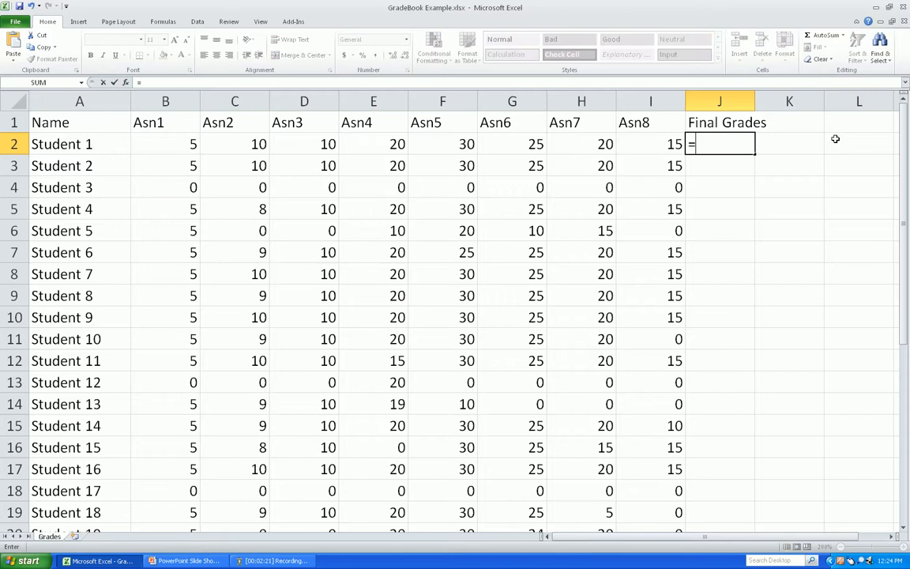
{"action": "key", "text": "Escape"}
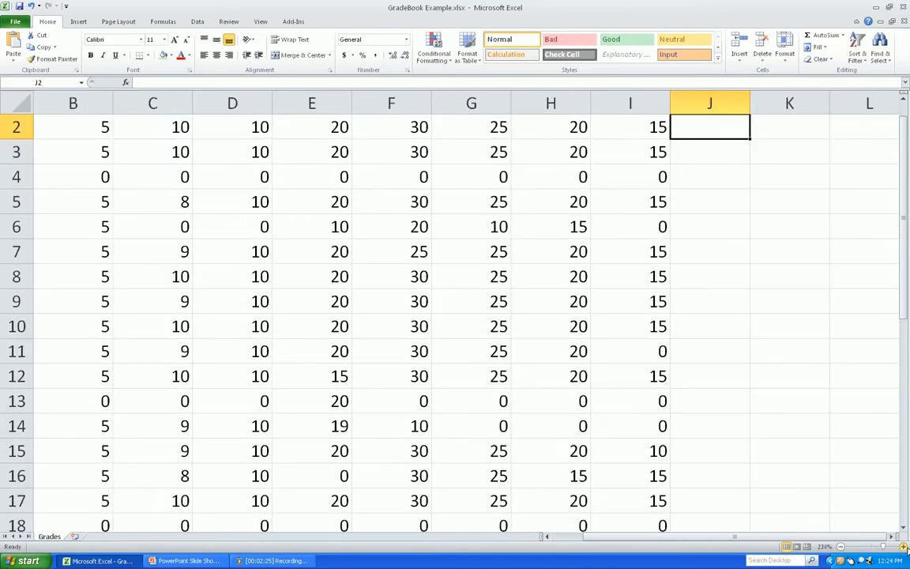
{"action": "scroll", "scroll_direction": "up", "scroll_amount": 3}
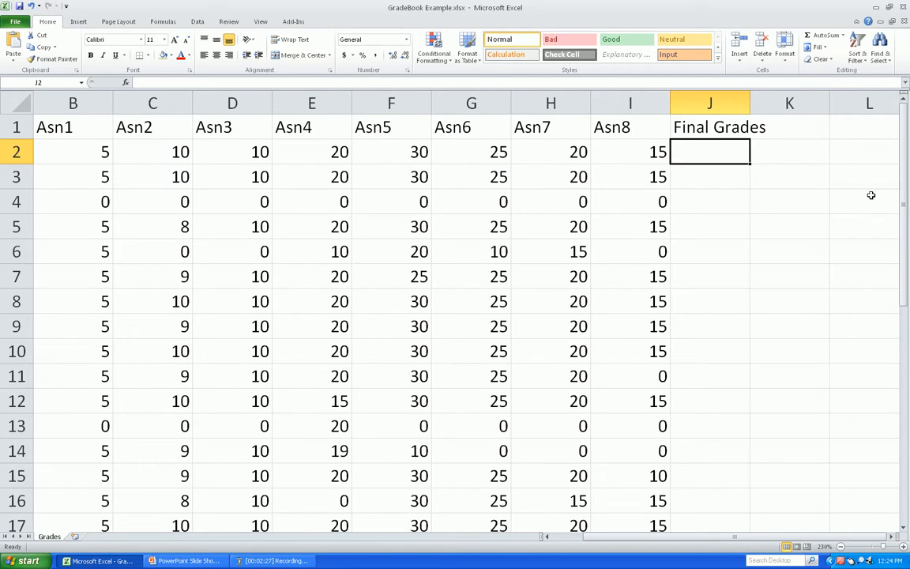
{"action": "type", "text": "="}
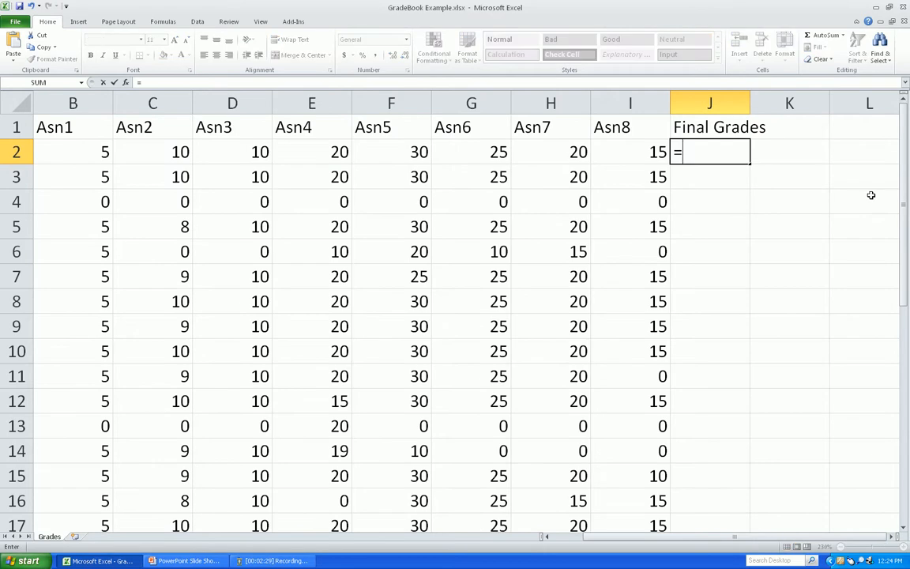
{"action": "type", "text": "sum(B2:I2"}
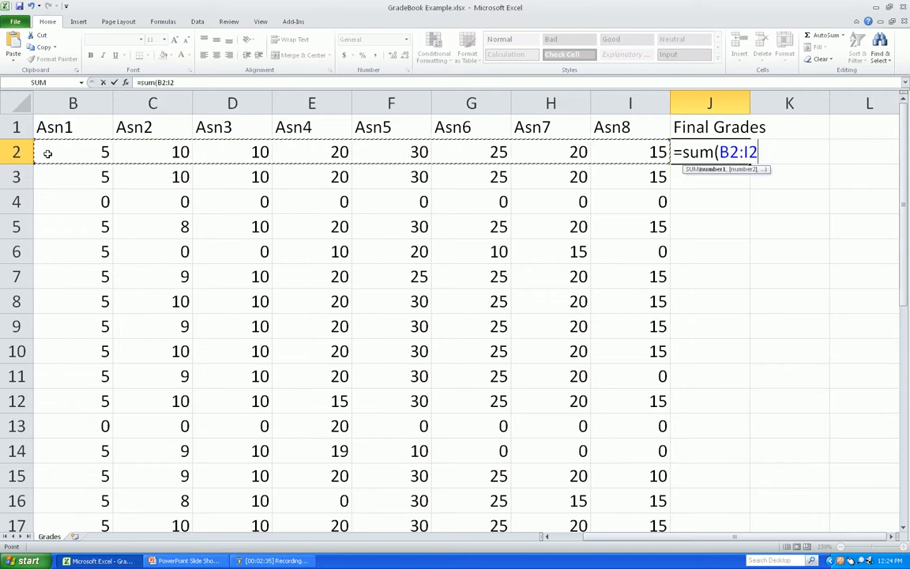
{"action": "type", "text": ")/"}
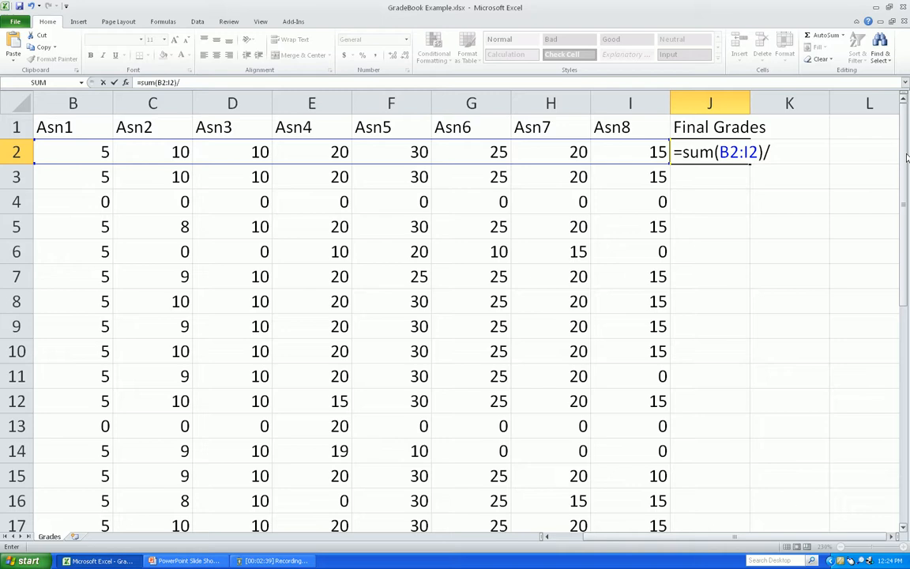
{"action": "type", "text": "sum("}
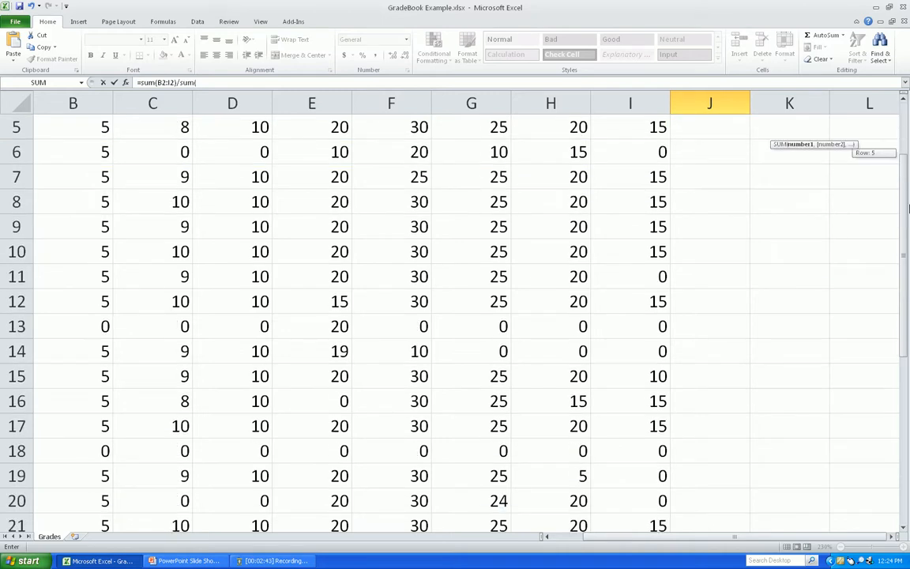
{"action": "scroll", "scroll_direction": "down", "scroll_amount": 3}
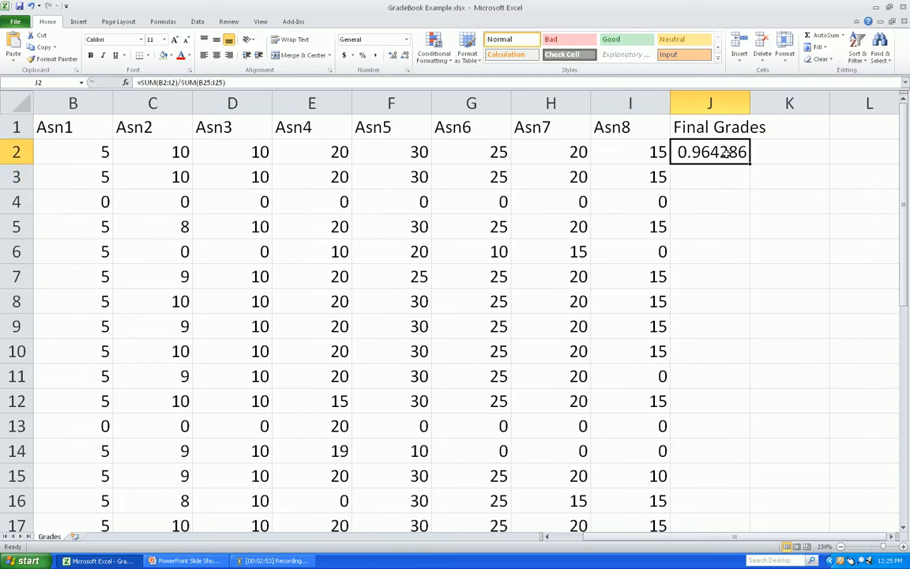
{"action": "double_click", "coordinate": [709, 151]}
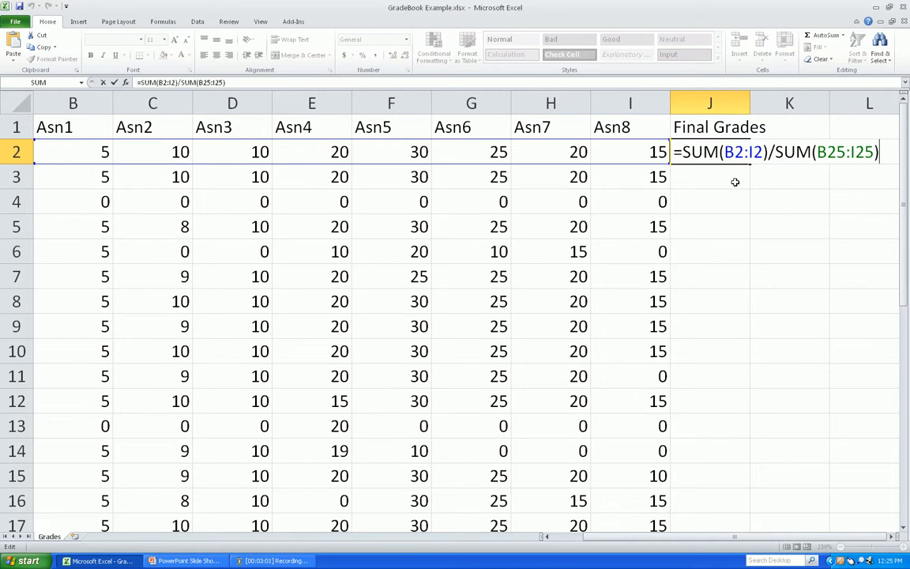
Change the divisor range to $B$25:$I$25 so the possible points stay locked.
{"action": "key", "text": "Return"}
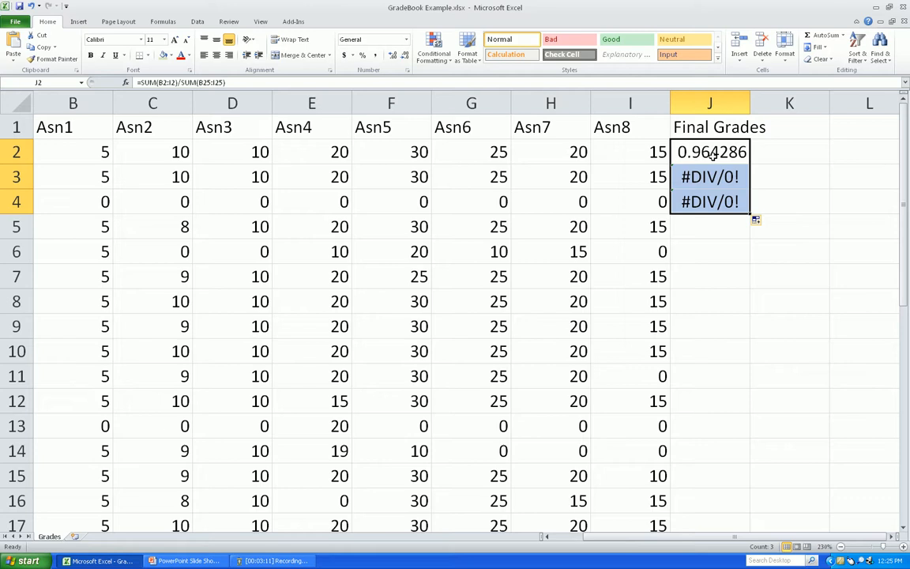
{"action": "double_click", "coordinate": [710, 151]}
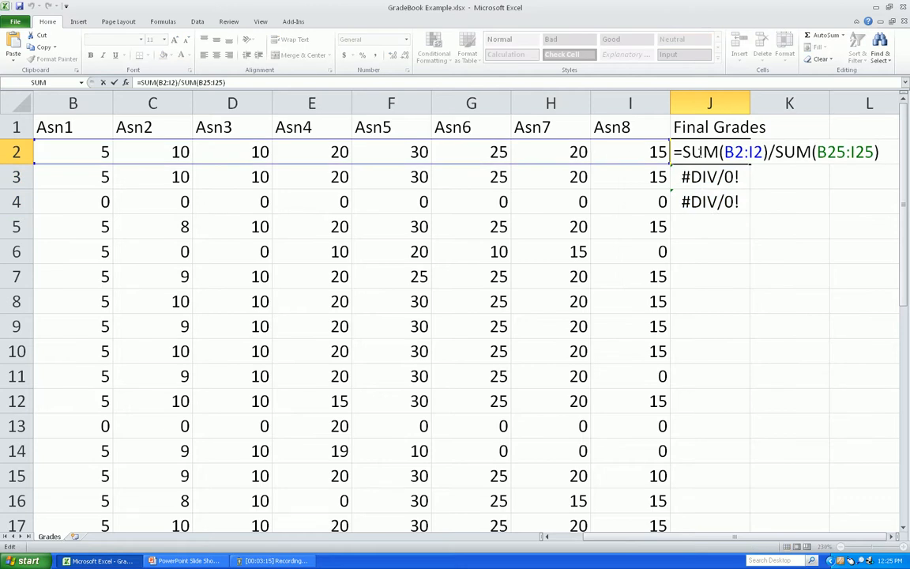
{"action": "mouse_move", "coordinate": [692, 167]}
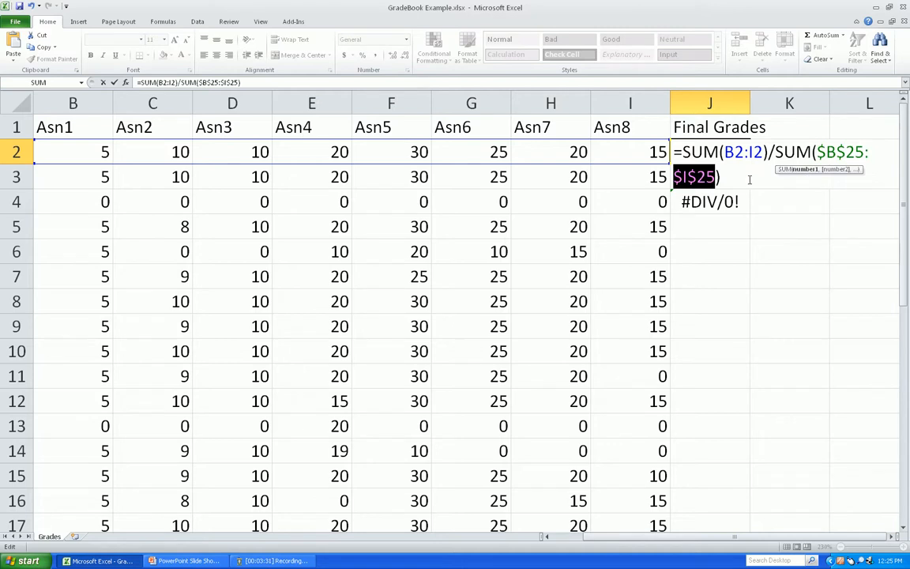
{"action": "key", "text": "Return"}
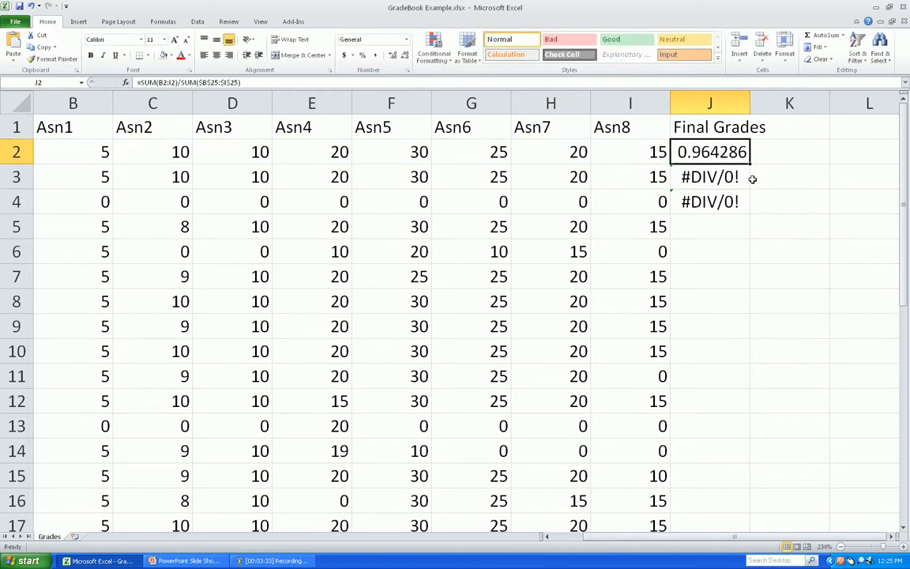
{"action": "mouse_move", "coordinate": [752, 166]}
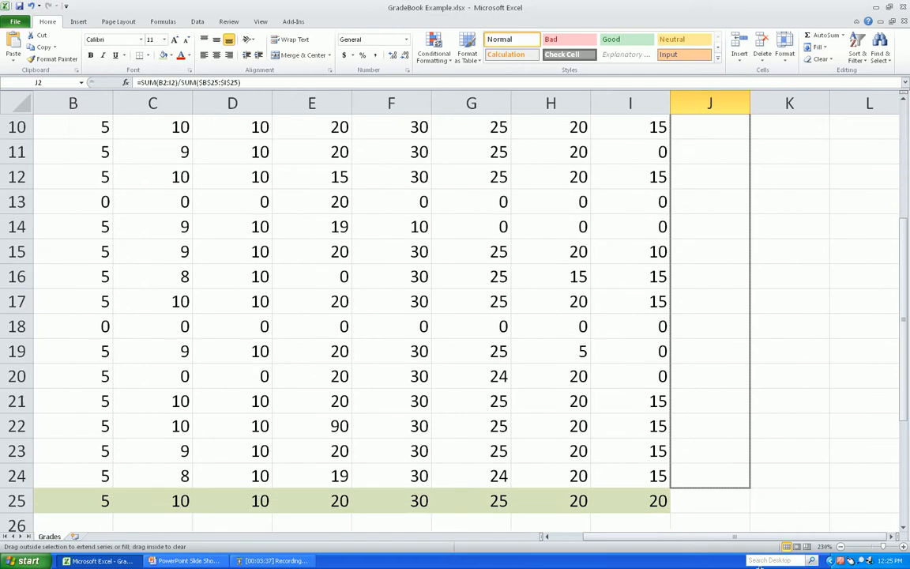
Copy the final grade formula down to every student and format column J with Percent Style.
{"action": "left_click_drag", "start_coordinate": [707, 127], "coordinate": [708, 499]}
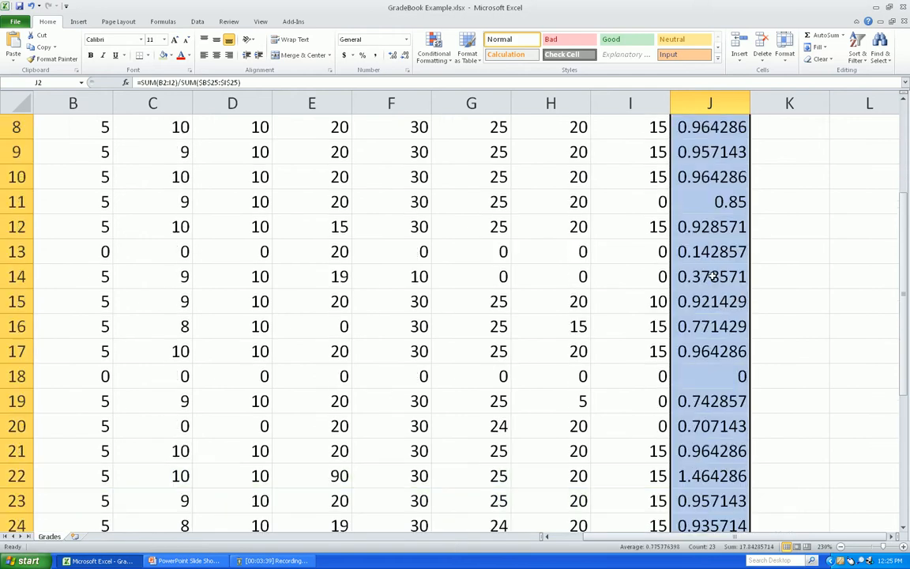
{"action": "scroll", "scroll_direction": "up", "scroll_amount": 3}
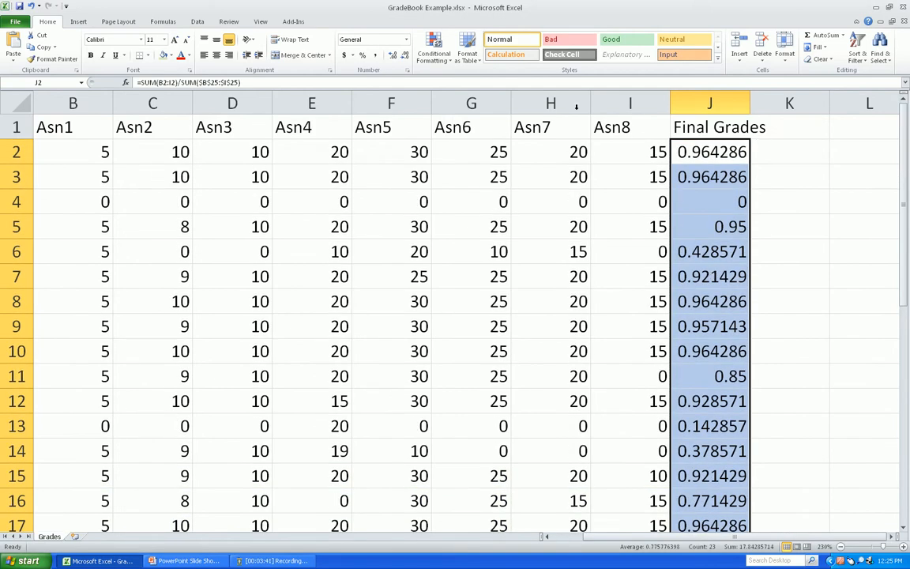
{"action": "mouse_move", "coordinate": [360, 54]}
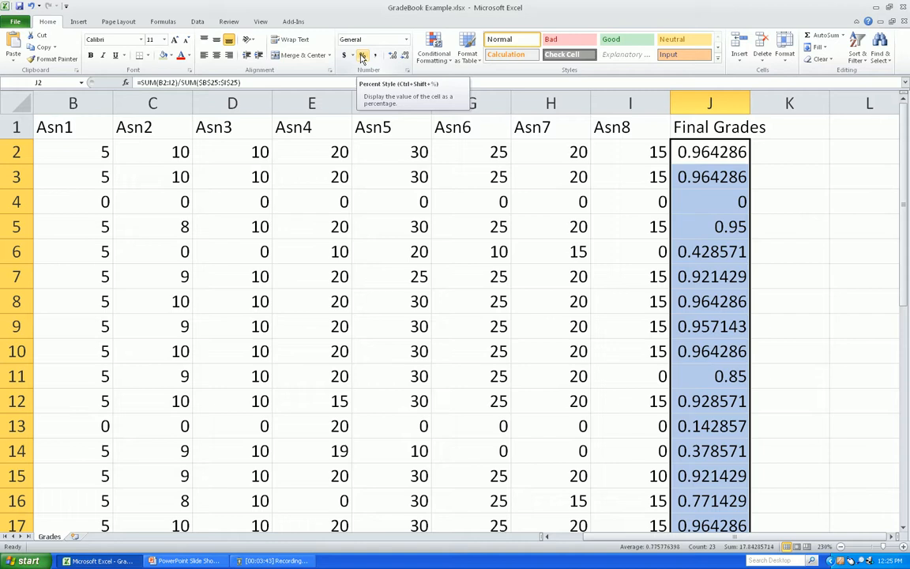
{"action": "left_click", "coordinate": [360, 54]}
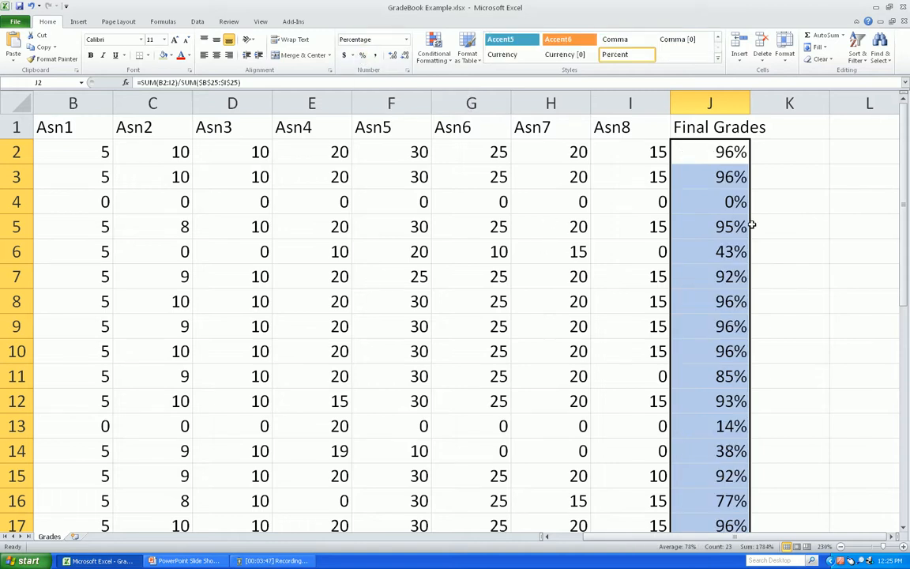
{"action": "scroll", "scroll_direction": "down", "scroll_amount": 3}
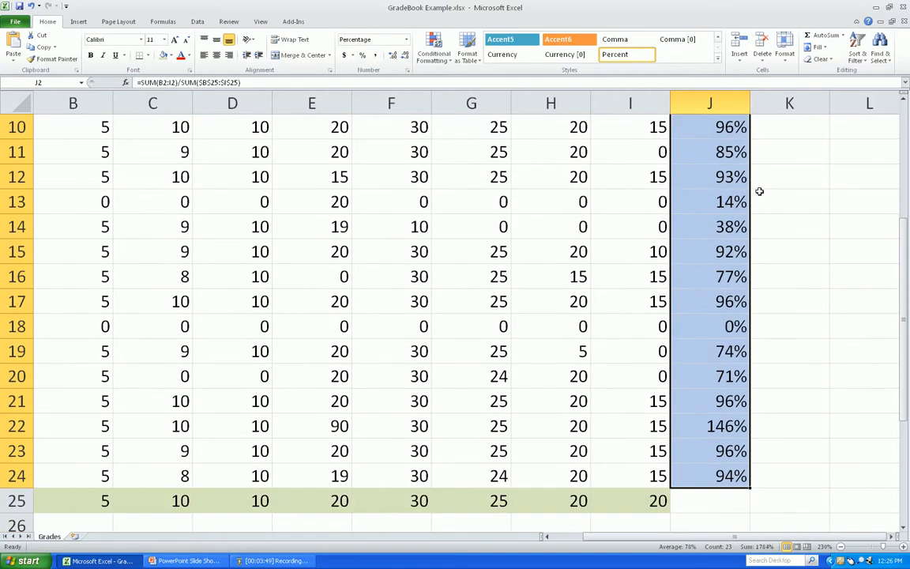
{"action": "scroll", "scroll_direction": "down", "scroll_amount": 3}
{"action": "type", "text": "20"}
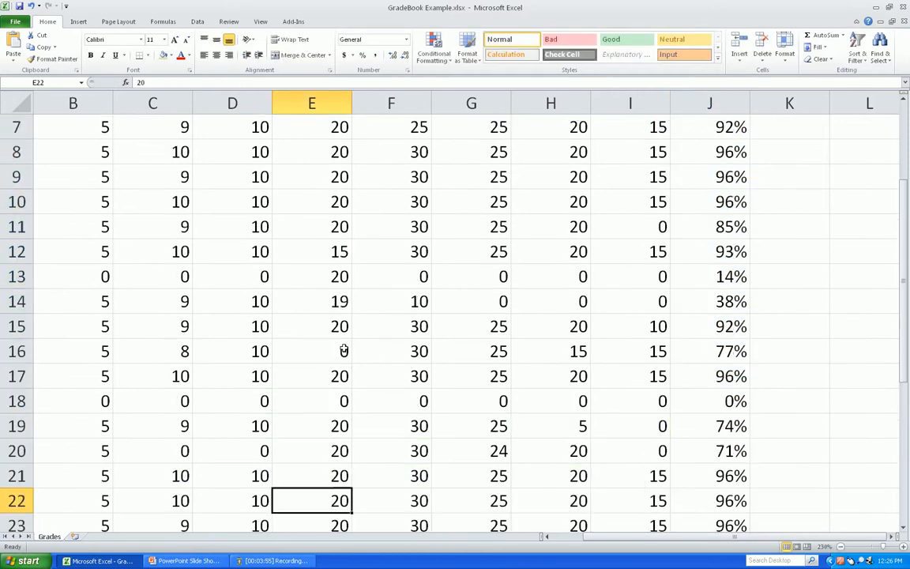
{"action": "scroll", "scroll_direction": "up", "scroll_amount": 3}
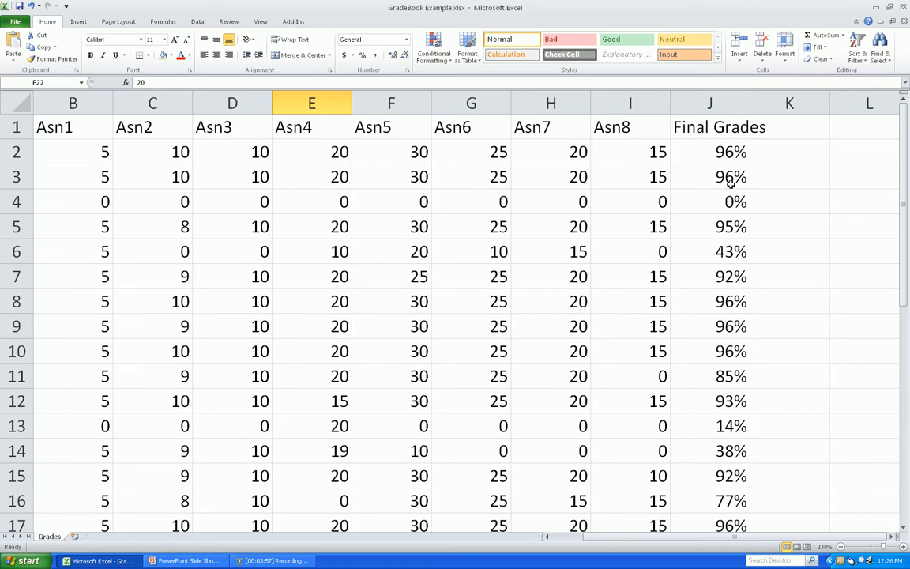
{"action": "mouse_move", "coordinate": [788, 142]}
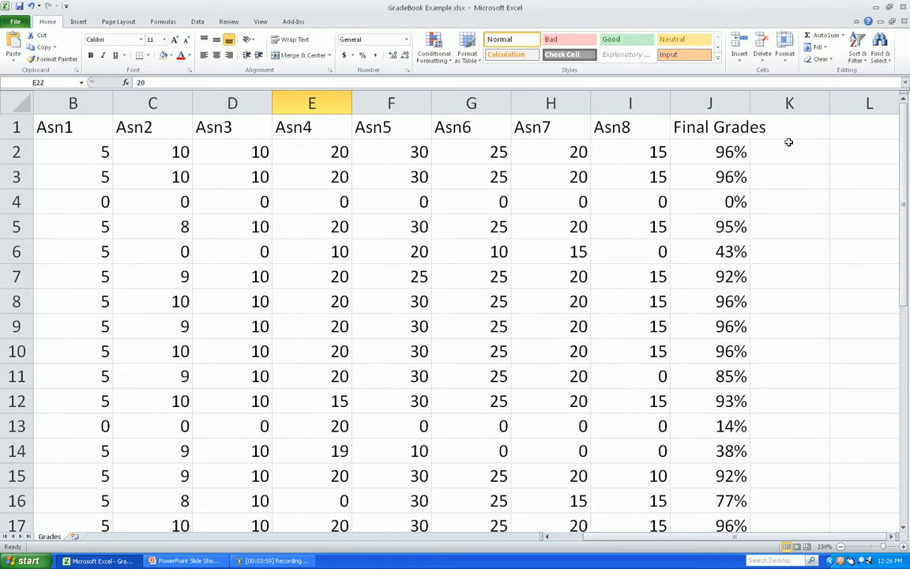
Add a Pass/Fail heading in K1.
{"action": "left_click", "coordinate": [788, 126]}
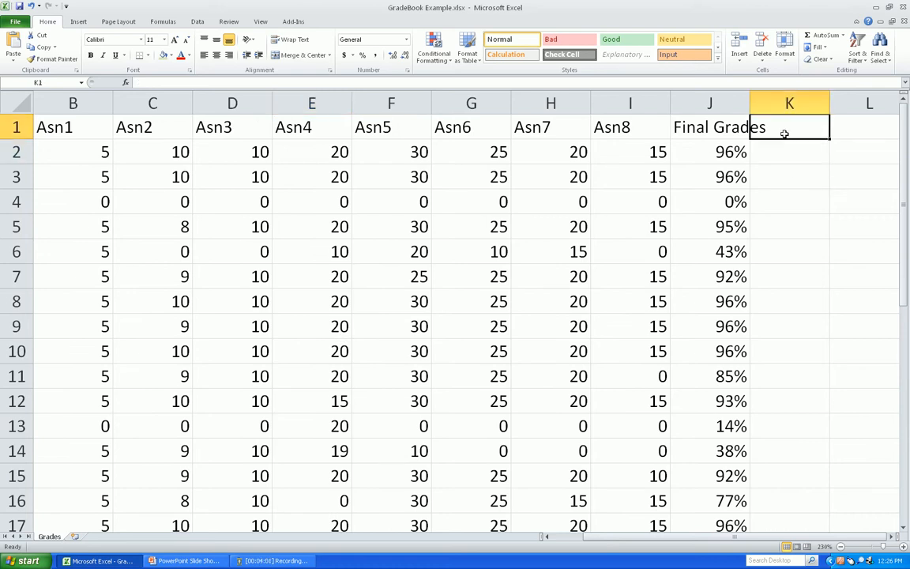
{"action": "mouse_move", "coordinate": [768, 427]}
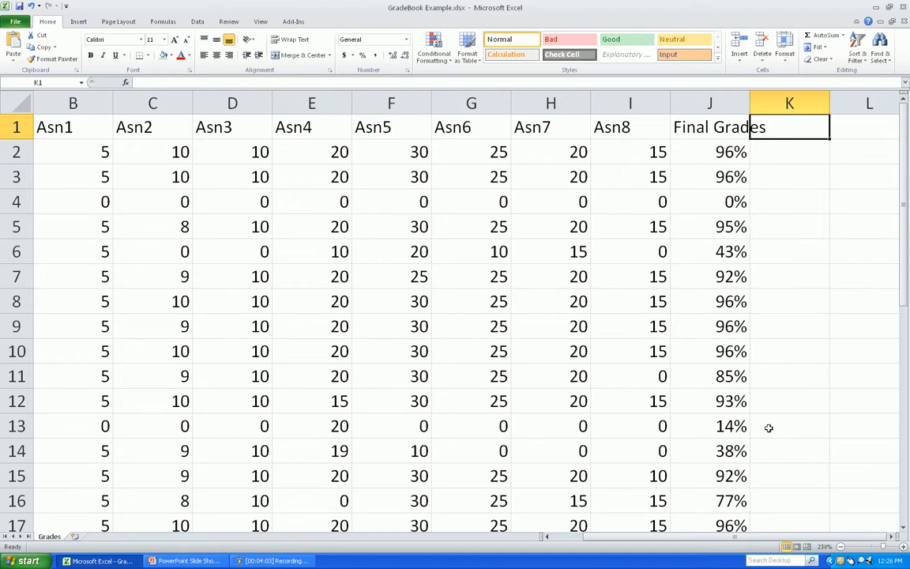
{"action": "mouse_move", "coordinate": [774, 279]}
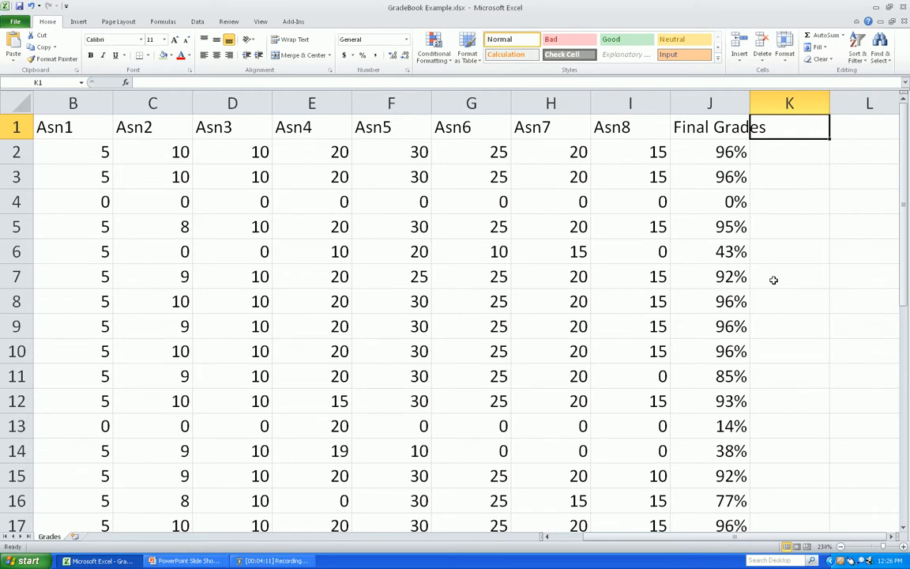
{"action": "type", "text": "PA"}
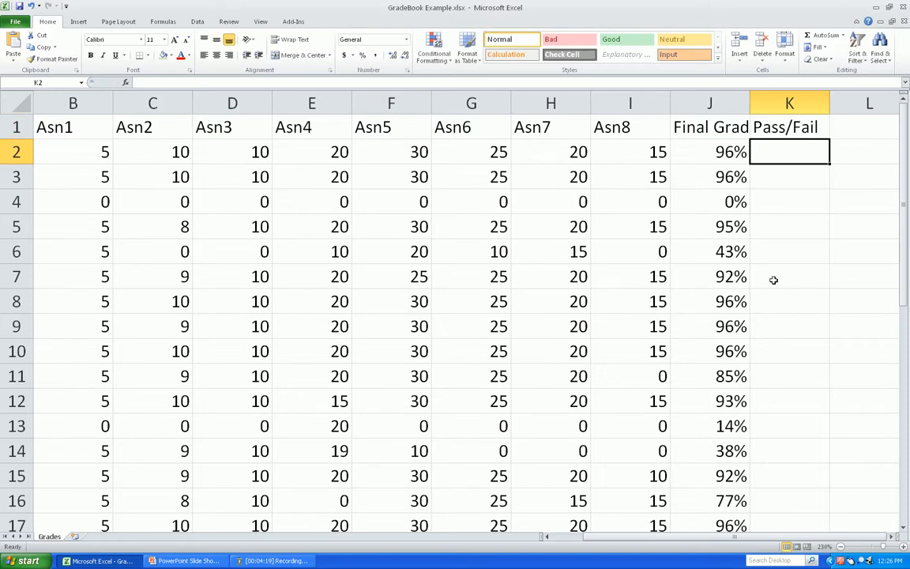
Enter =IF(J2>=.7,"PASS","FAIL") in K2 for a 70% pass threshold.
{"action": "type", "text": "=if"}
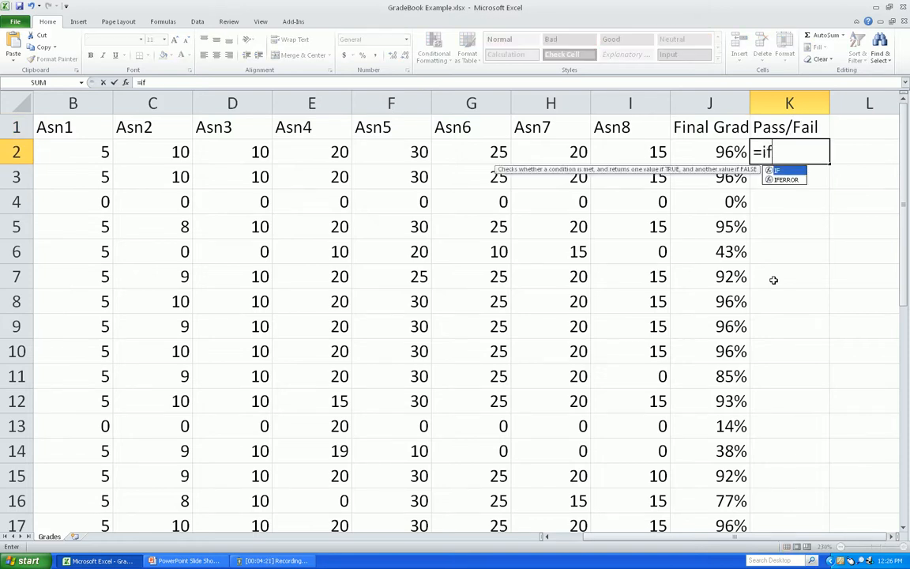
{"action": "type", "text": "("}
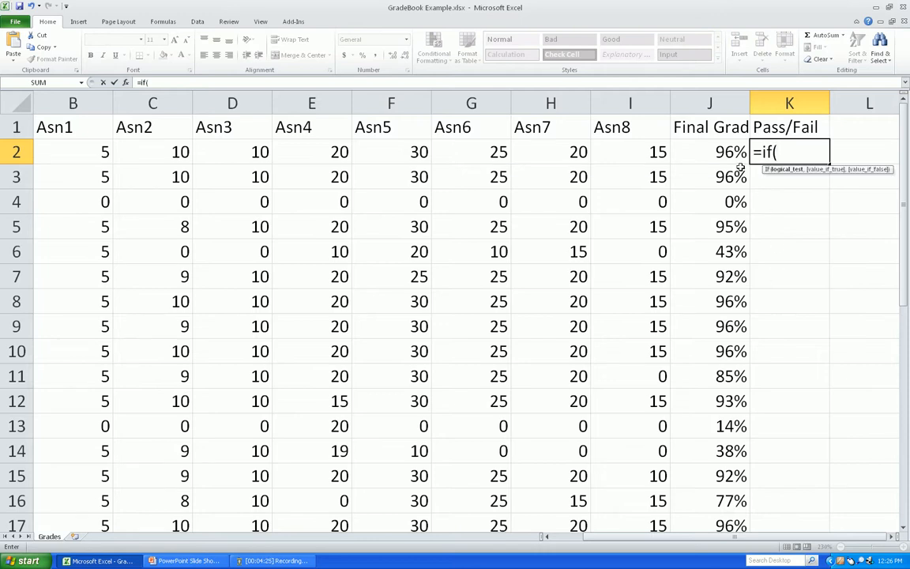
{"action": "mouse_move", "coordinate": [707, 154]}
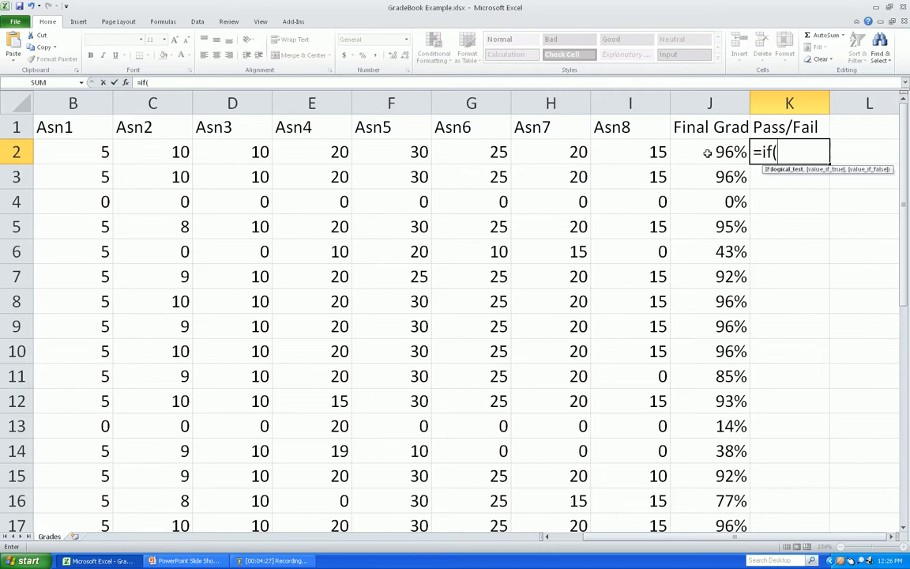
{"action": "type", "text": "J2>=."}
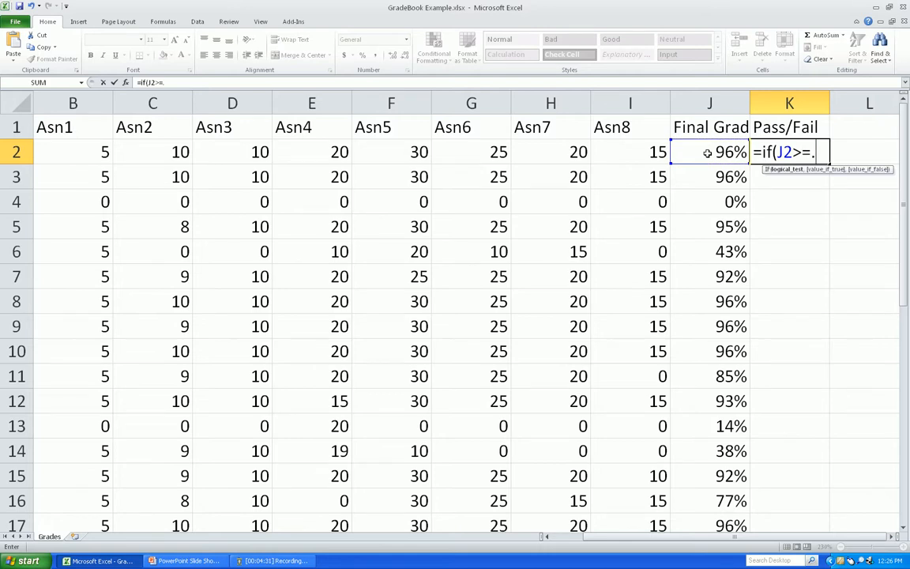
{"action": "type", "text": "7"}
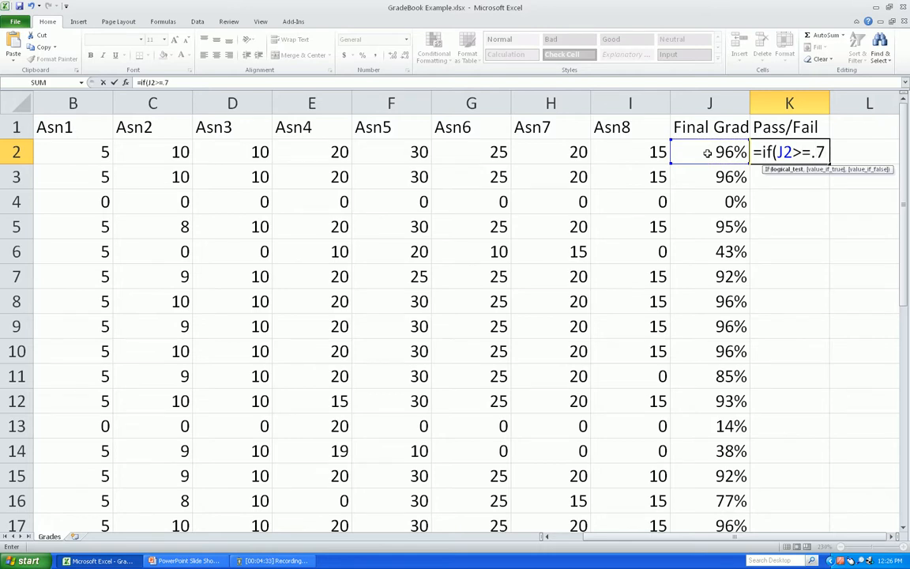
{"action": "type", "text": ","}
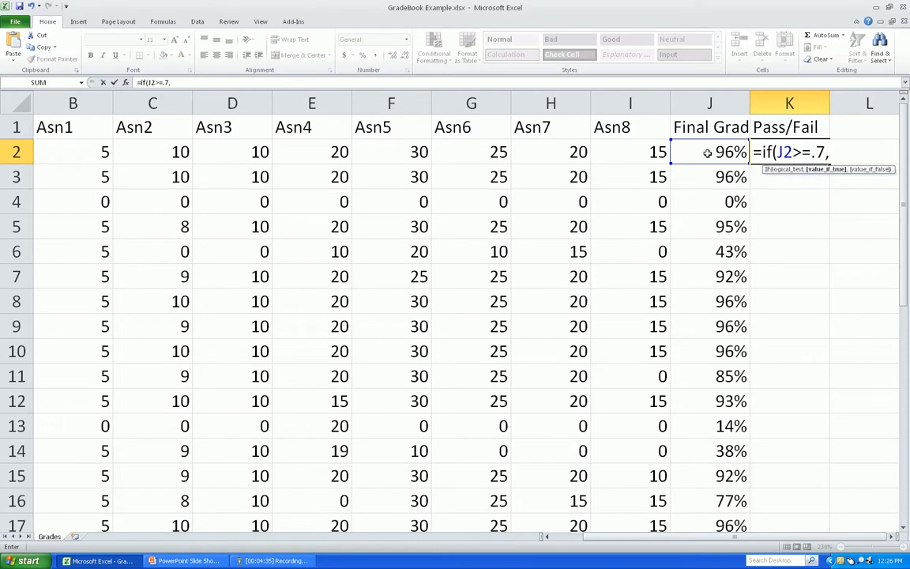
{"action": "type", "text": "\""}
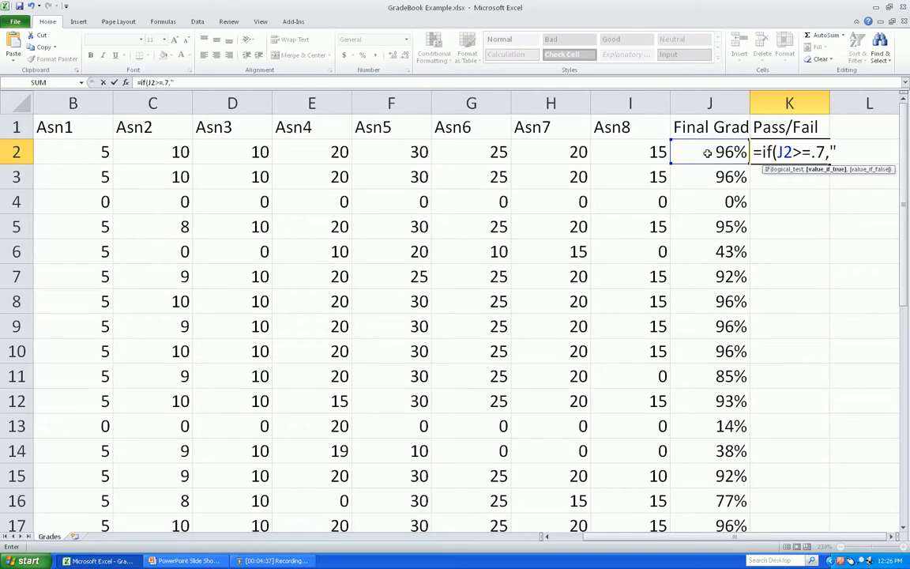
{"action": "type", "text": "PASS"}
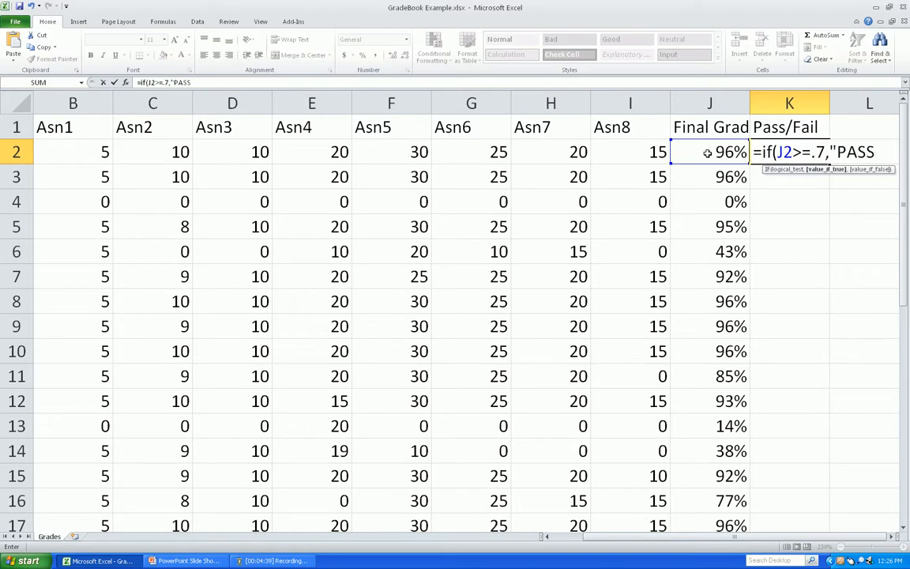
{"action": "type", "text": ","}
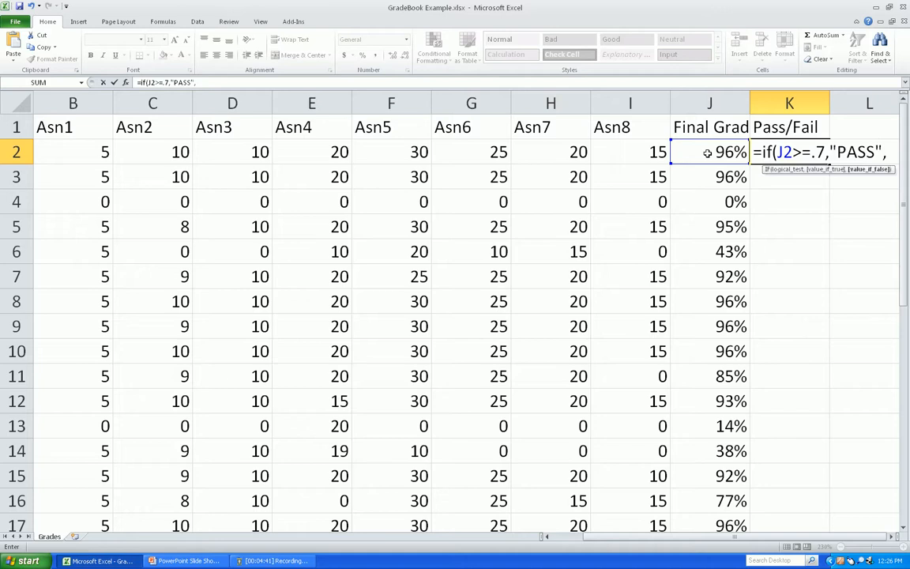
{"action": "type", "text": "\"FA"}
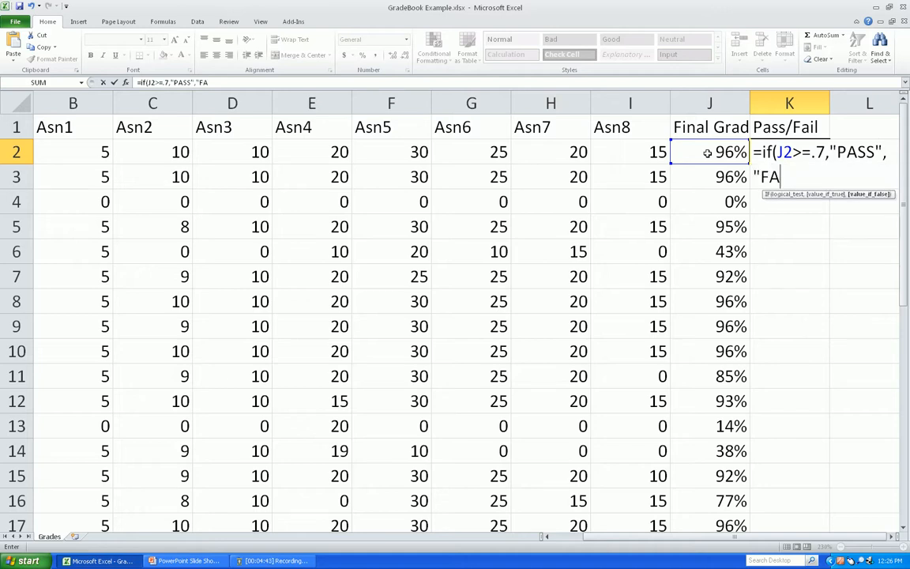
{"action": "type", "text": "IL\")"}
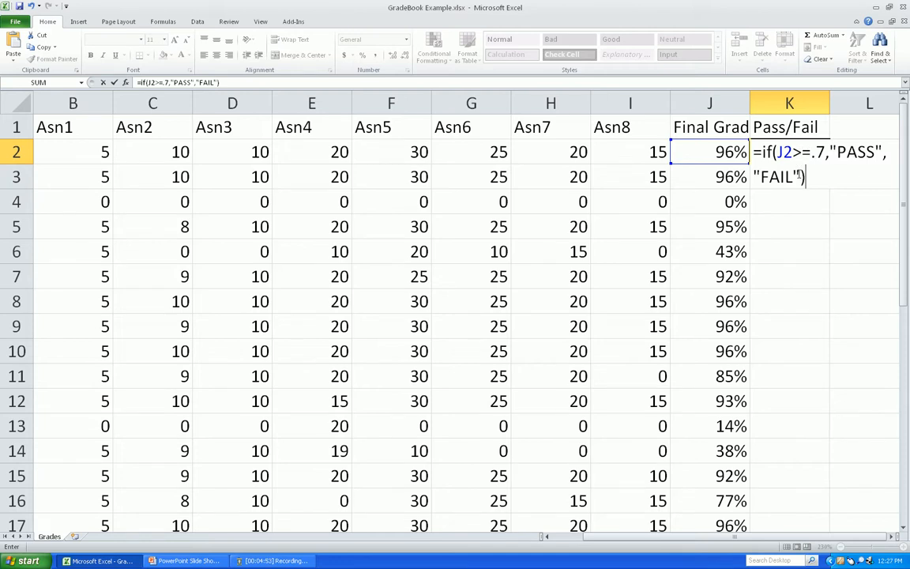
{"action": "key", "text": "Return"}
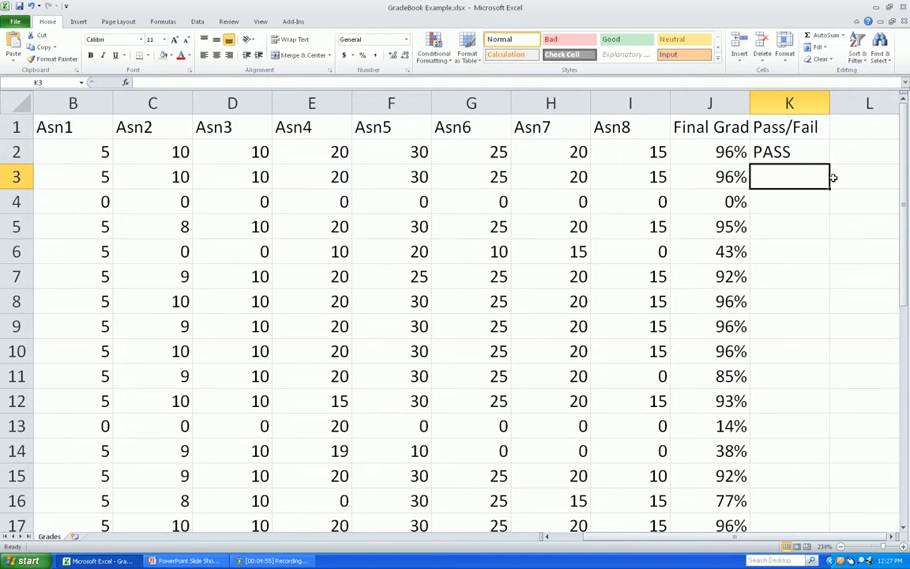
Fill the Pass/Fail formula from K2 down to K24 so every student shows PASS or FAIL.
{"action": "left_click", "coordinate": [790, 152]}
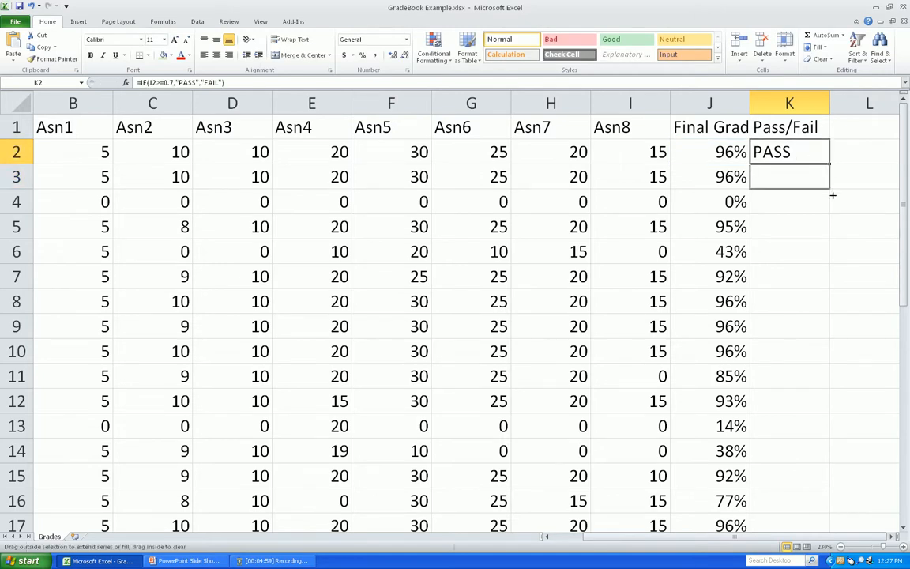
{"action": "left_click_drag", "start_coordinate": [831, 161], "coordinate": [832, 214]}
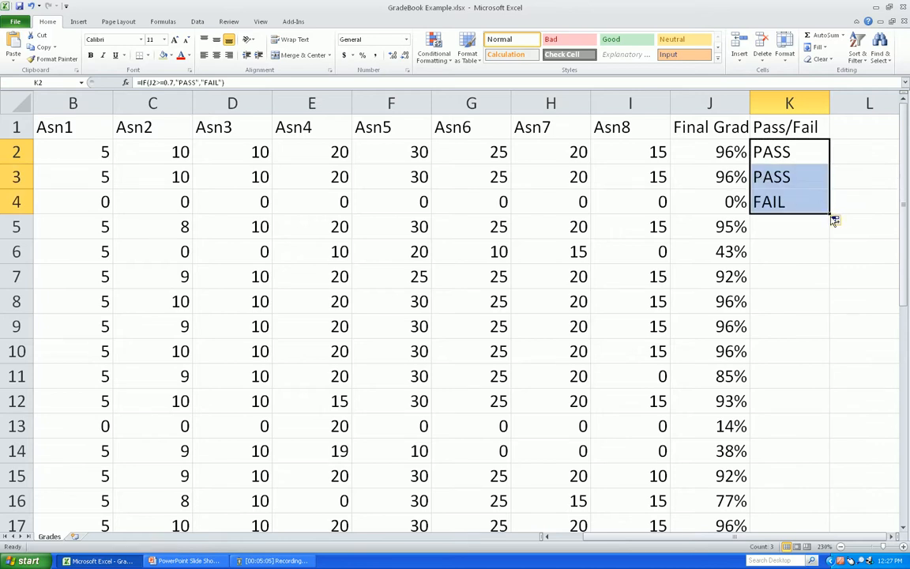
{"action": "left_click_drag", "start_coordinate": [830, 212], "coordinate": [829, 299]}
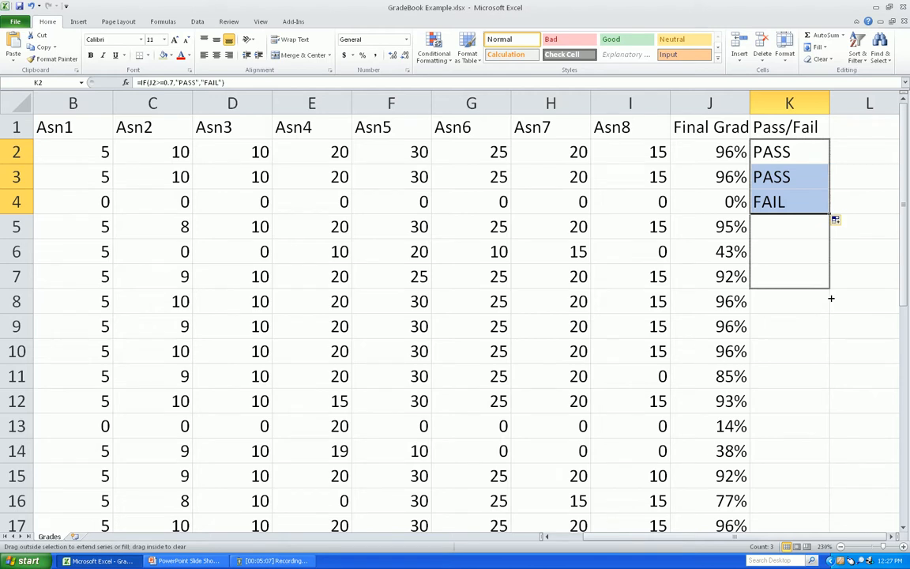
{"action": "scroll", "scroll_direction": "down", "scroll_amount": 3}
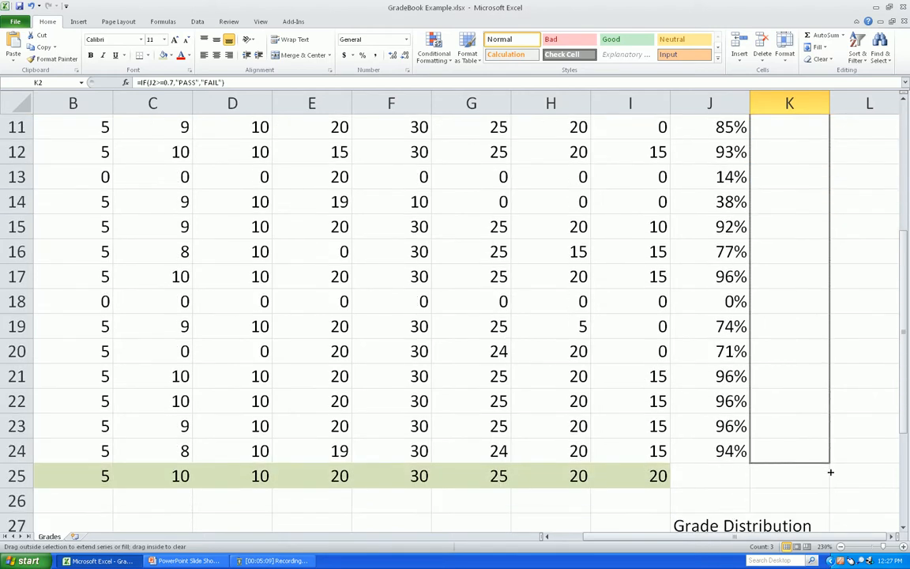
{"action": "left_click_drag", "start_coordinate": [790, 126], "coordinate": [790, 452]}
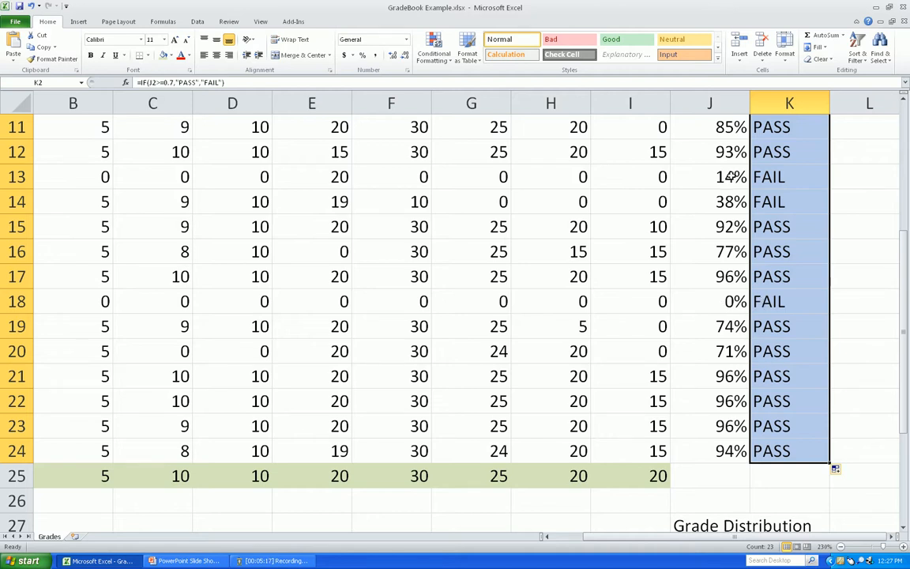
{"action": "mouse_move", "coordinate": [790, 196]}
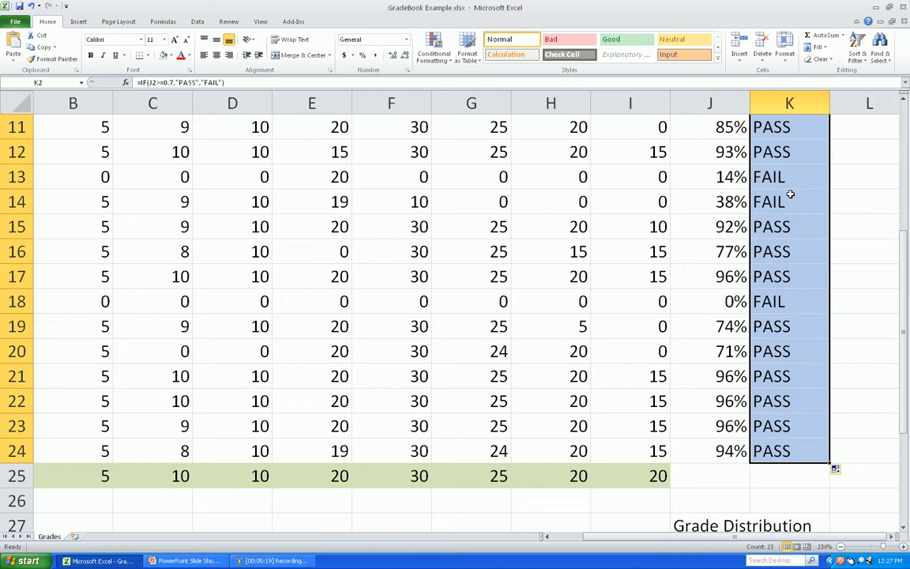
{"action": "scroll", "scroll_direction": "up", "scroll_amount": 3}
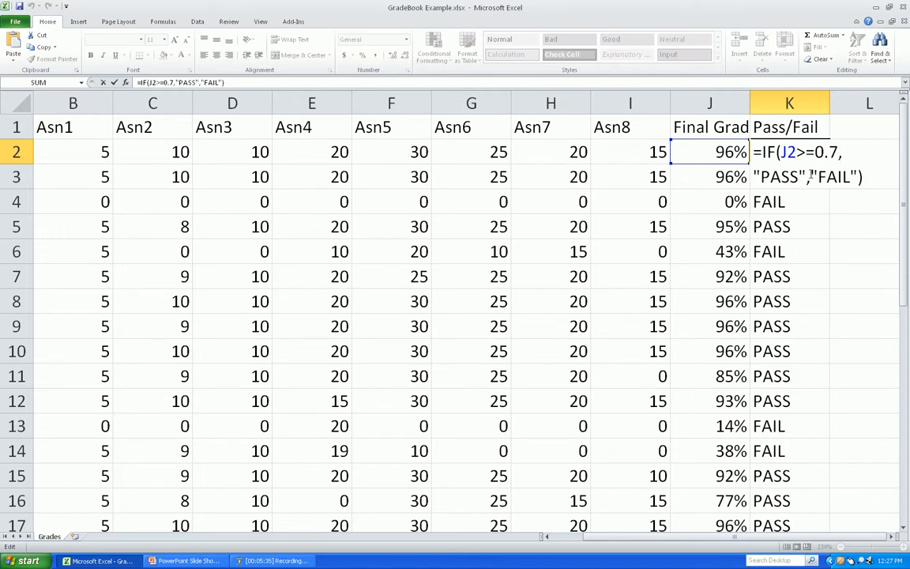
{"action": "mouse_move", "coordinate": [796, 190]}
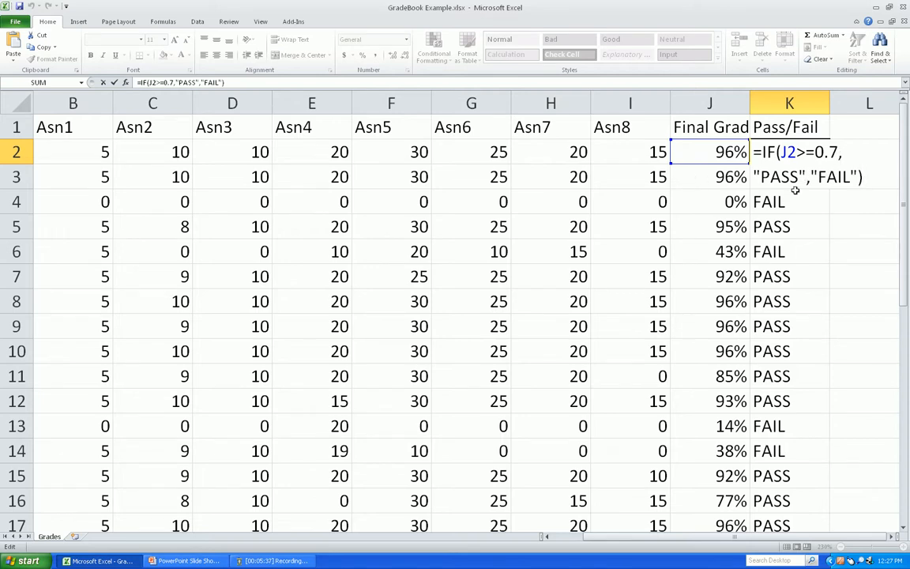
Confirm the K2 formula unchanged and scroll down to the grade cutoff table at G28:H32.
{"action": "key", "text": "Return"}
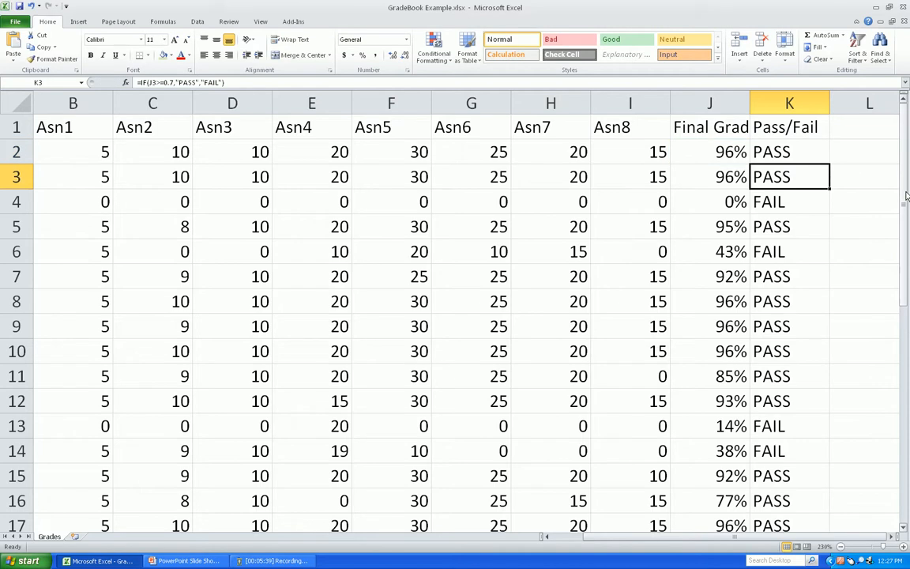
{"action": "left_click", "coordinate": [788, 127]}
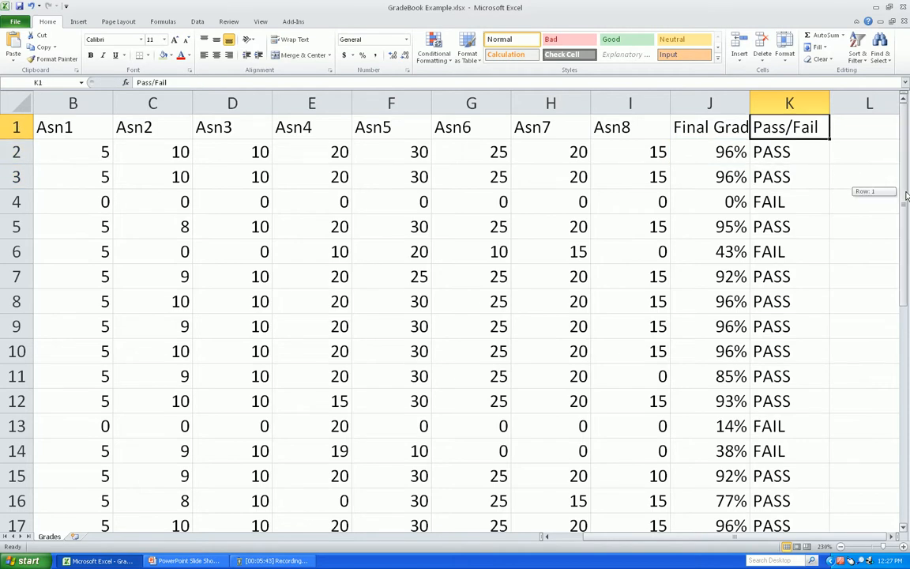
{"action": "scroll", "scroll_direction": "down", "scroll_amount": 3}
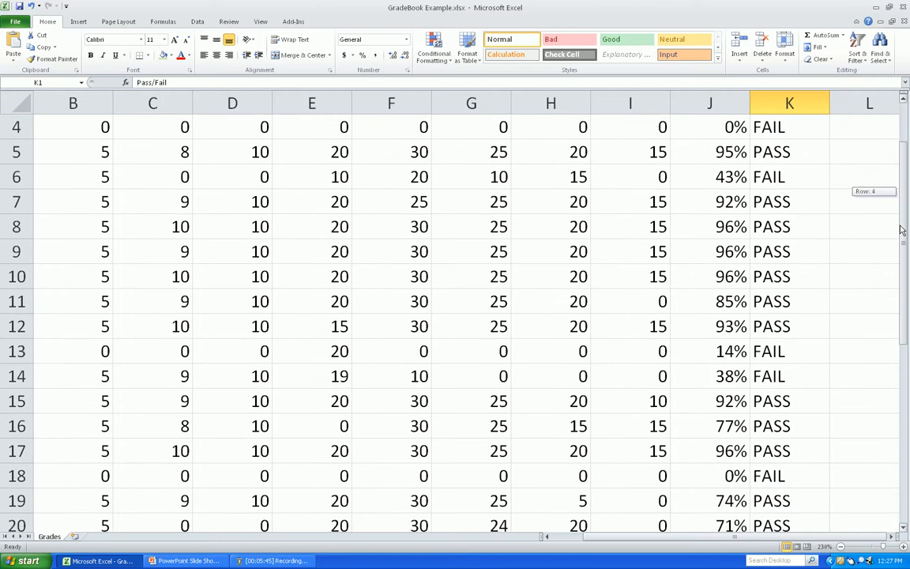
{"action": "scroll", "scroll_direction": "down", "scroll_amount": 3}
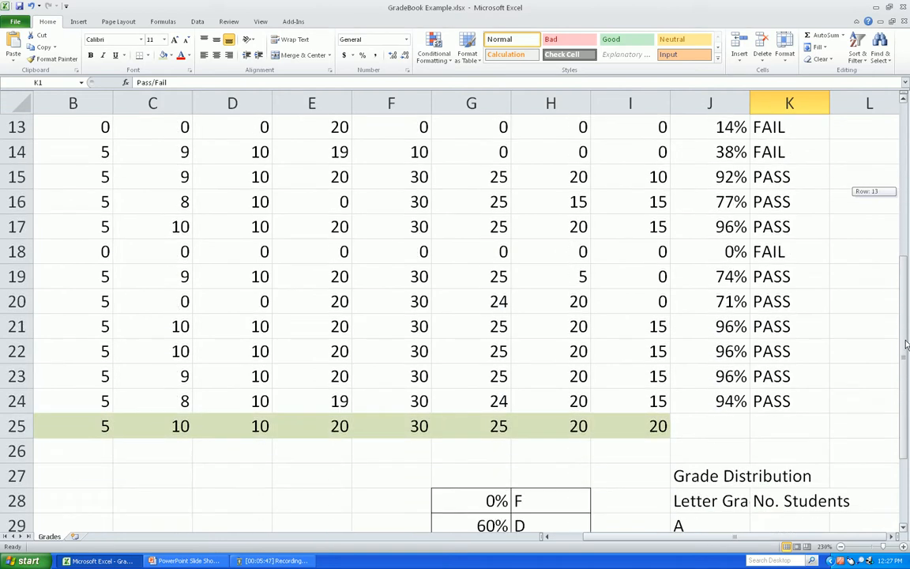
{"action": "scroll", "scroll_direction": "down", "scroll_amount": 3}
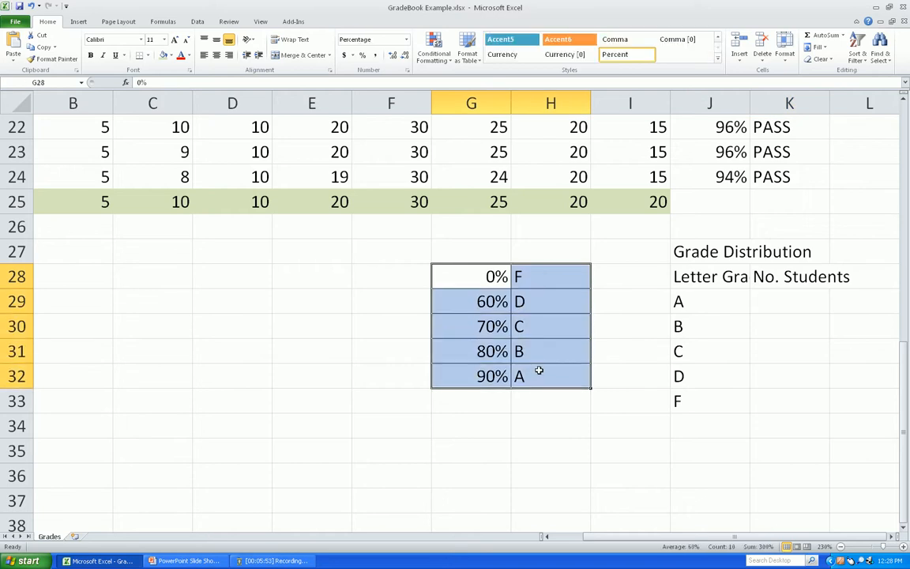
{"action": "left_click", "coordinate": [490, 277]}
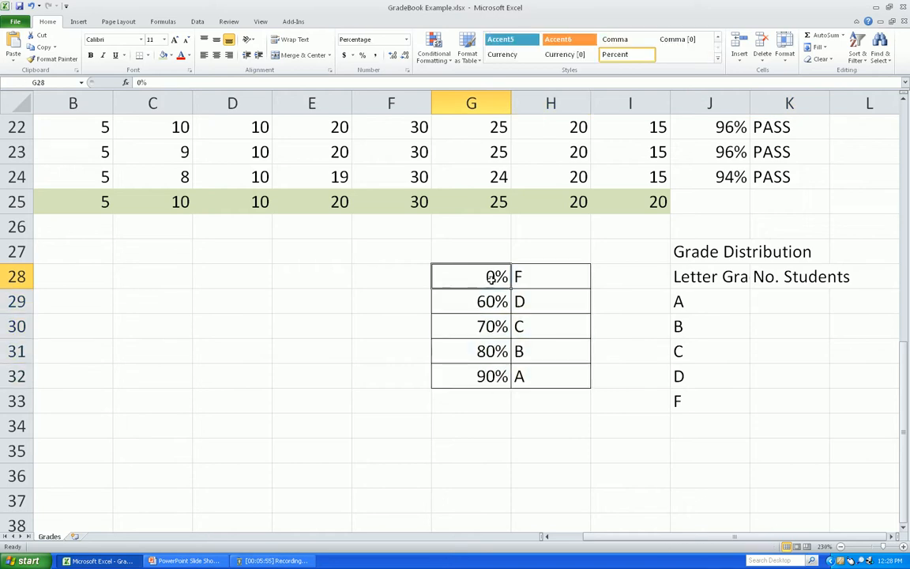
{"action": "left_click_drag", "start_coordinate": [492, 275], "coordinate": [550, 376]}
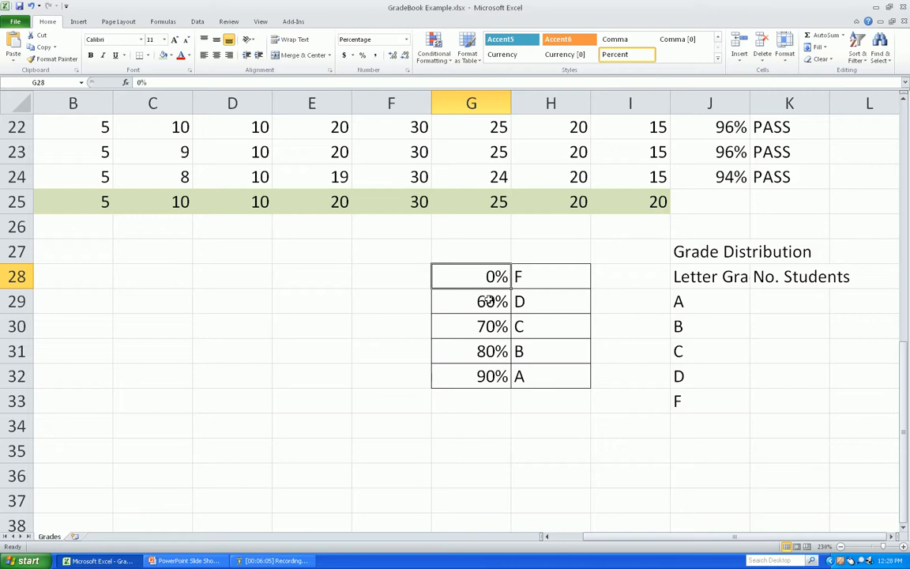
{"action": "mouse_move", "coordinate": [541, 275]}
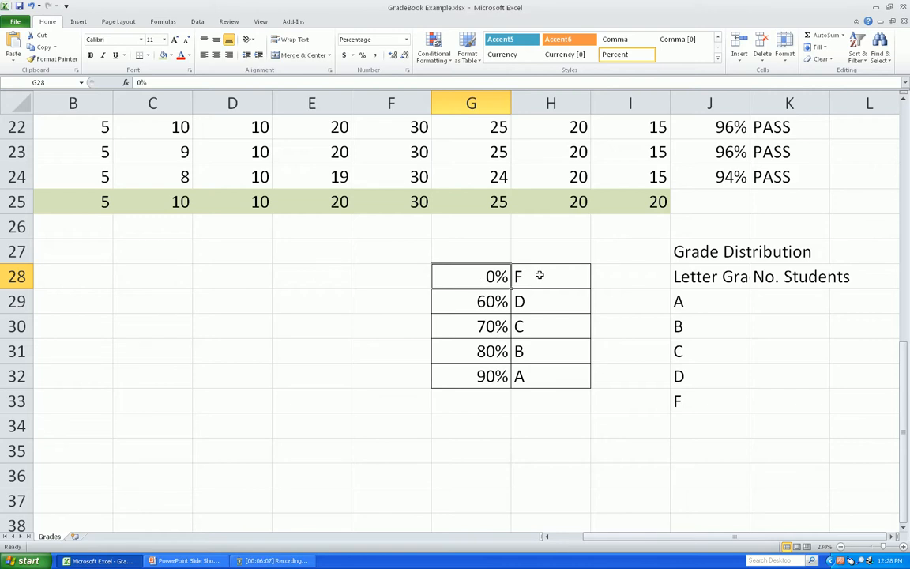
{"action": "mouse_move", "coordinate": [485, 308]}
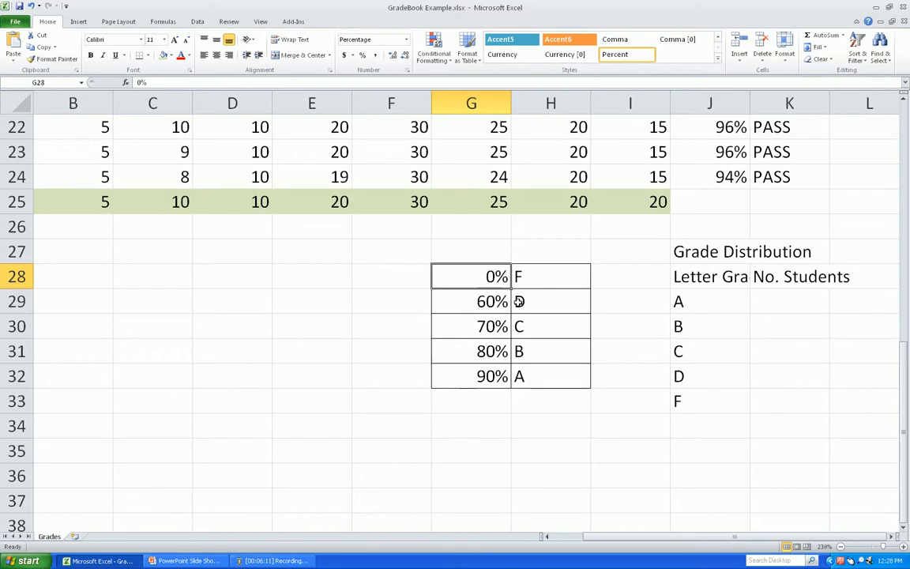
{"action": "mouse_move", "coordinate": [521, 304]}
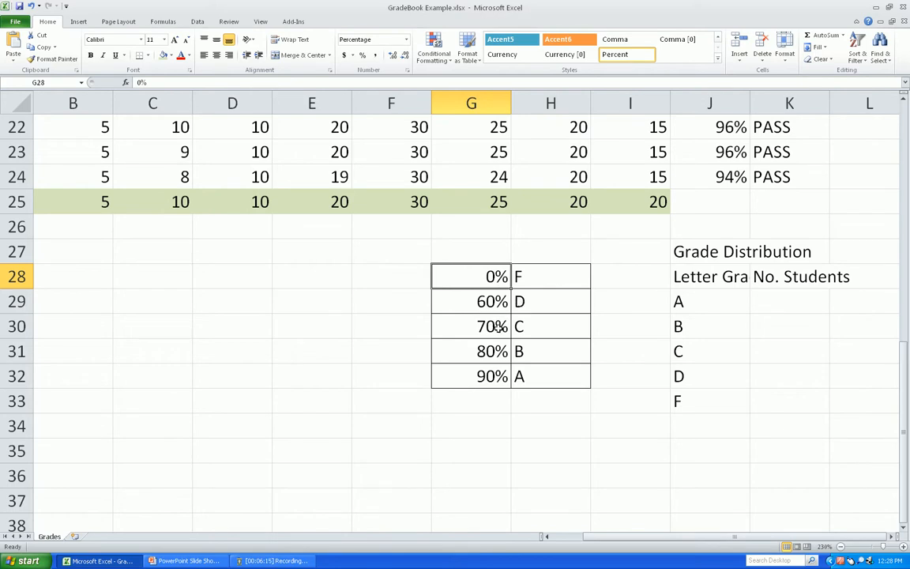
{"action": "mouse_move", "coordinate": [519, 326]}
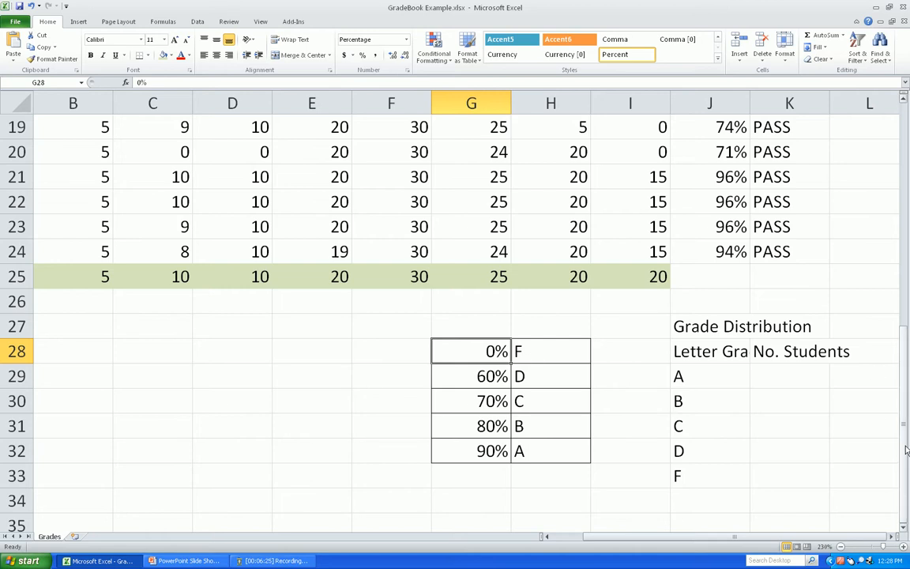
{"action": "scroll", "scroll_direction": "up", "scroll_amount": 3}
{"action": "type", "text": "Le"}
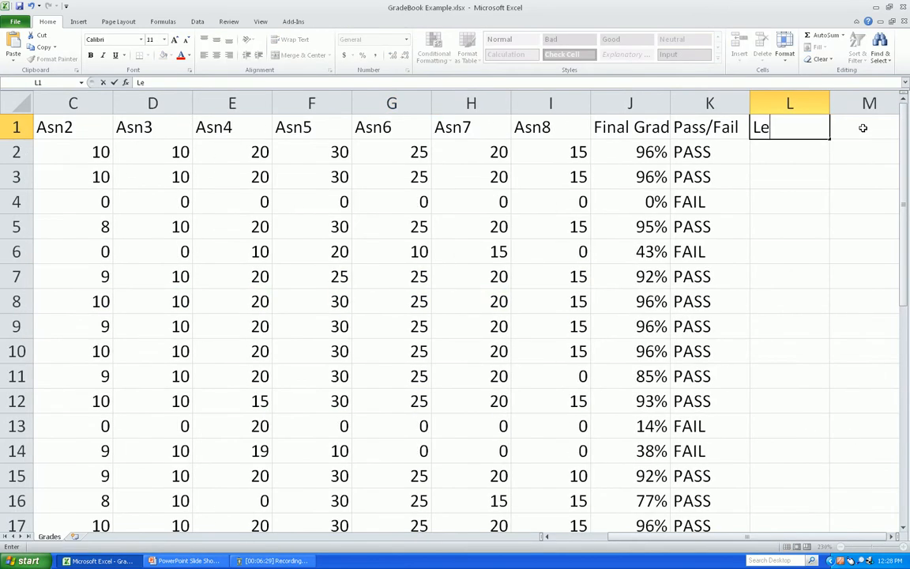
Finish the Letter Grade heading and start a VLOOKUP in L2 using J2 as lookup value.
{"action": "type", "text": "tter Grade"}
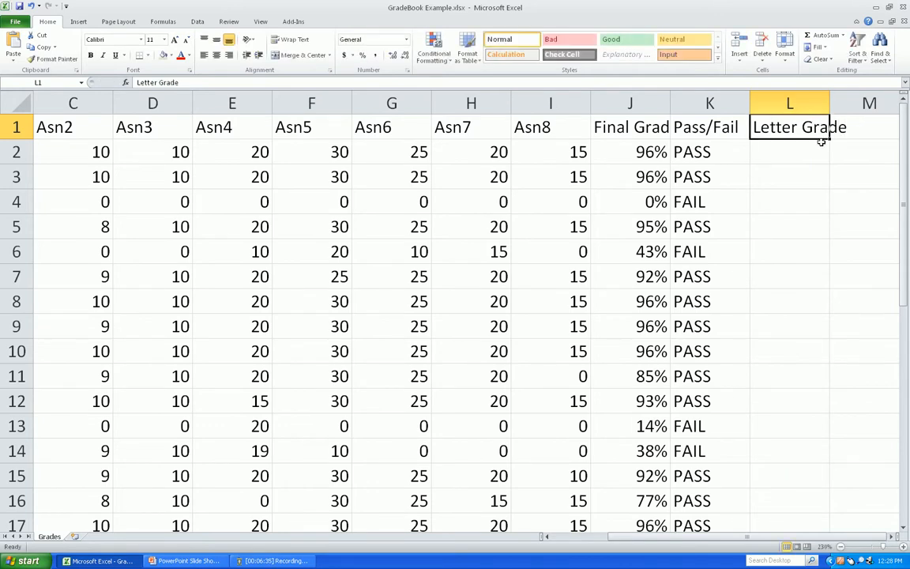
{"action": "left_click", "coordinate": [790, 152]}
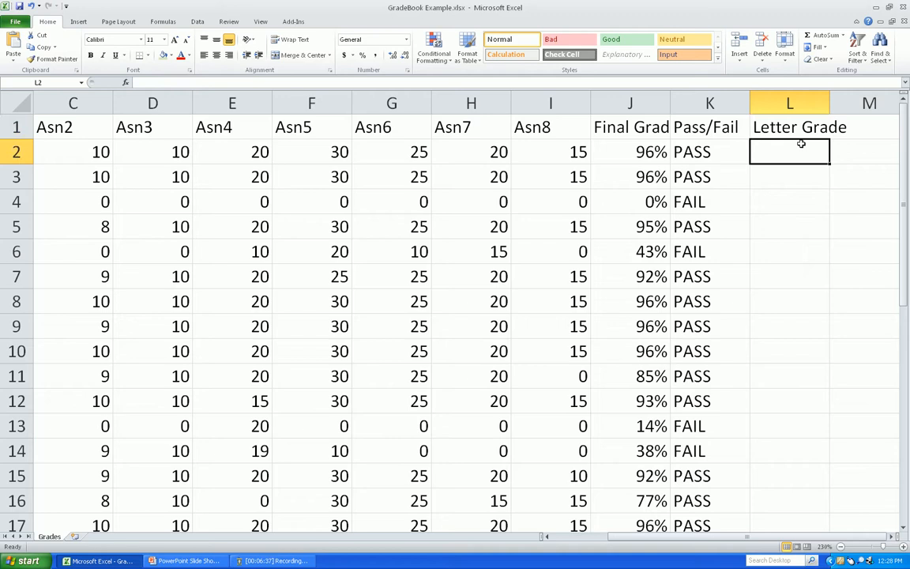
{"action": "type", "text": "="}
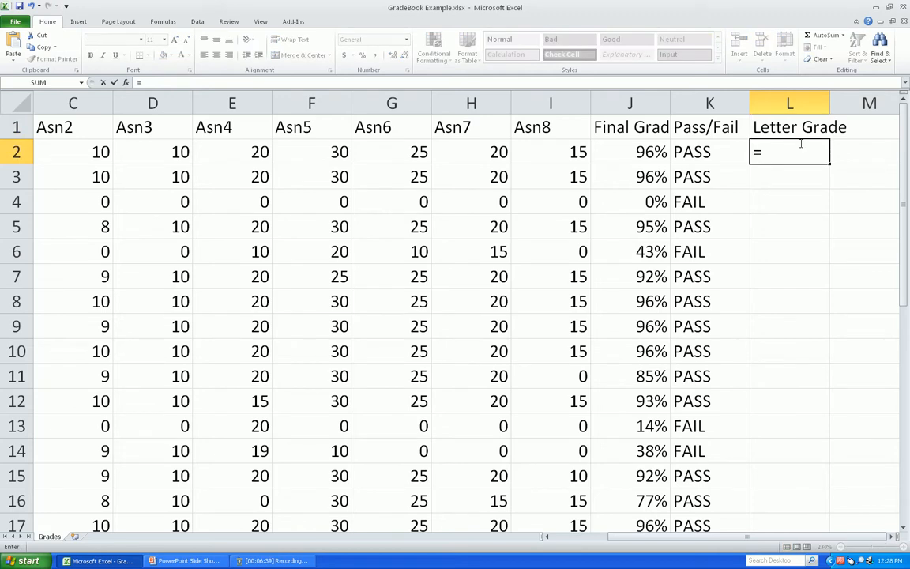
{"action": "type", "text": "v"}
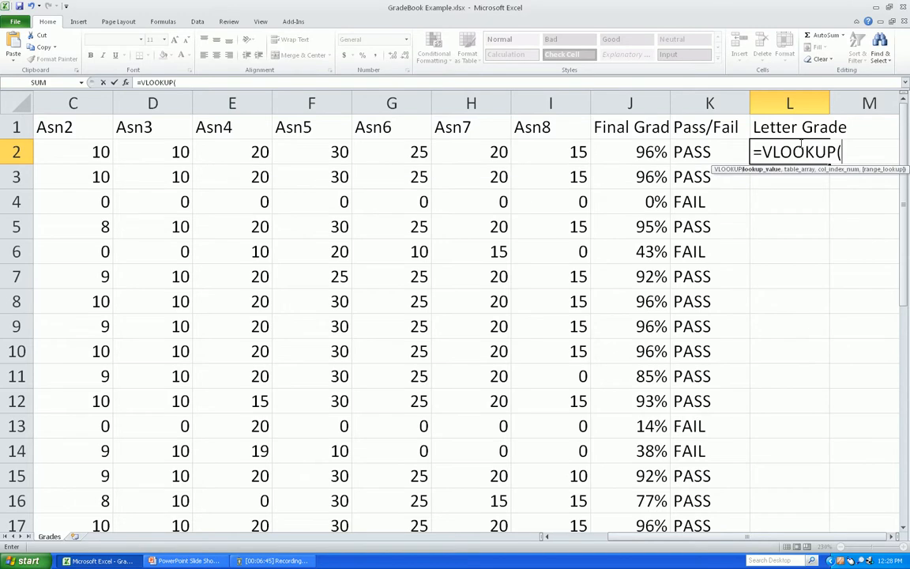
{"action": "mouse_move", "coordinate": [803, 170]}
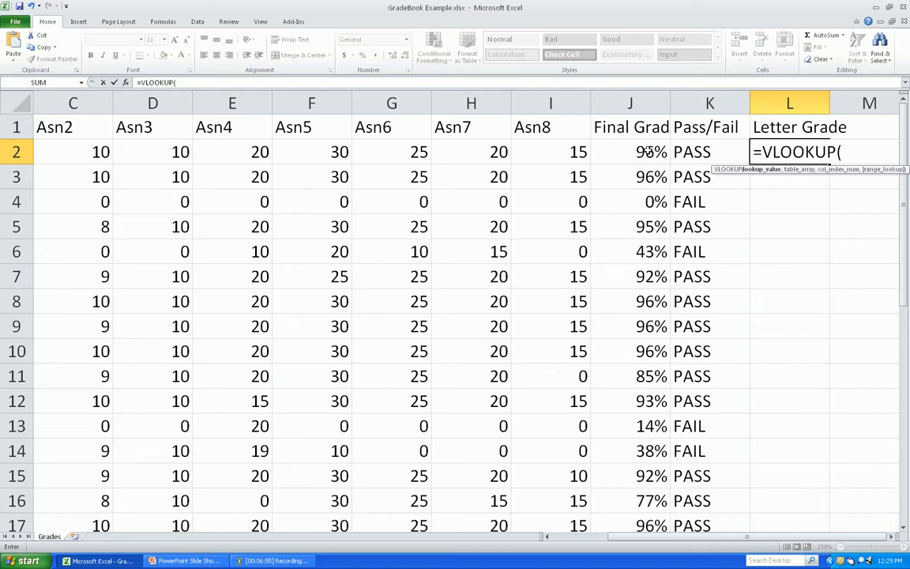
{"action": "left_click", "coordinate": [631, 152]}
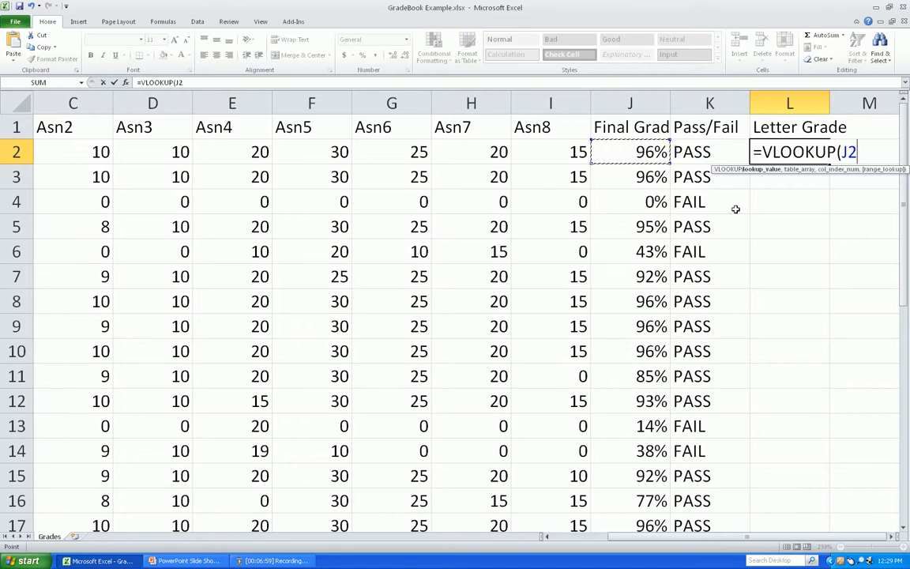
{"action": "type", "text": ",G28:H32"}
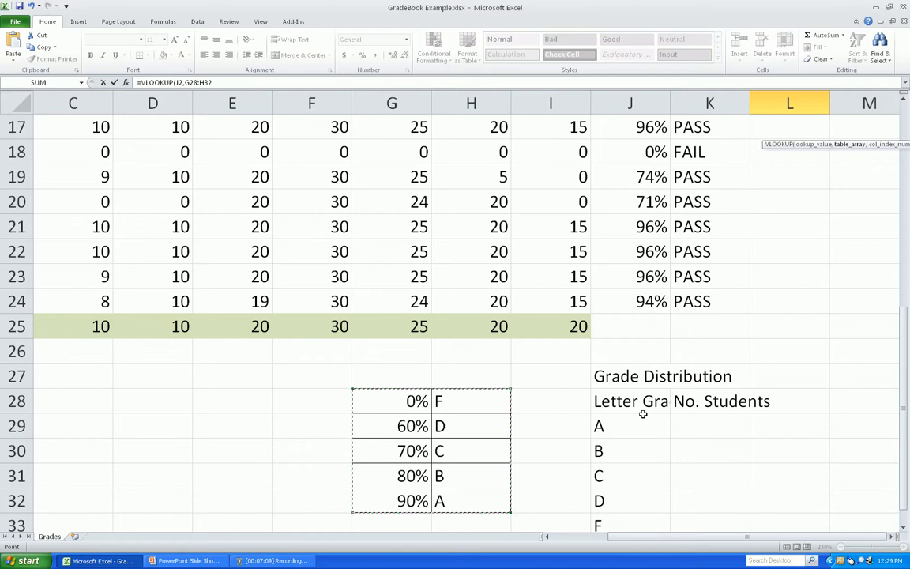
Complete =VLOOKUP(J2,G28:H32,2) so L2 returns letter grade A.
{"action": "scroll", "scroll_direction": "up", "scroll_amount": 3}
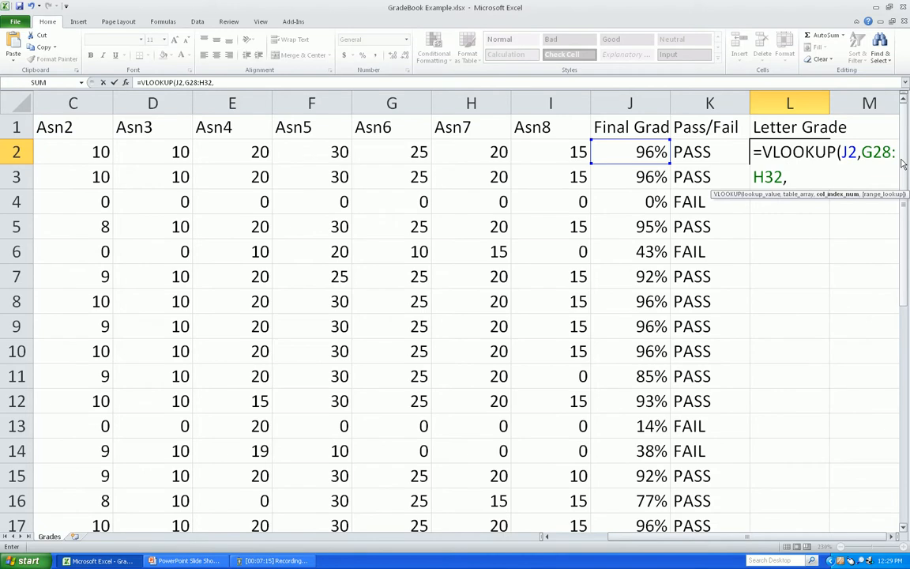
{"action": "scroll", "scroll_direction": "down", "scroll_amount": 3}
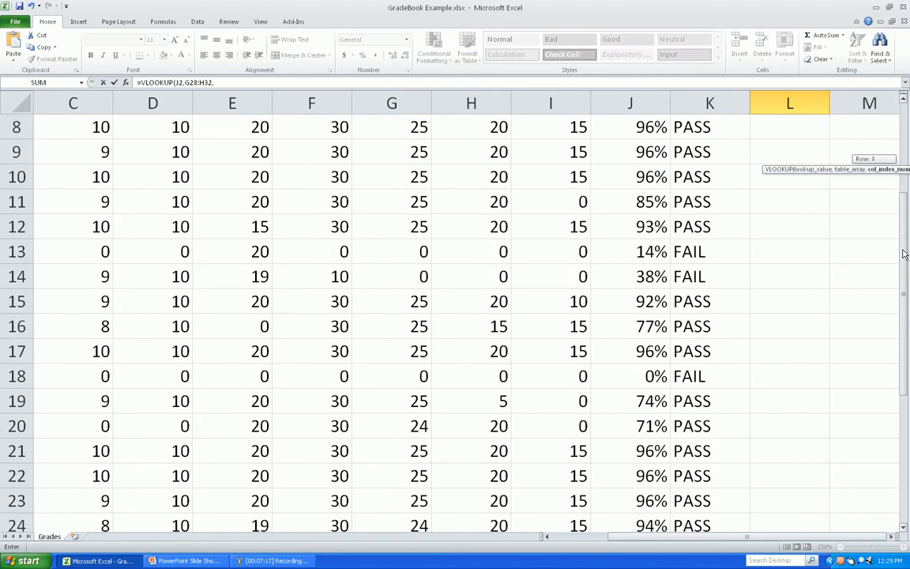
{"action": "scroll", "scroll_direction": "down", "scroll_amount": 3}
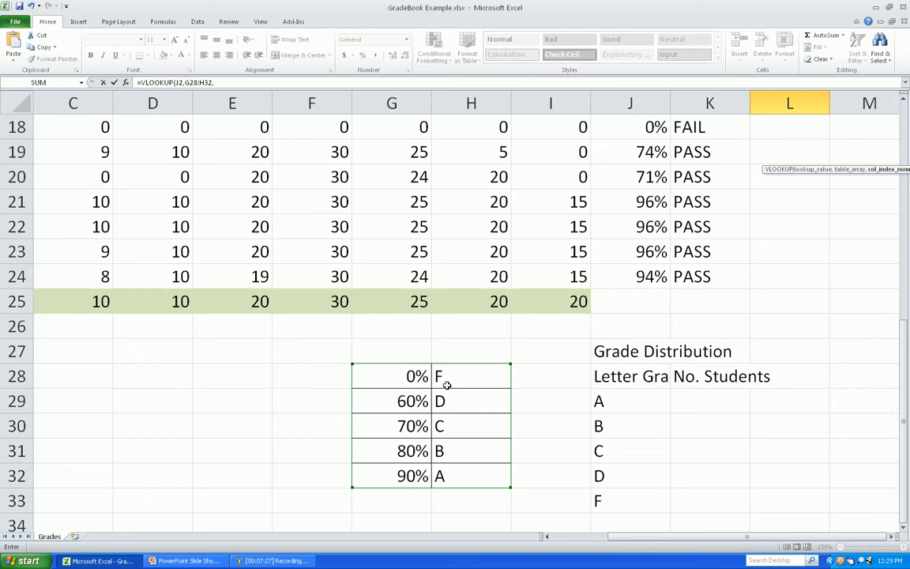
{"action": "mouse_move", "coordinate": [459, 397]}
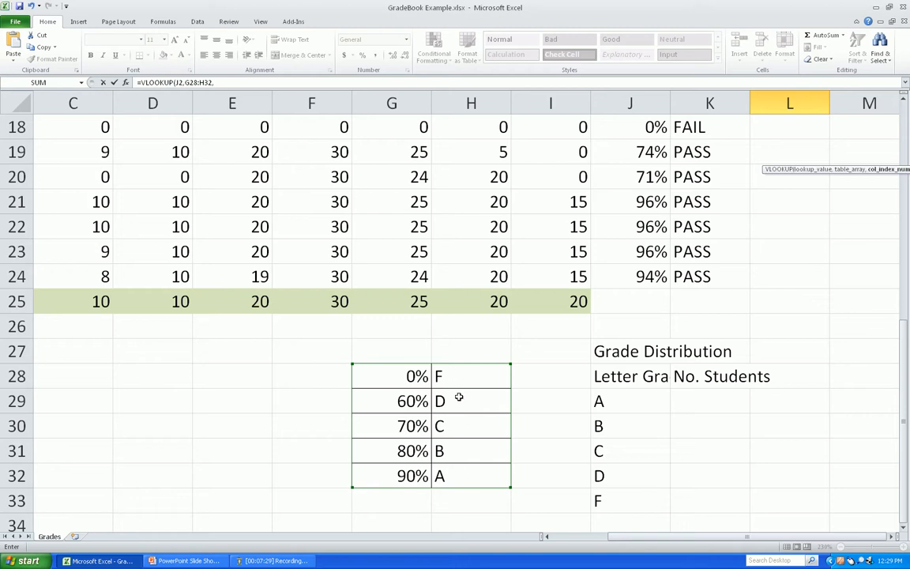
{"action": "mouse_move", "coordinate": [643, 416]}
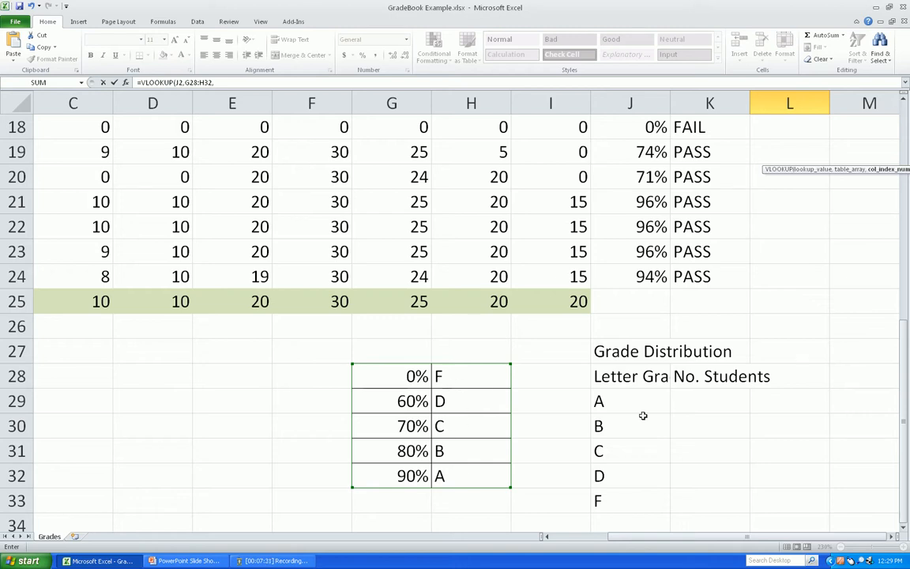
{"action": "scroll", "scroll_direction": "up", "scroll_amount": 3}
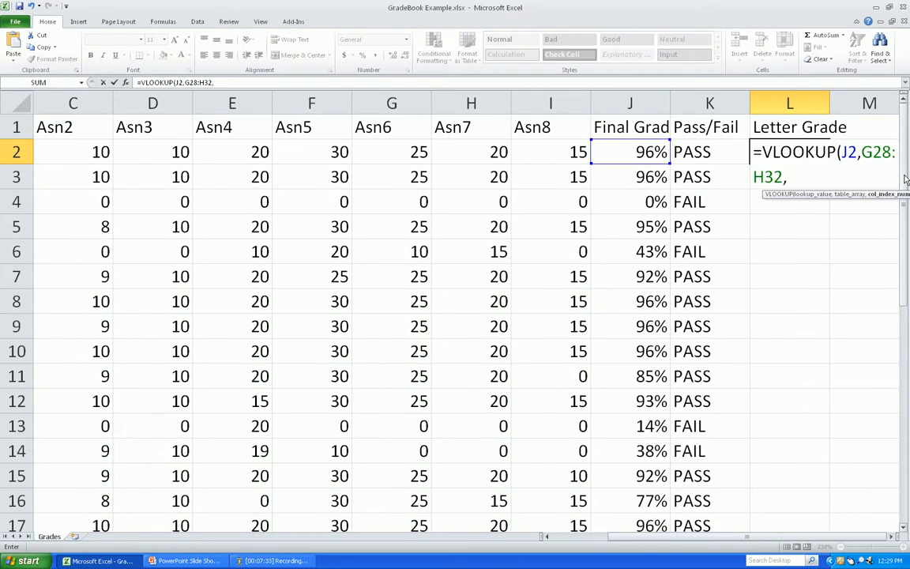
{"action": "type", "text": "2"}
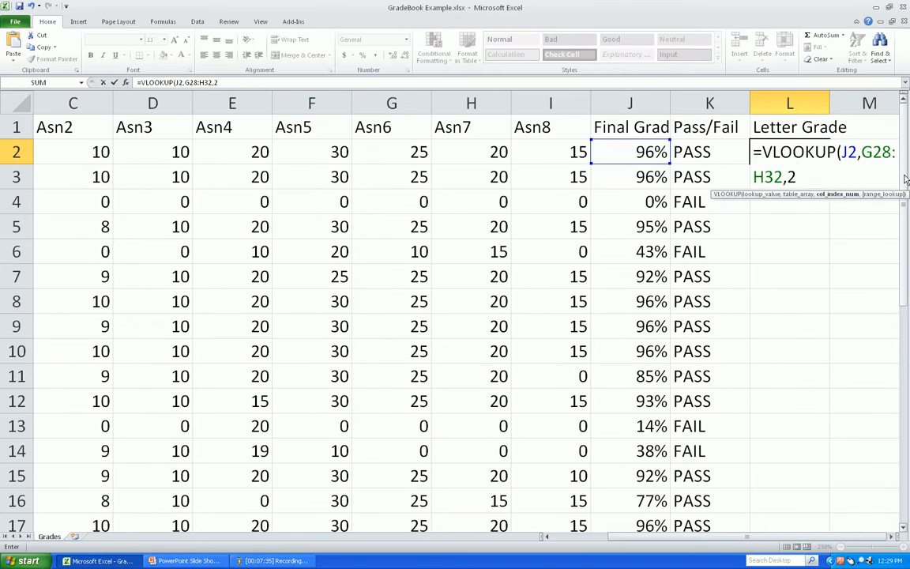
{"action": "type", "text": ")"}
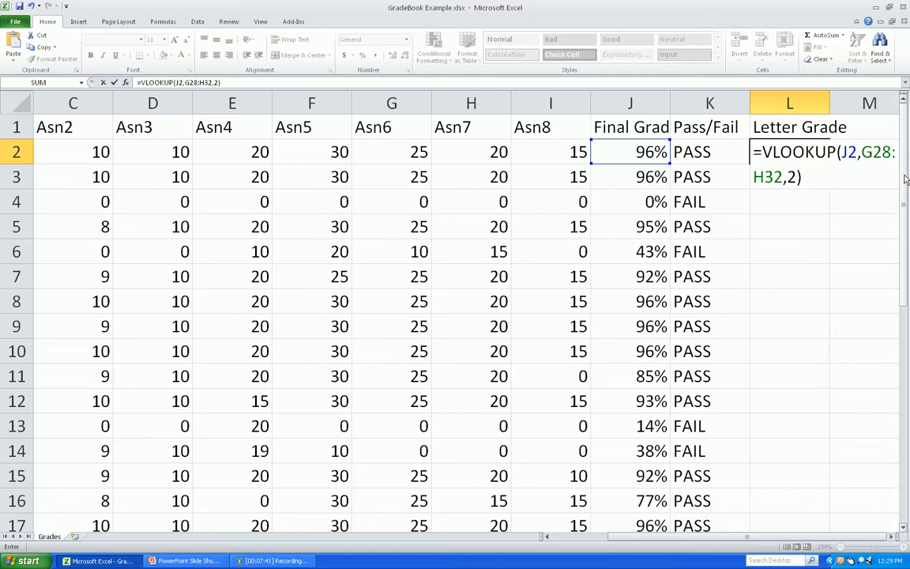
{"action": "key", "text": "Return"}
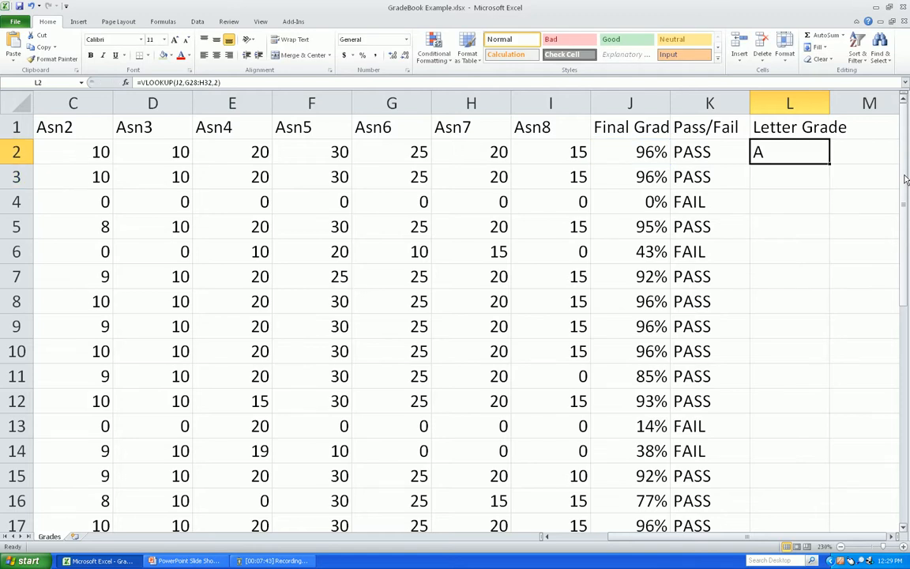
Copy the lookup formula down to L3:L4, see #N/A in row 4, and reopen L2 to fix it.
{"action": "double_click", "coordinate": [790, 152]}
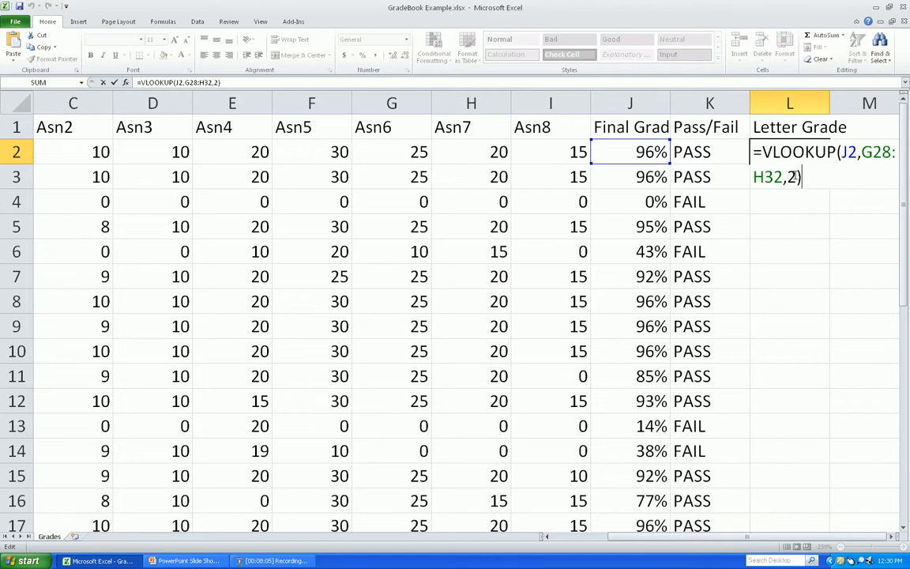
{"action": "key", "text": "Return"}
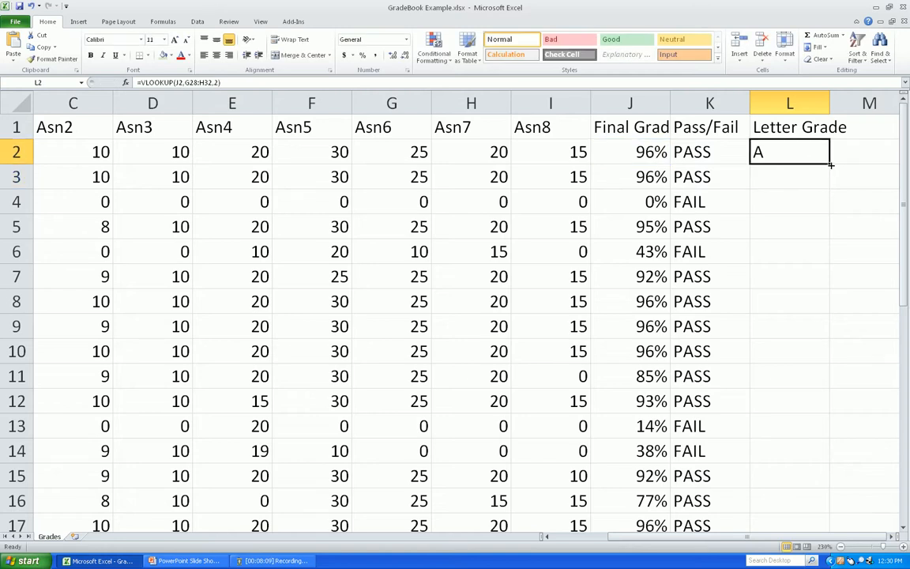
{"action": "left_click_drag", "start_coordinate": [830, 163], "coordinate": [830, 206]}
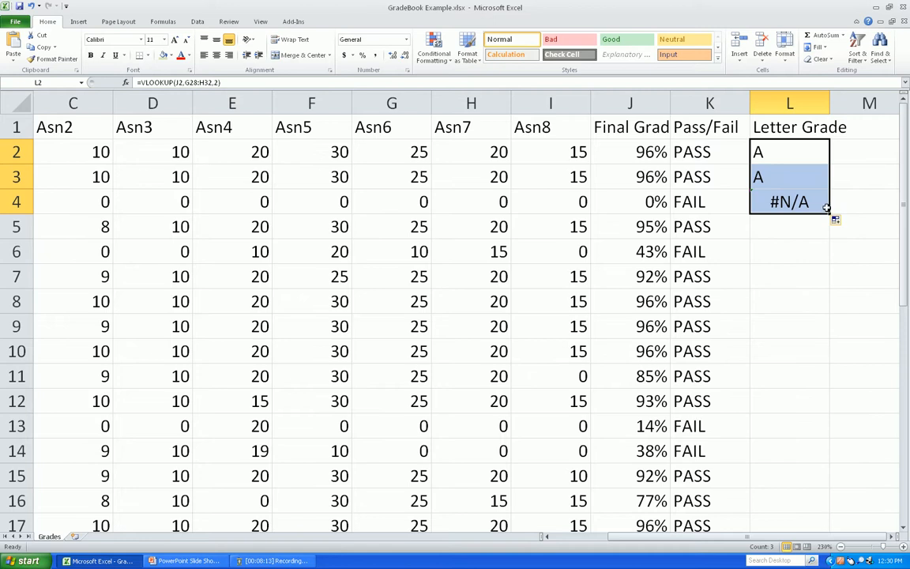
{"action": "double_click", "coordinate": [790, 152]}
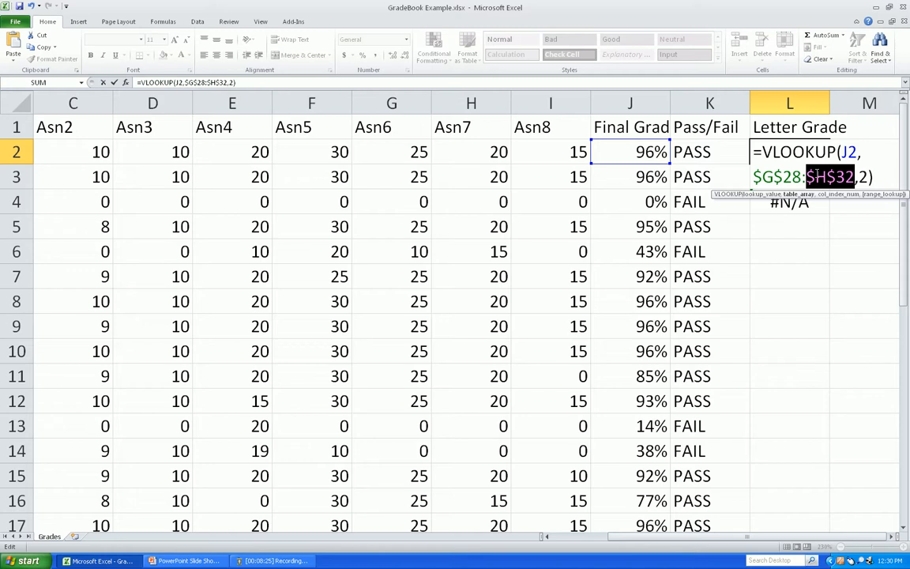
Lock the table as $G$28:$H$32, fill column L, and check every student's letter grade.
{"action": "key", "text": "Return"}
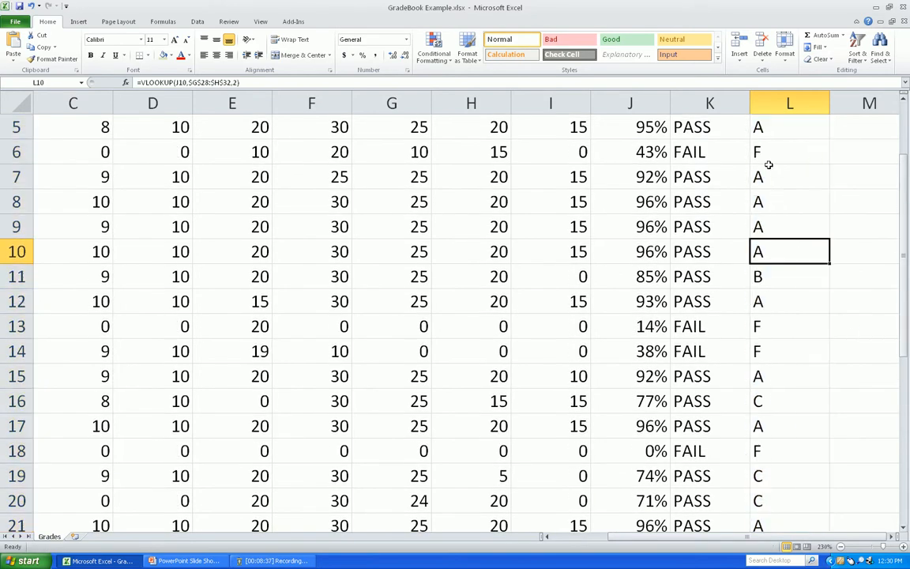
{"action": "left_click", "coordinate": [790, 152]}
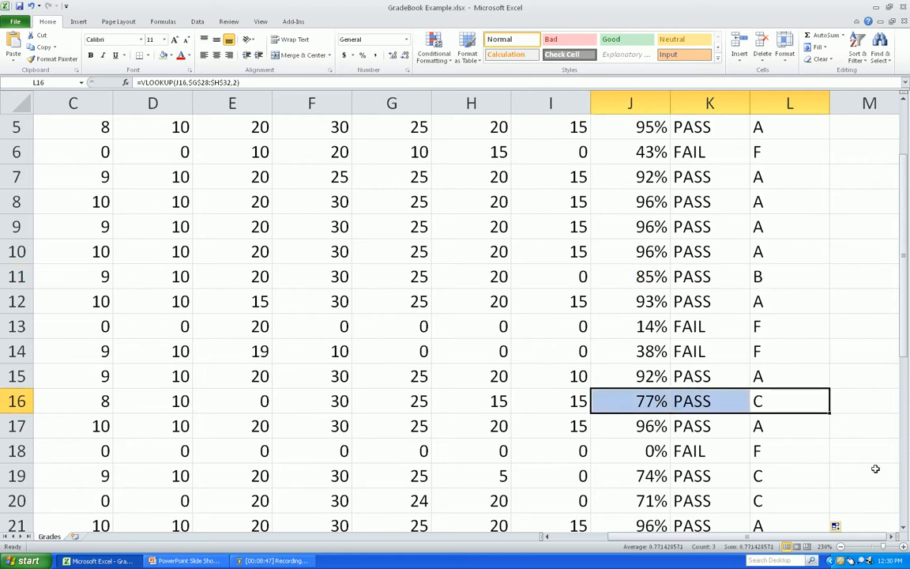
{"action": "scroll", "scroll_direction": "down", "scroll_amount": 3}
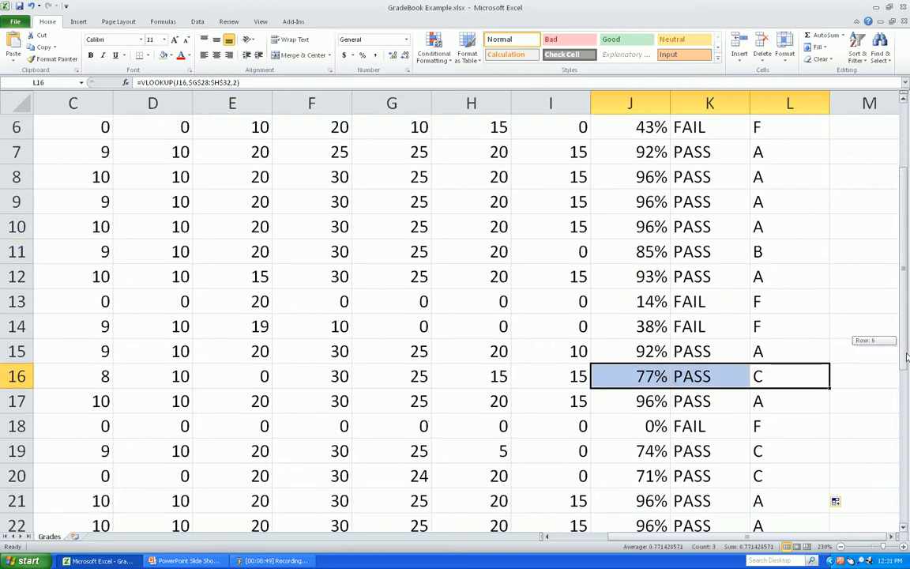
{"action": "scroll", "scroll_direction": "down", "scroll_amount": 3}
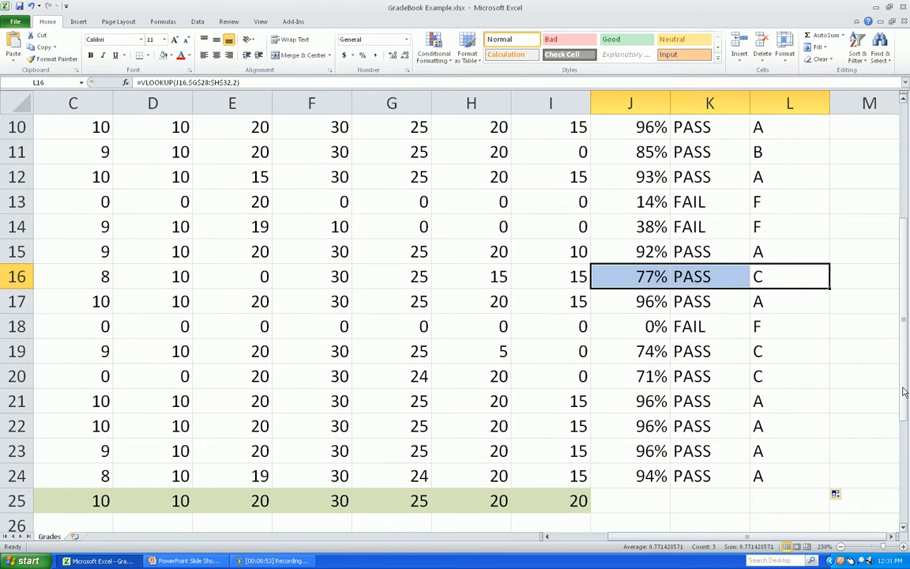
{"action": "scroll", "scroll_direction": "up", "scroll_amount": 3}
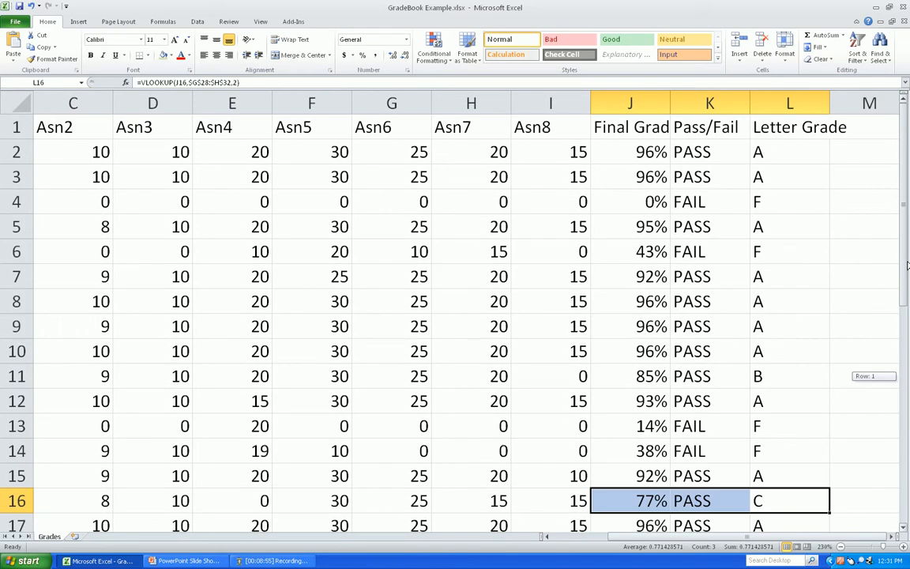
{"action": "mouse_move", "coordinate": [744, 223]}
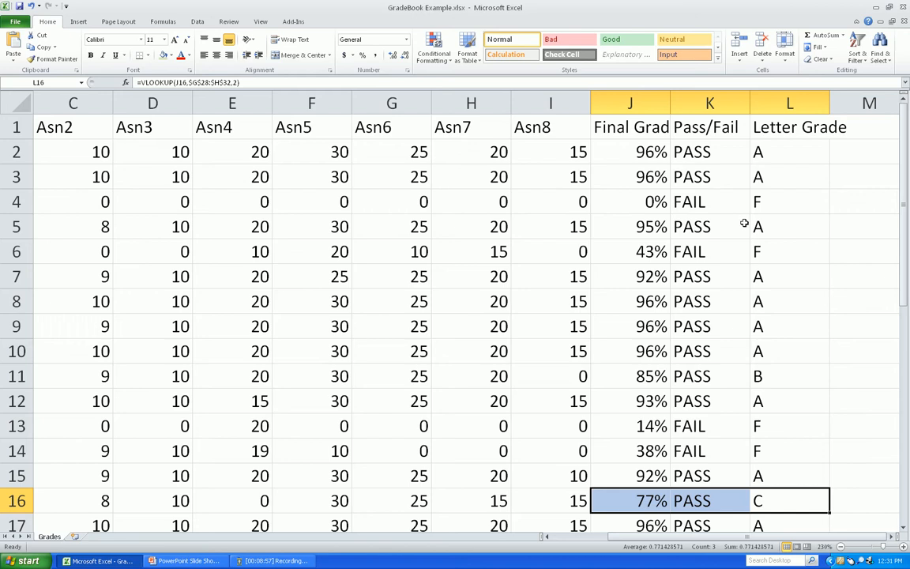
{"action": "scroll", "scroll_direction": "down", "scroll_amount": 3}
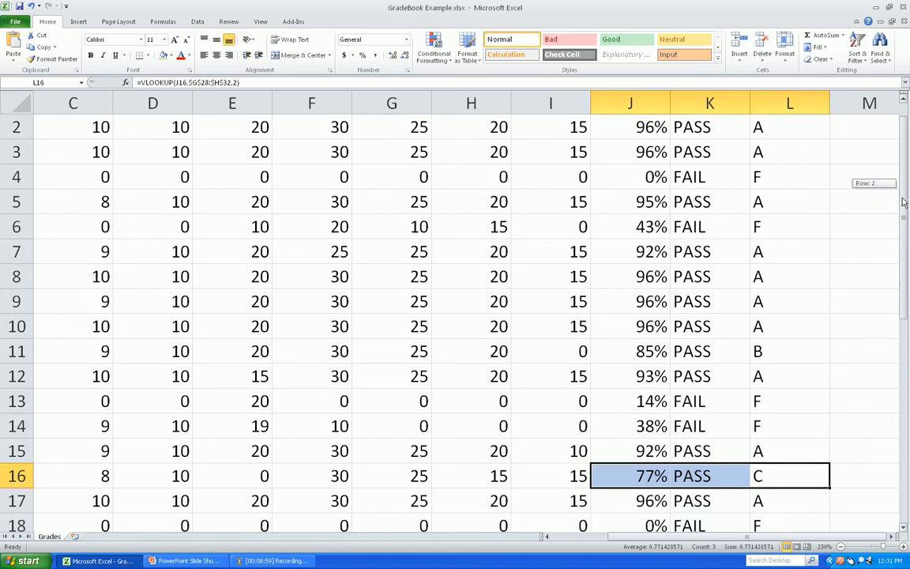
{"action": "scroll", "scroll_direction": "down", "scroll_amount": 3}
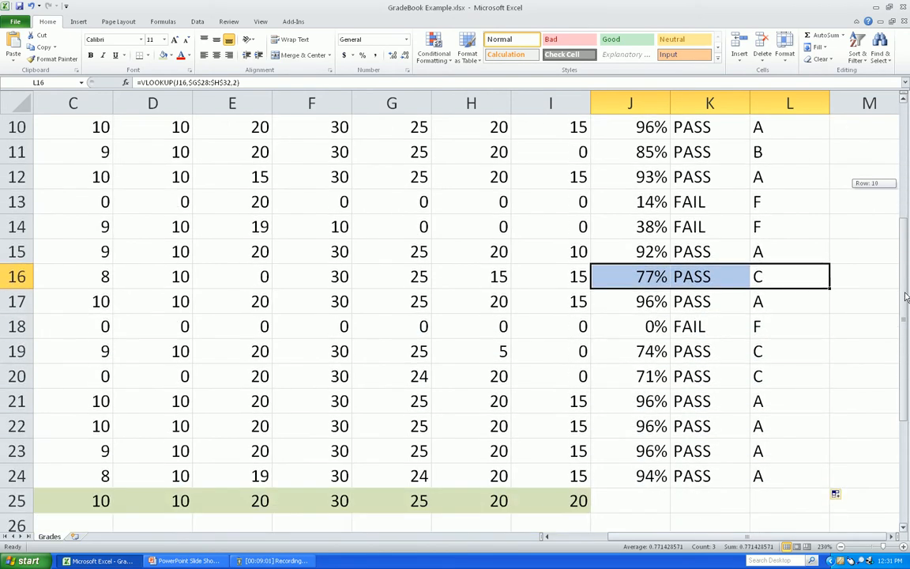
{"action": "scroll", "scroll_direction": "up", "scroll_amount": 3}
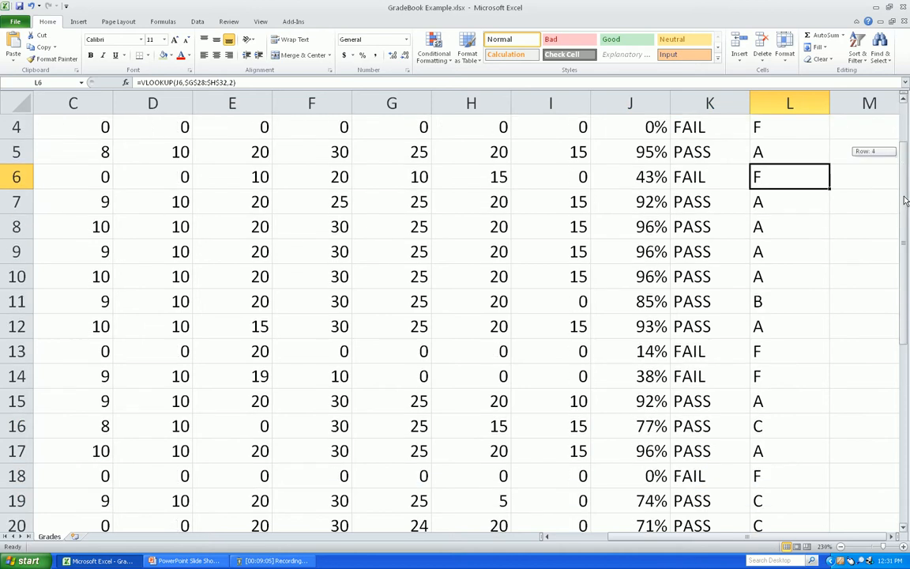
{"action": "scroll", "scroll_direction": "down", "scroll_amount": 3}
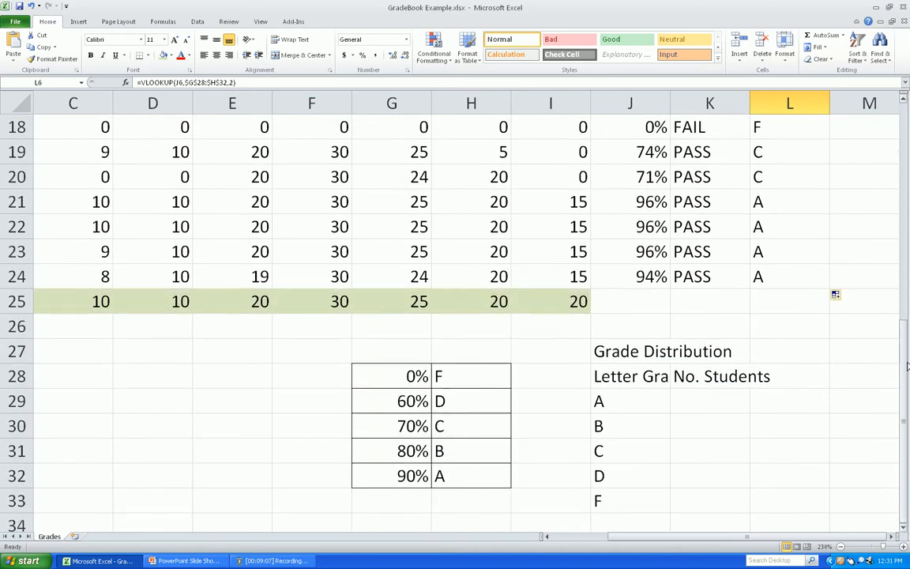
{"action": "mouse_move", "coordinate": [735, 373]}
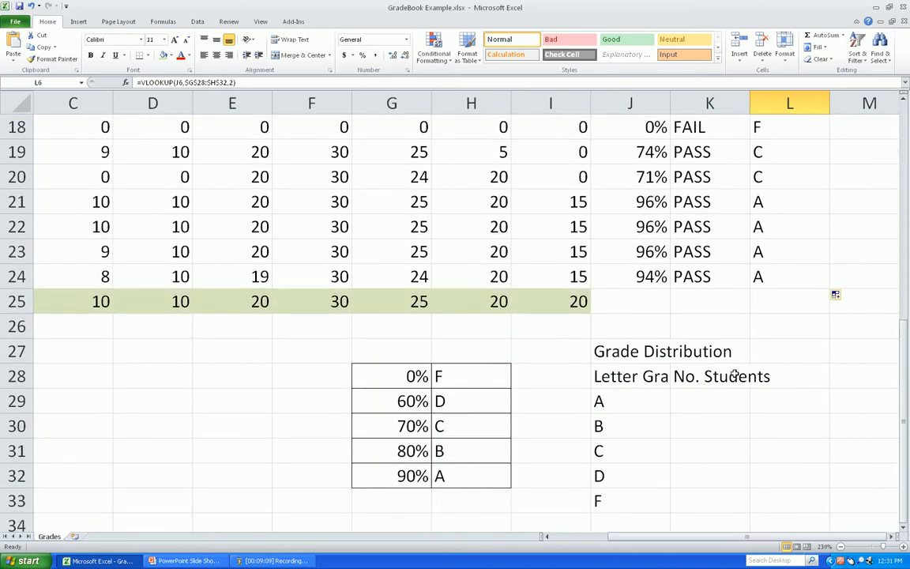
{"action": "mouse_move", "coordinate": [640, 392]}
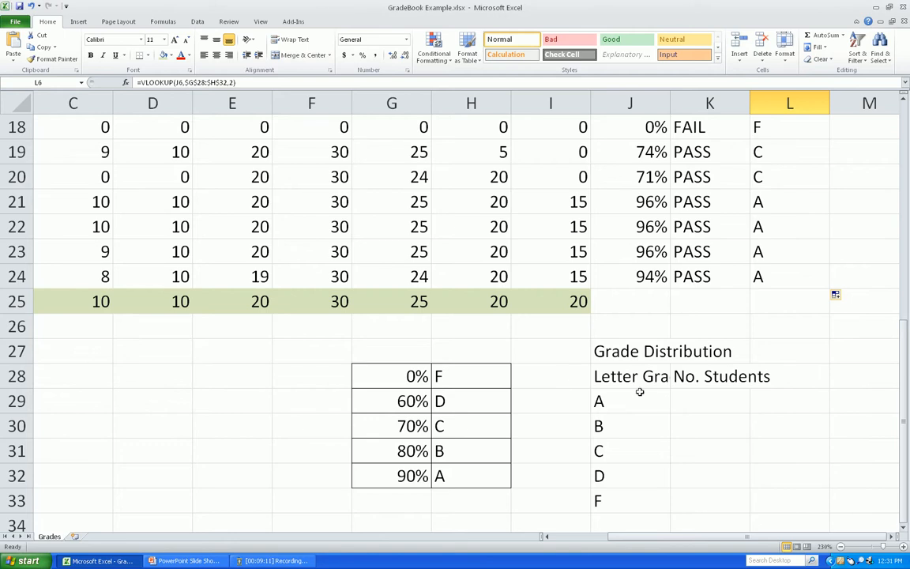
{"action": "mouse_move", "coordinate": [651, 417]}
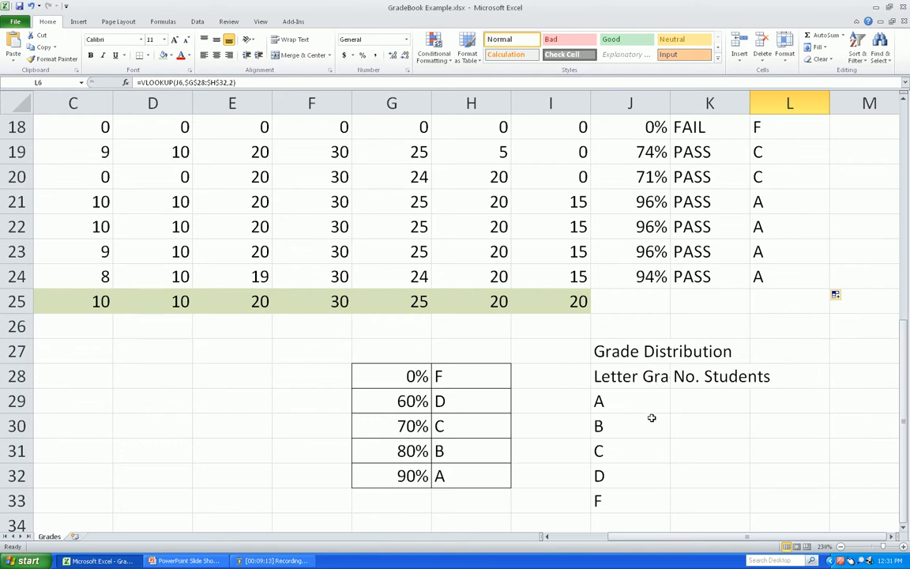
{"action": "mouse_move", "coordinate": [666, 450]}
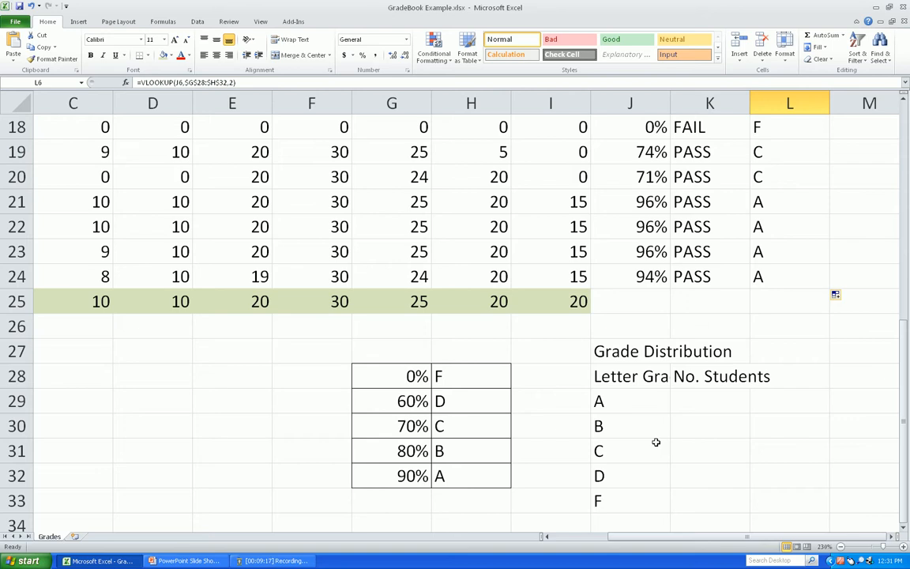
{"action": "mouse_move", "coordinate": [676, 413]}
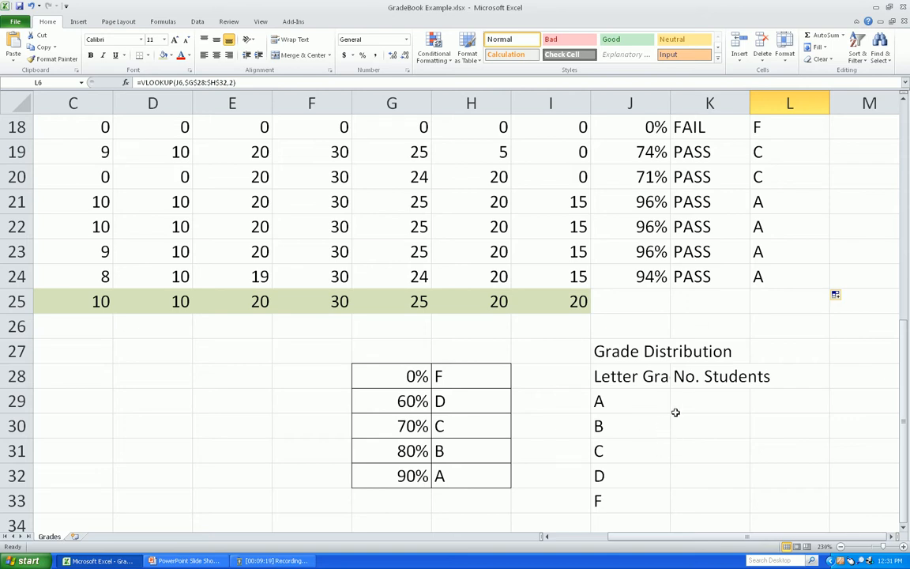
{"action": "left_click", "coordinate": [709, 402]}
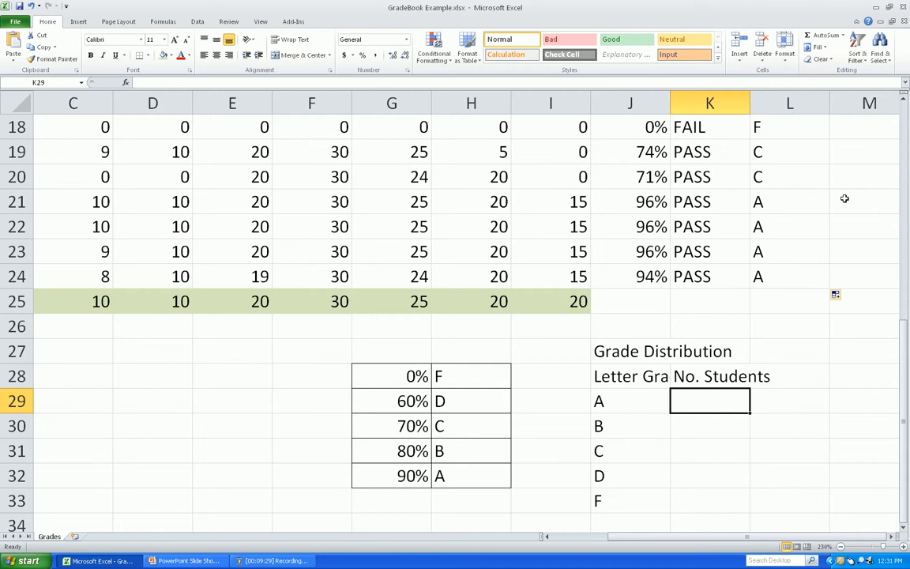
Enter =COUNTIF(L2:L24,"A") in K29, counting 14 A grades from the Letter Grade column.
{"action": "type", "text": "="}
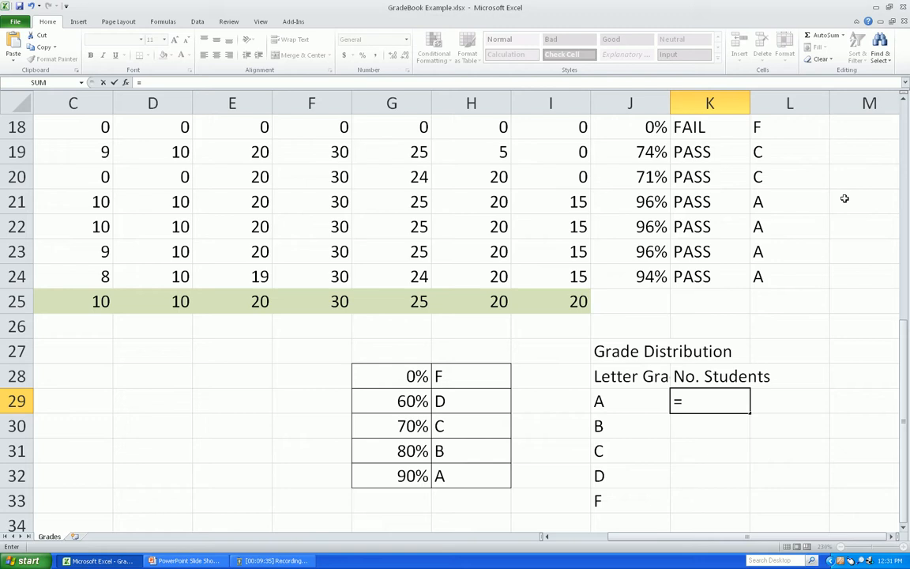
{"action": "type", "text": "coun"}
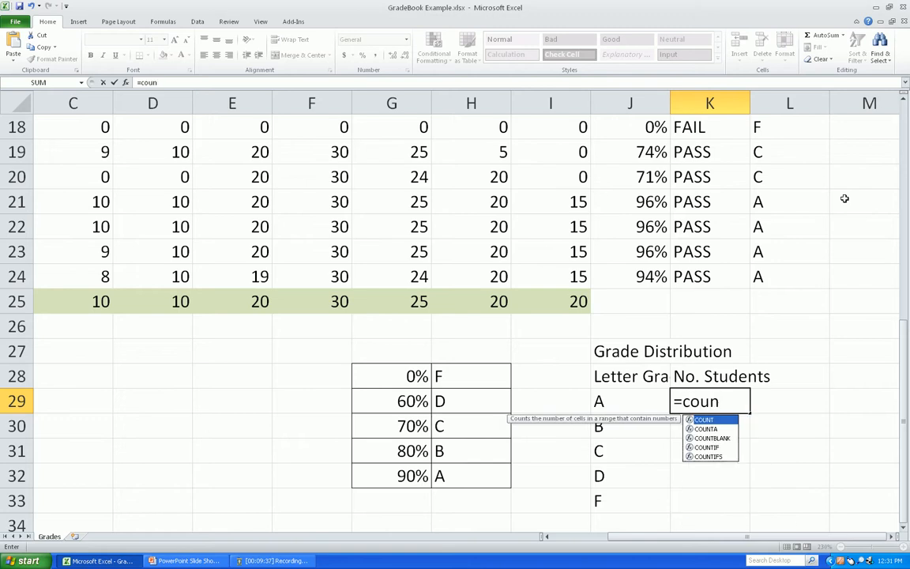
{"action": "type", "text": "tif"}
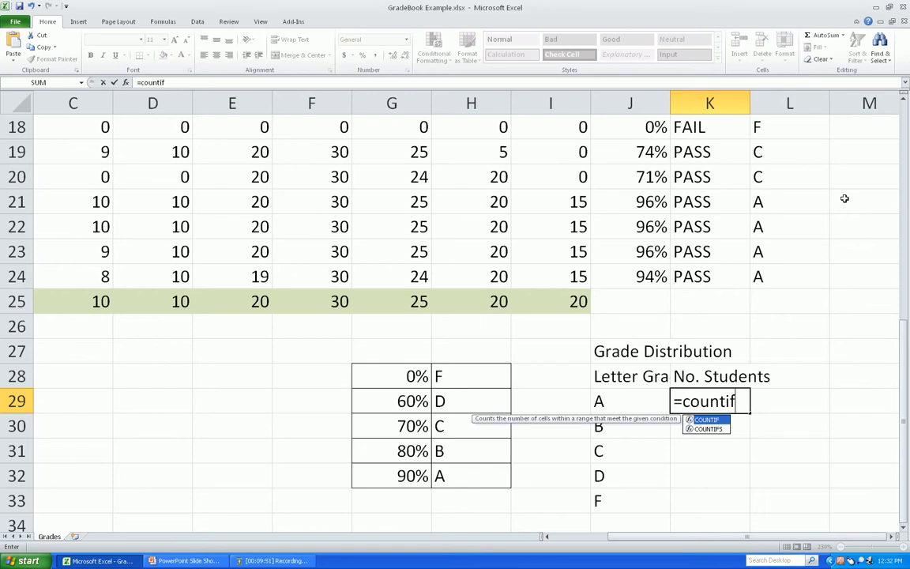
{"action": "type", "text": "("}
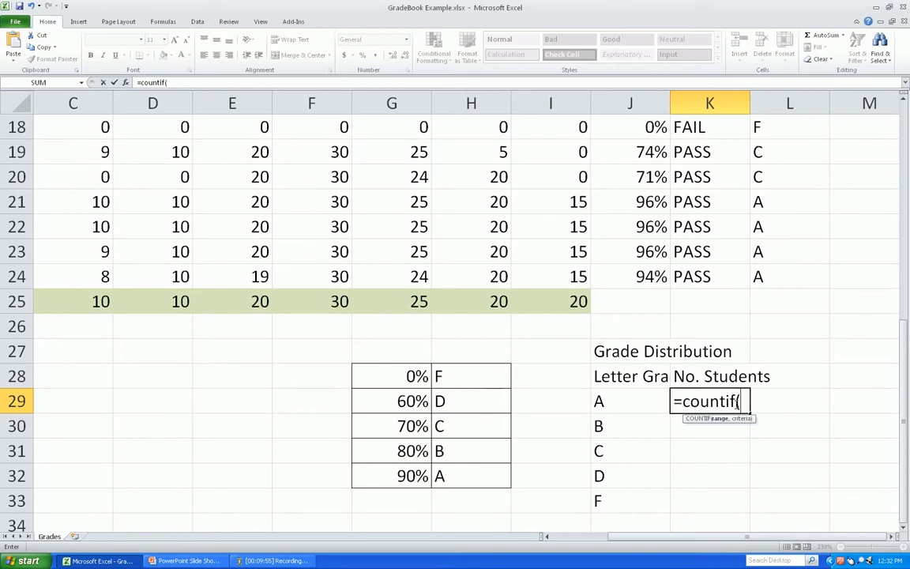
{"action": "mouse_move", "coordinate": [750, 424]}
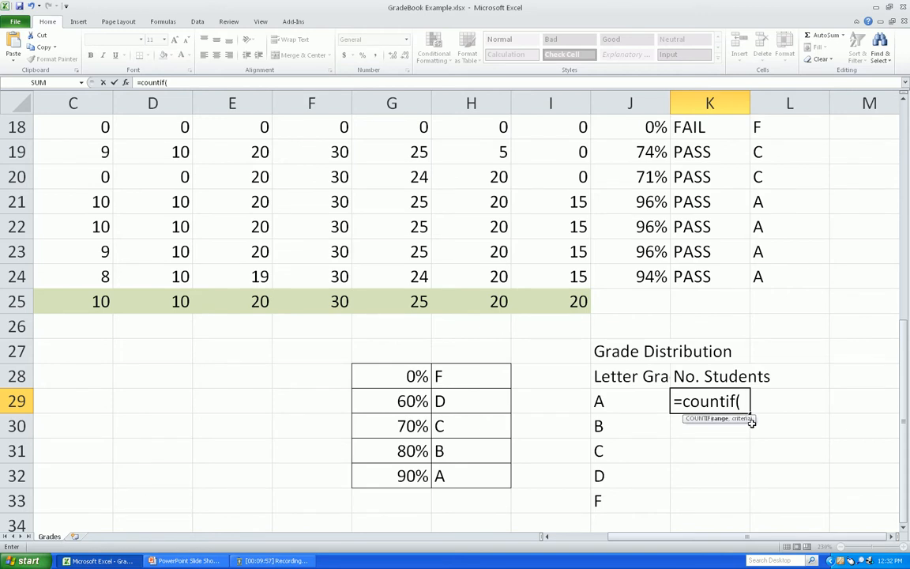
{"action": "left_click", "coordinate": [790, 275]}
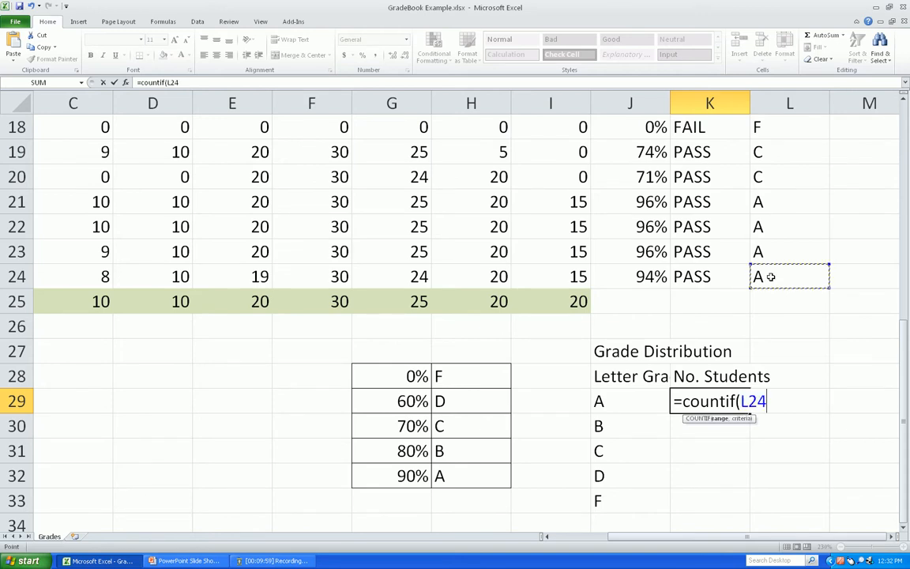
{"action": "left_click_drag", "start_coordinate": [790, 275], "coordinate": [790, 152]}
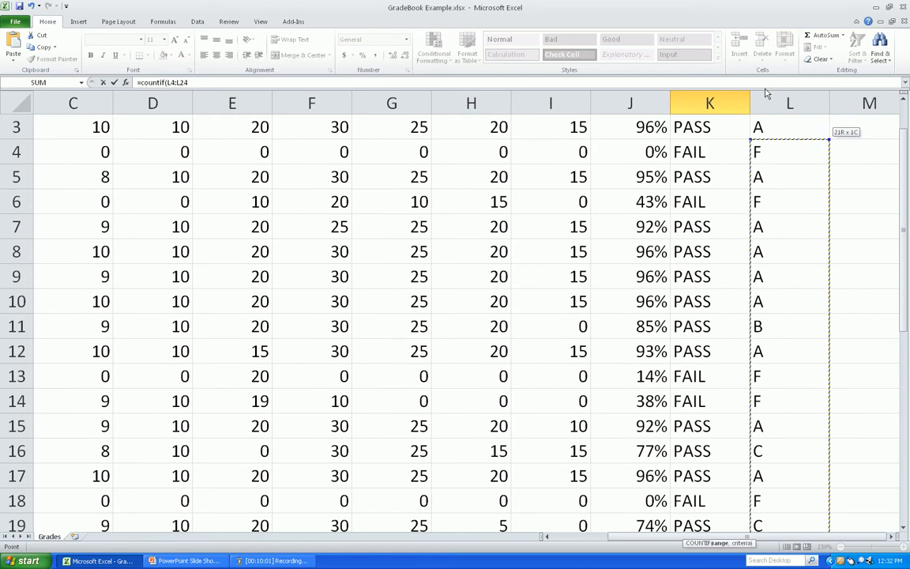
{"action": "scroll", "scroll_direction": "up", "scroll_amount": 3}
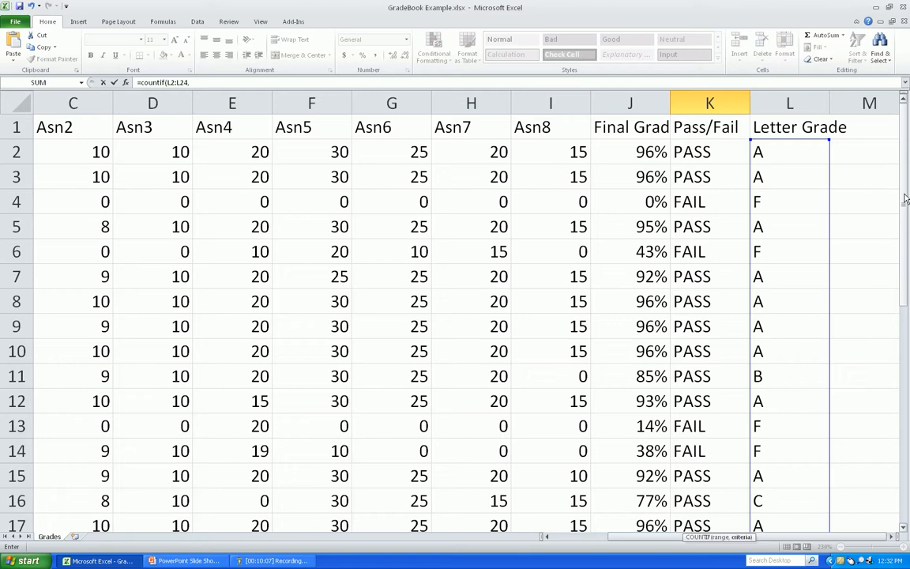
{"action": "scroll", "scroll_direction": "down", "scroll_amount": 3}
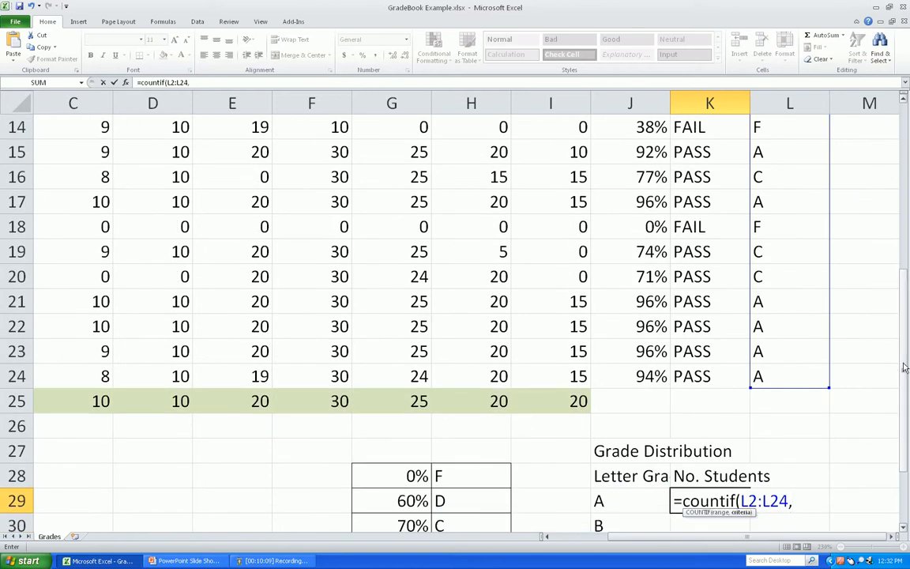
{"action": "type", "text": "\"A"}
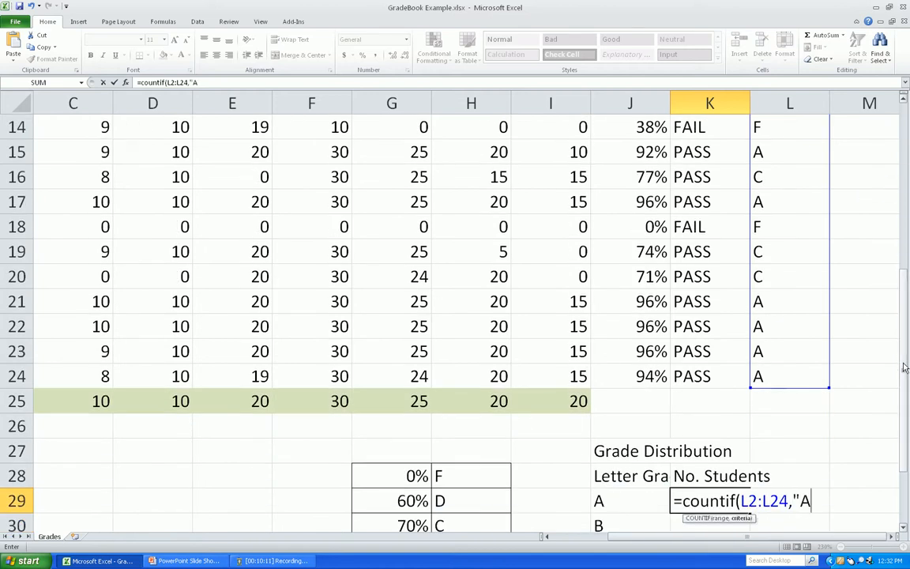
{"action": "type", "text": "\")"}
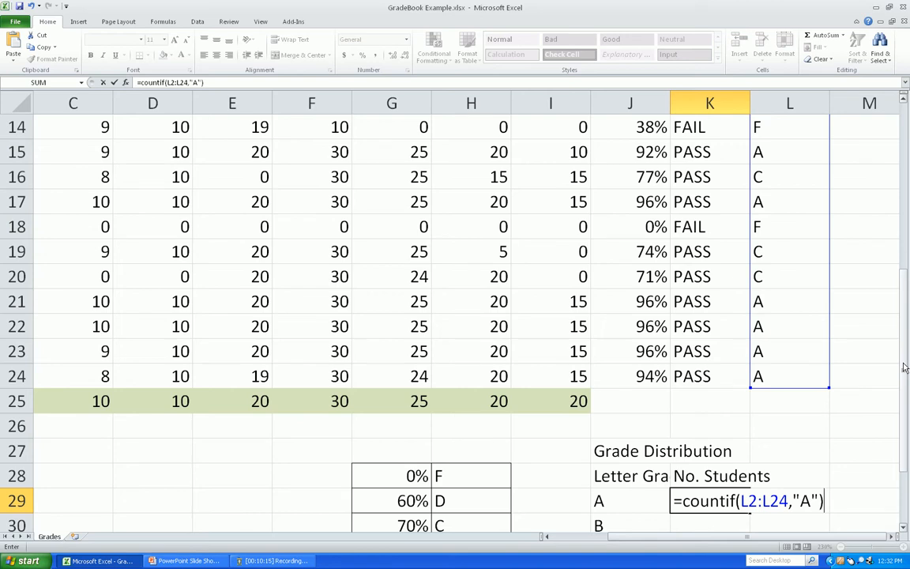
{"action": "key", "text": "Return"}
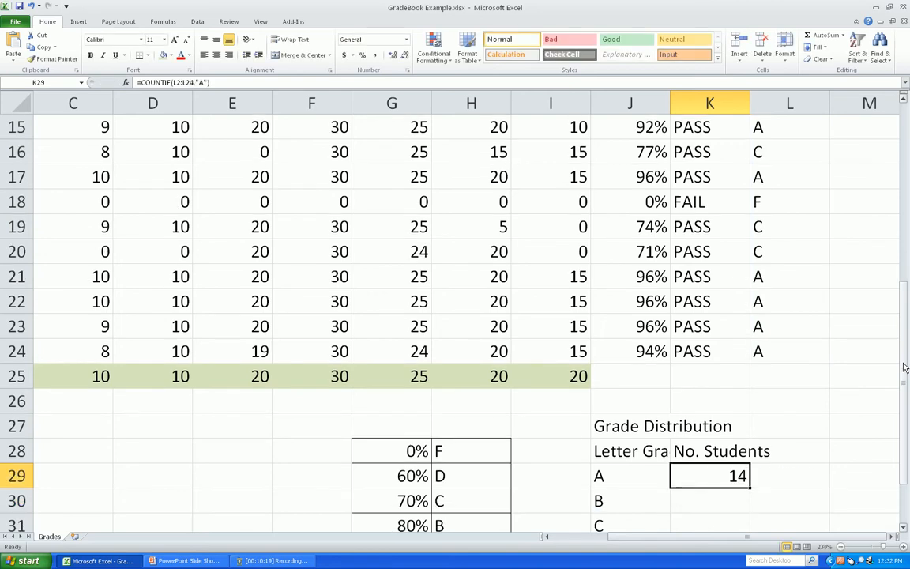
Make the Letter Grade range absolute as $L$2:$L$24 in the A count formula.
{"action": "double_click", "coordinate": [708, 474]}
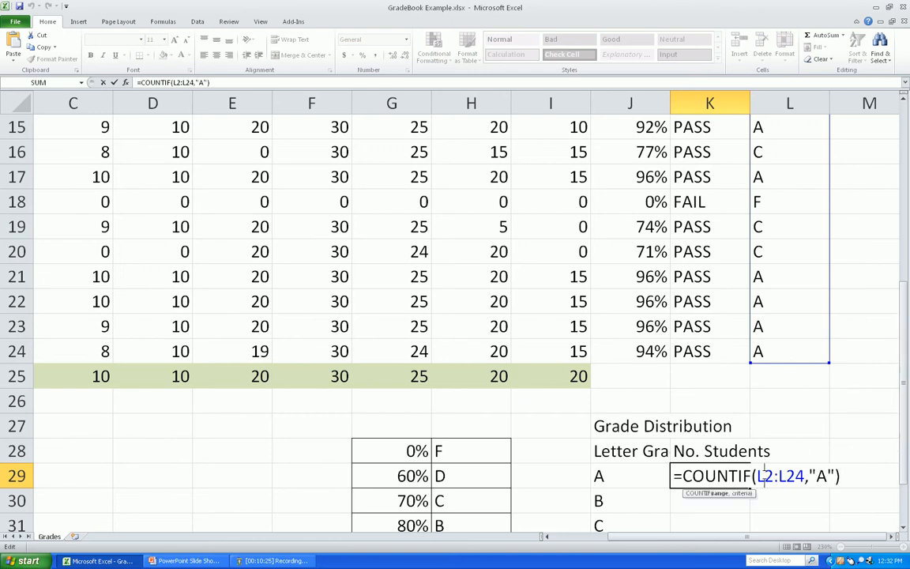
{"action": "key", "text": "f4"}
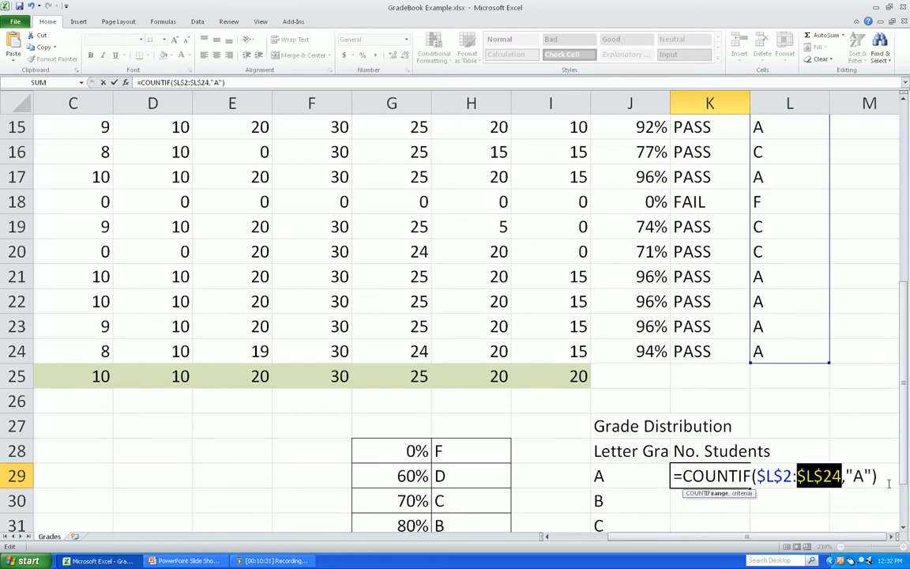
{"action": "key", "text": "Return"}
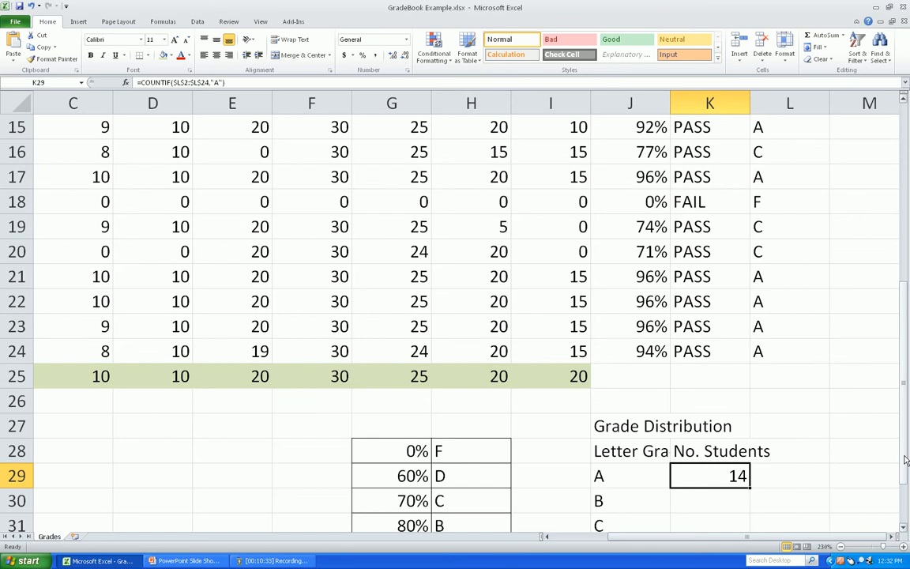
{"action": "scroll", "scroll_direction": "down", "scroll_amount": 3}
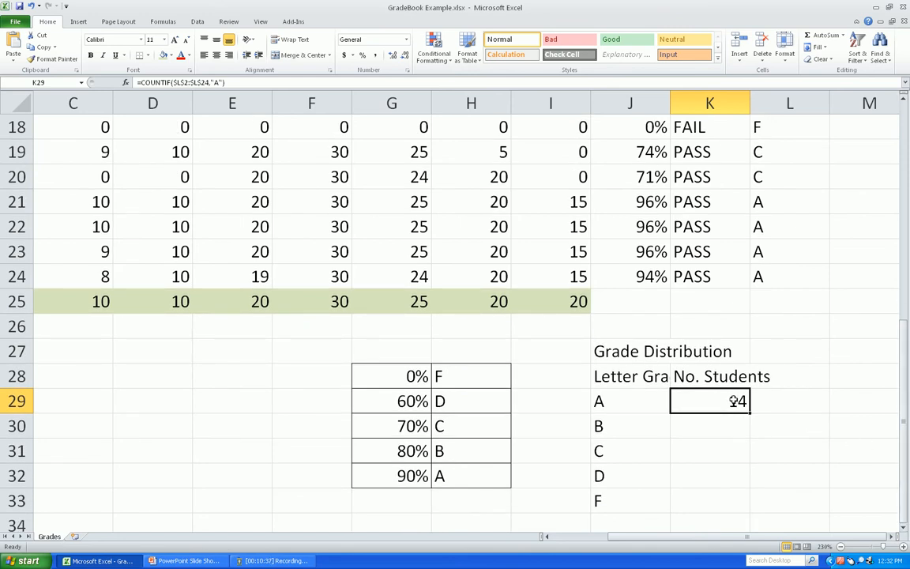
Replace the hard-coded "A" with the J29 label reference, still giving 14.
{"action": "double_click", "coordinate": [709, 402]}
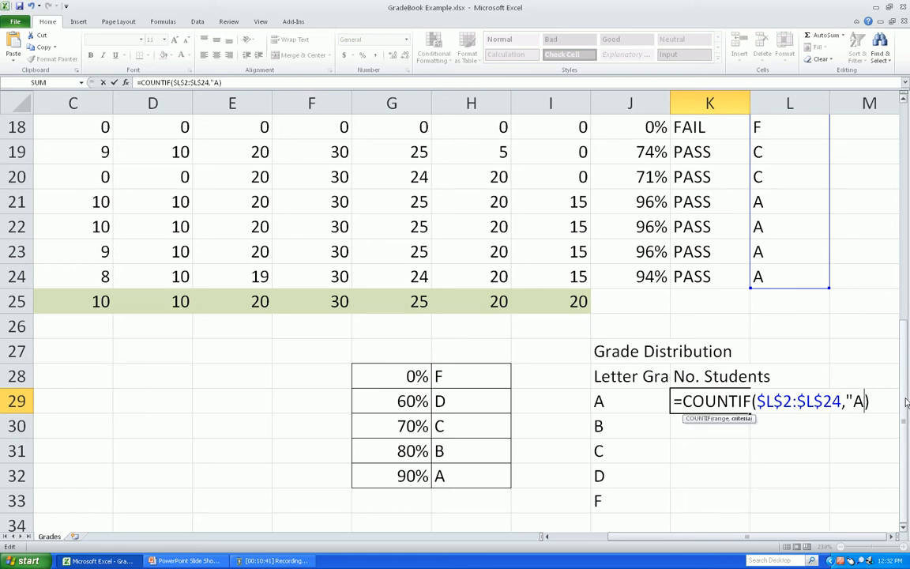
{"action": "key", "text": "backspace"}
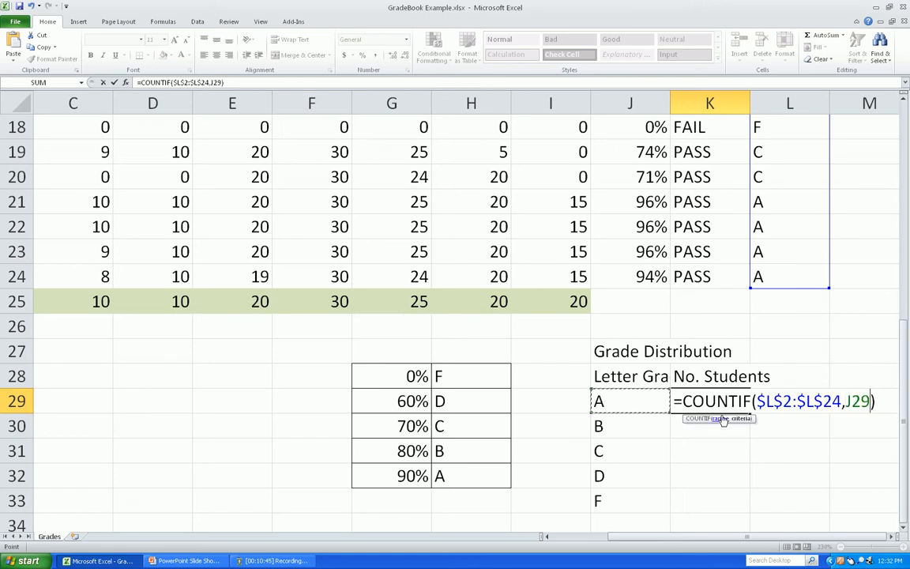
{"action": "key", "text": "Return"}
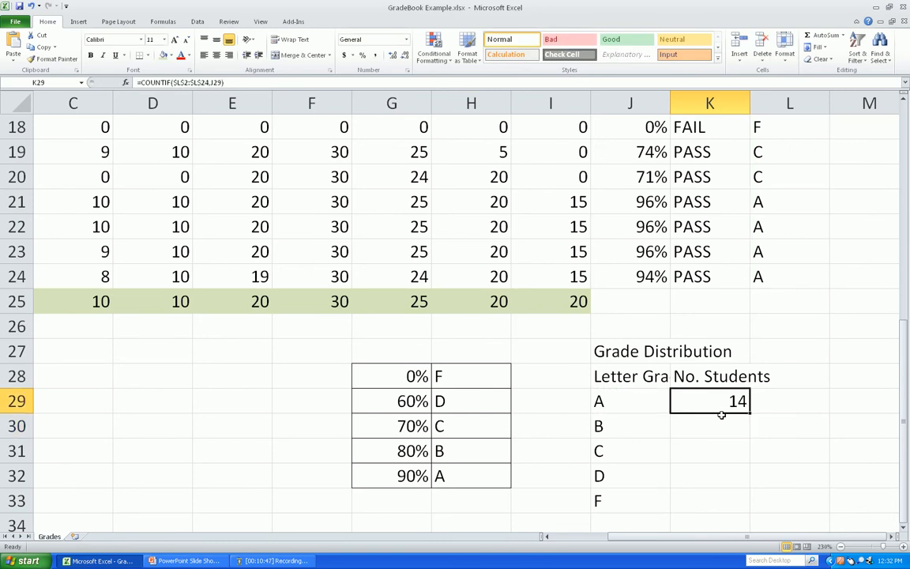
{"action": "left_click_drag", "start_coordinate": [719, 401], "coordinate": [719, 487]}
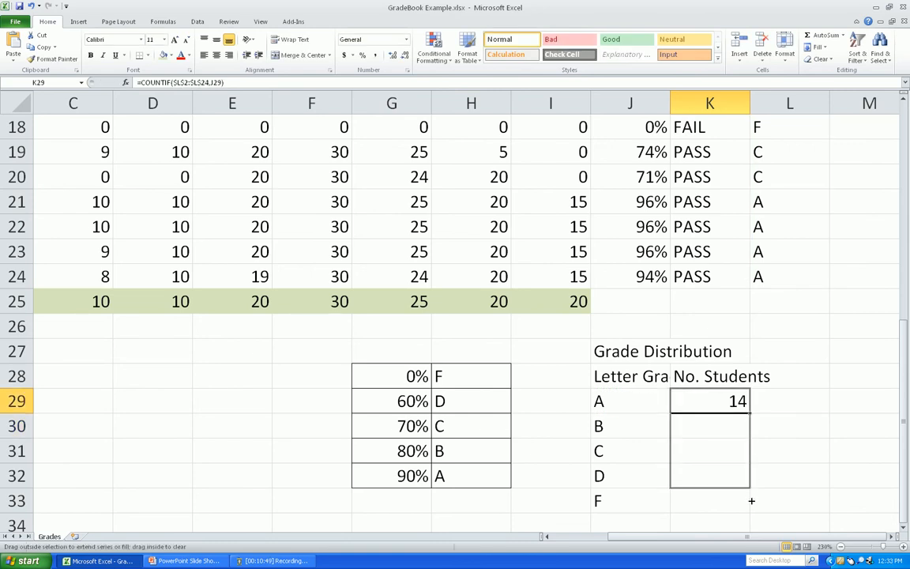
Fill the count formula down to K33, giving 1 B, 3 C, 0 D and 5 F.
{"action": "left_click_drag", "start_coordinate": [750, 401], "coordinate": [751, 503]}
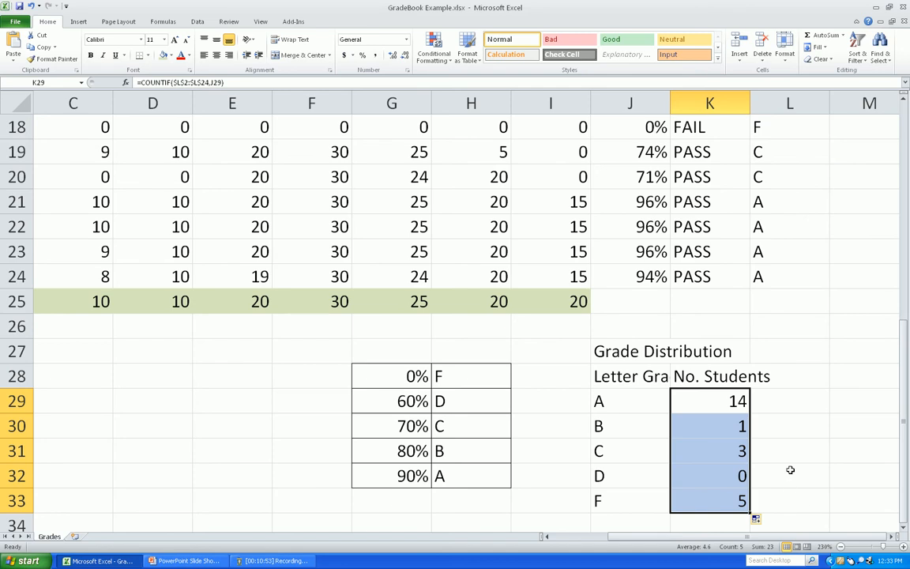
{"action": "scroll", "scroll_direction": "down", "scroll_amount": 3}
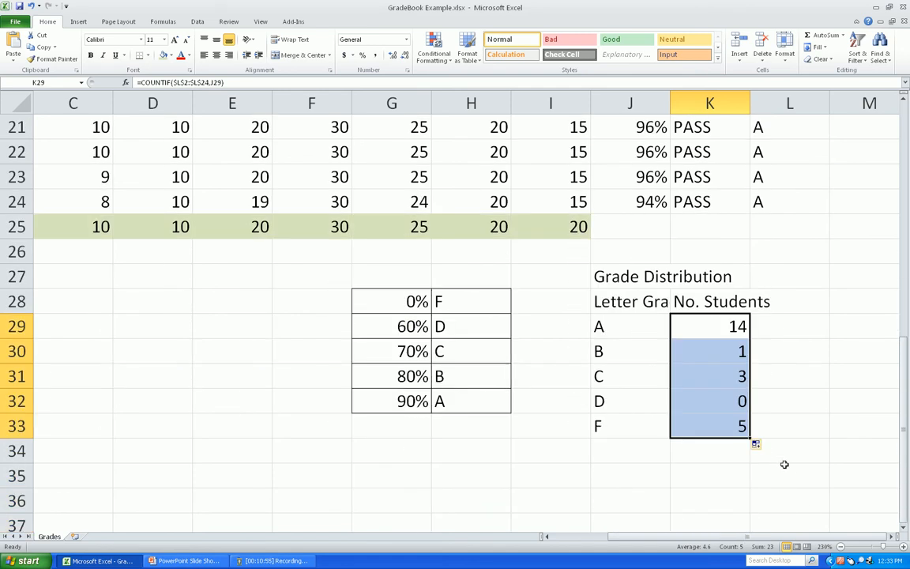
{"action": "left_click", "coordinate": [708, 376]}
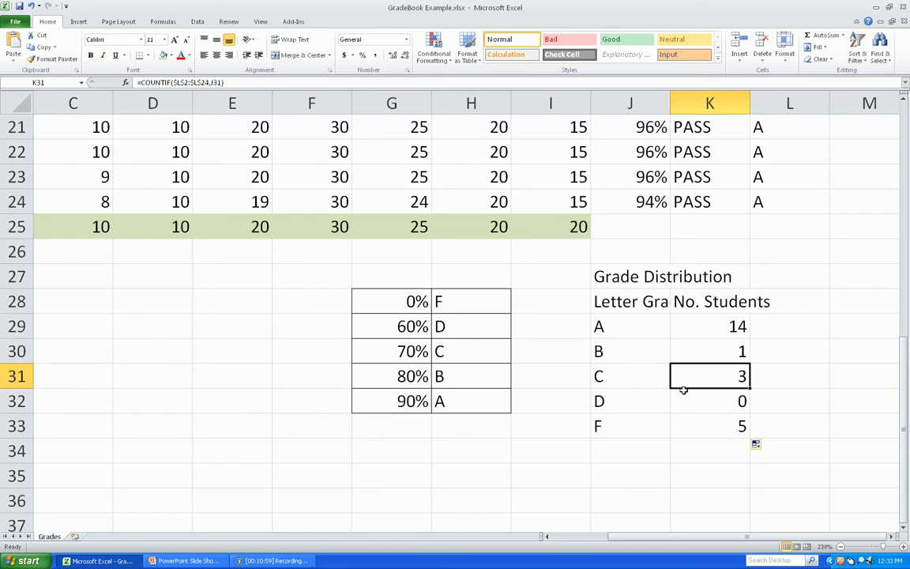
{"action": "mouse_move", "coordinate": [708, 347]}
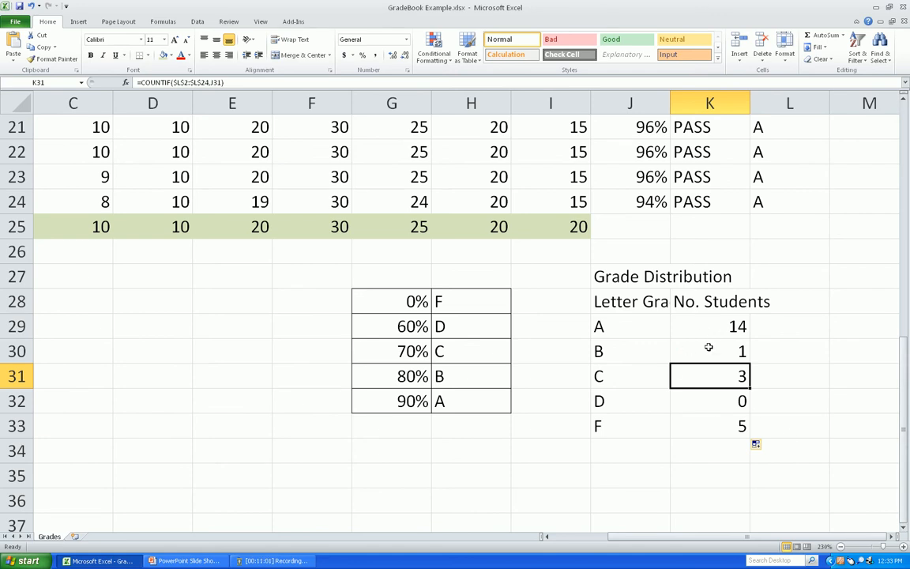
{"action": "mouse_move", "coordinate": [711, 397]}
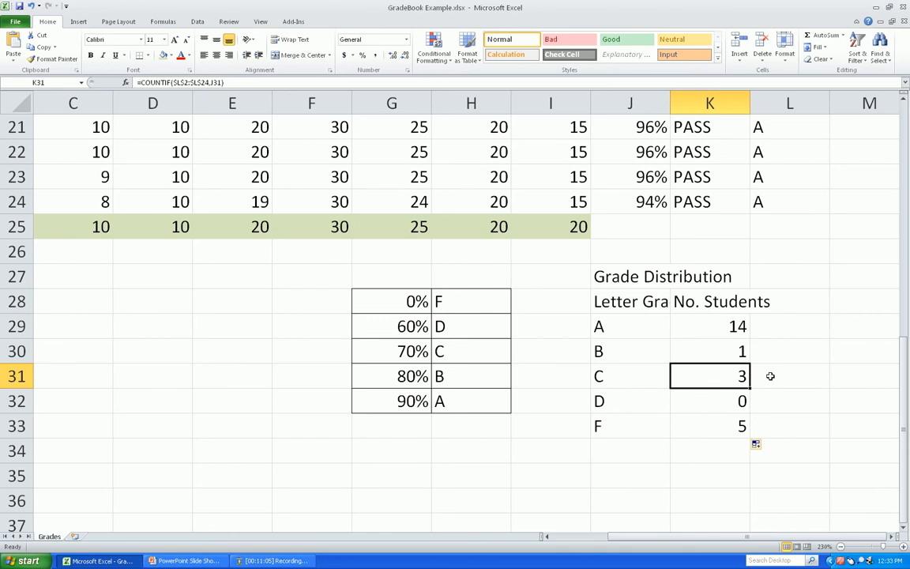
{"action": "scroll", "scroll_direction": "up", "scroll_amount": 3}
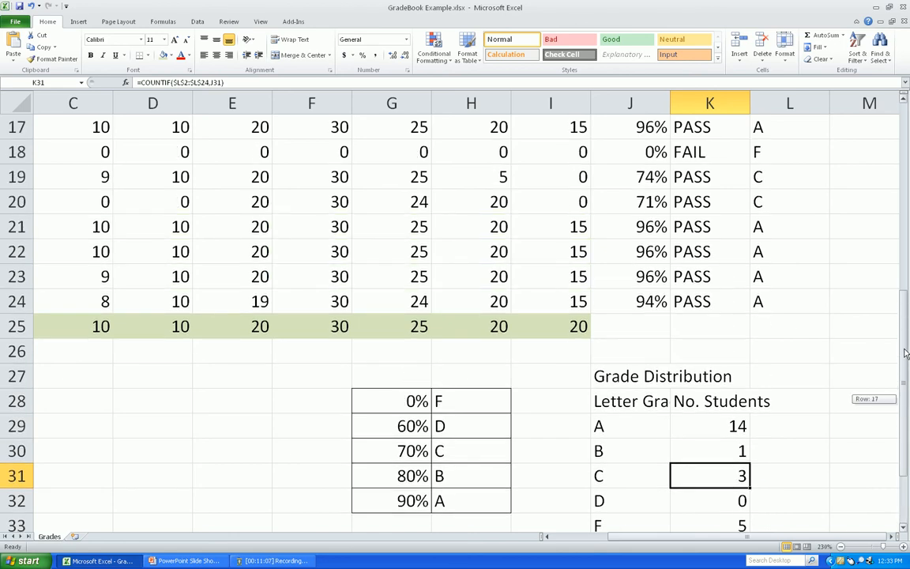
{"action": "scroll", "scroll_direction": "up", "scroll_amount": 3}
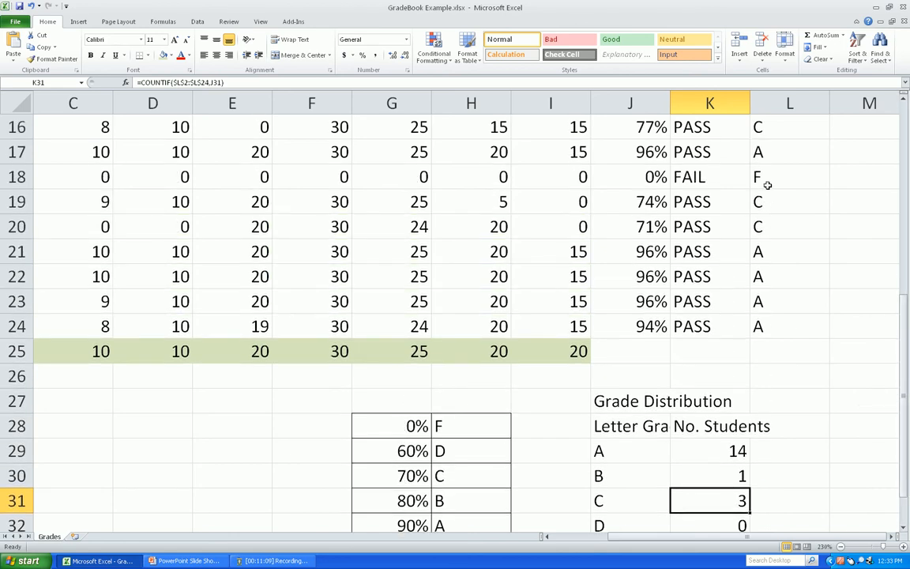
{"action": "scroll", "scroll_direction": "up", "scroll_amount": 3}
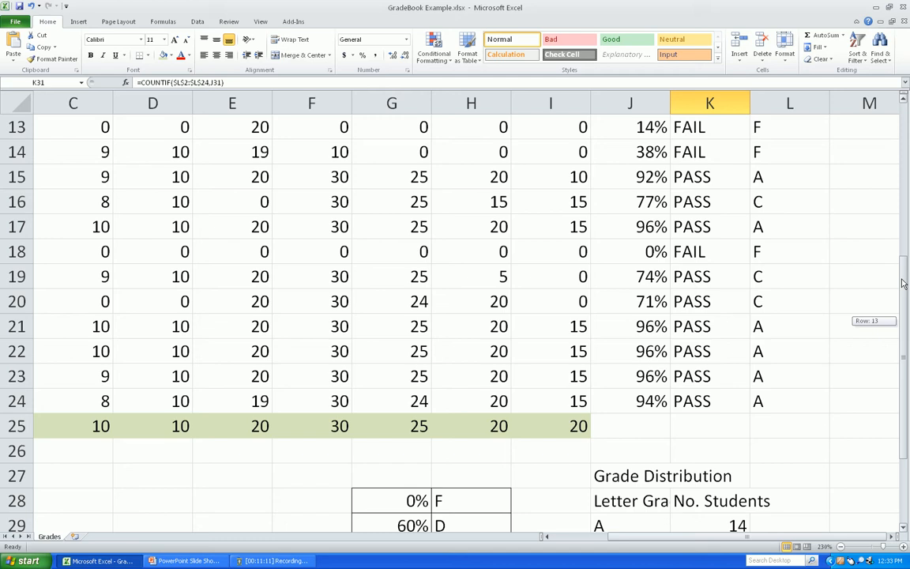
{"action": "scroll", "scroll_direction": "up", "scroll_amount": 3}
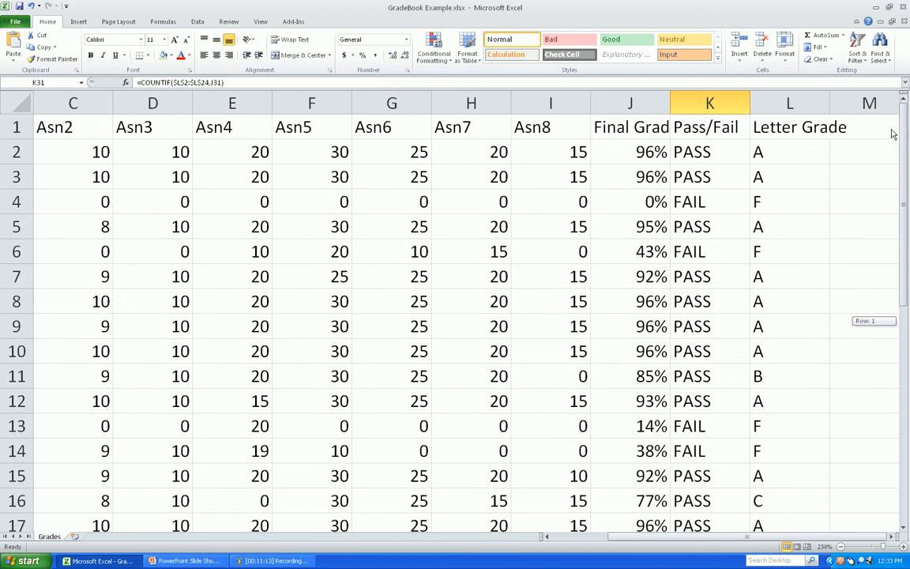
{"action": "scroll", "scroll_direction": "down", "scroll_amount": 3}
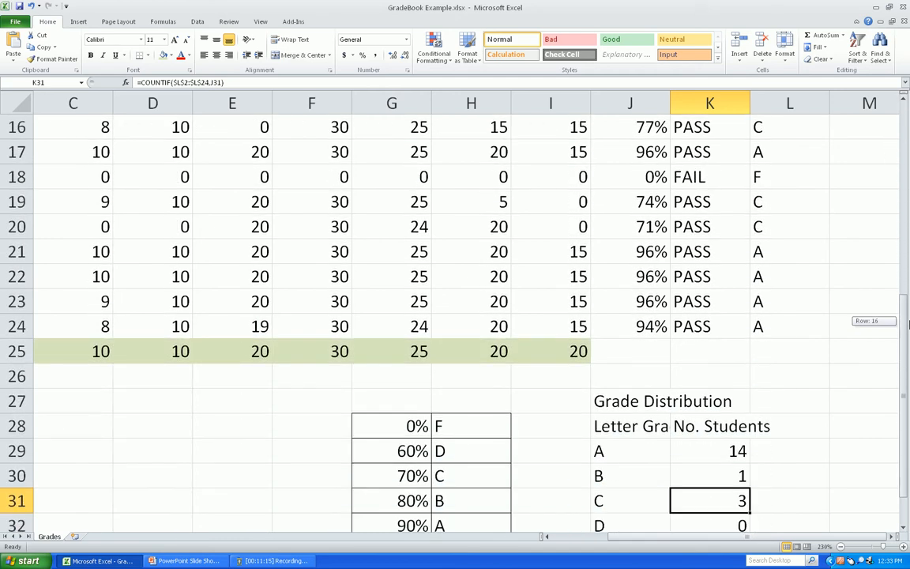
{"action": "scroll", "scroll_direction": "down", "scroll_amount": 3}
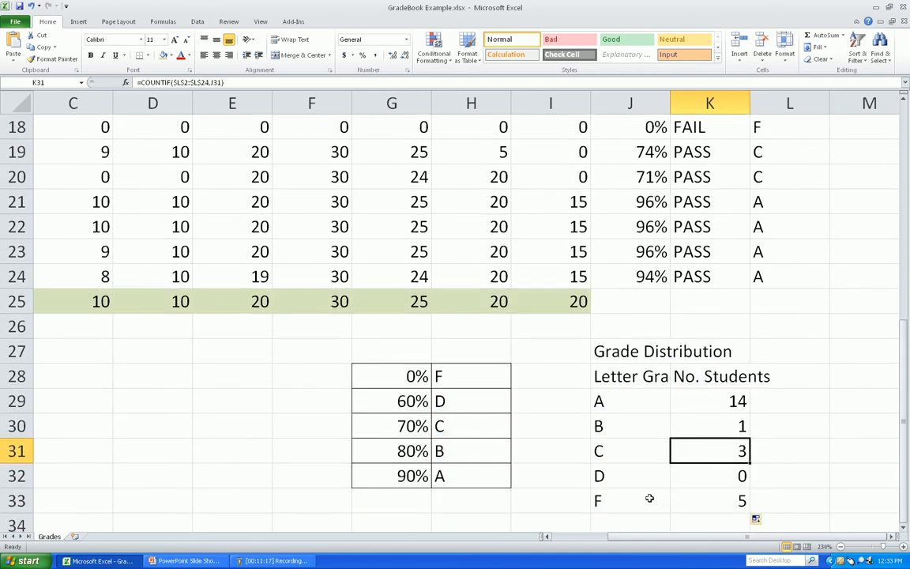